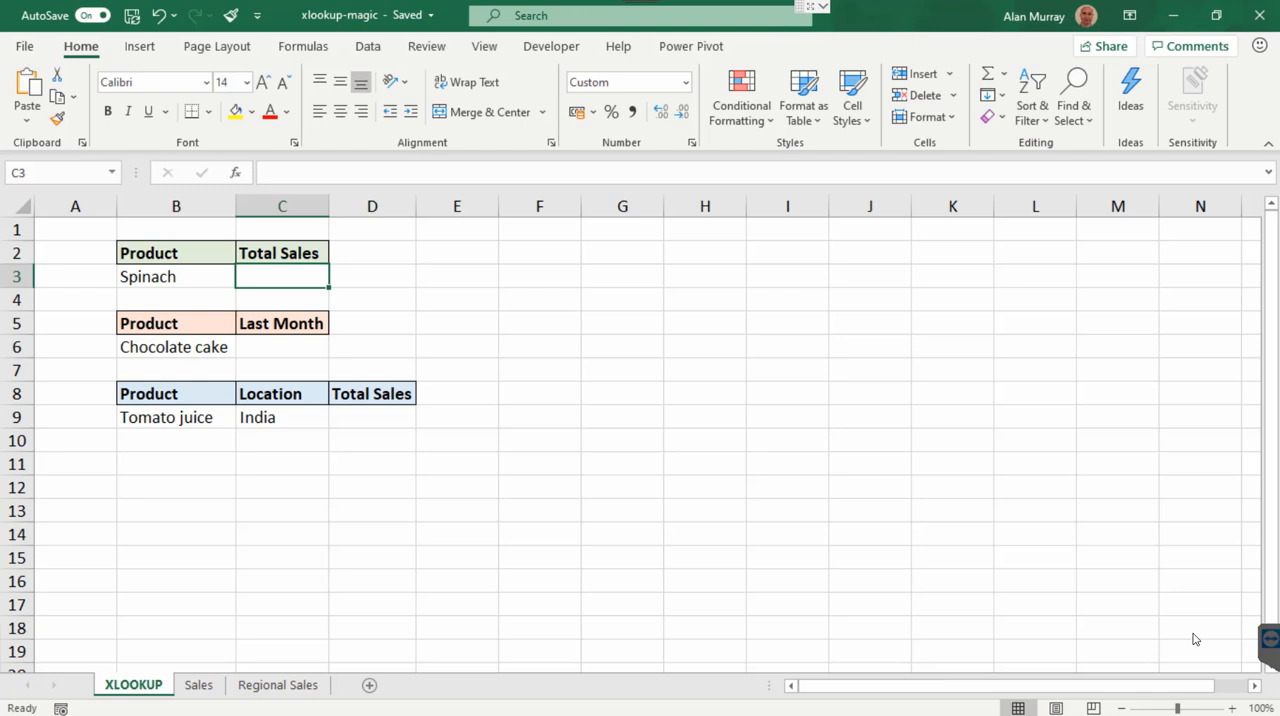
mouse_move(1200, 624)
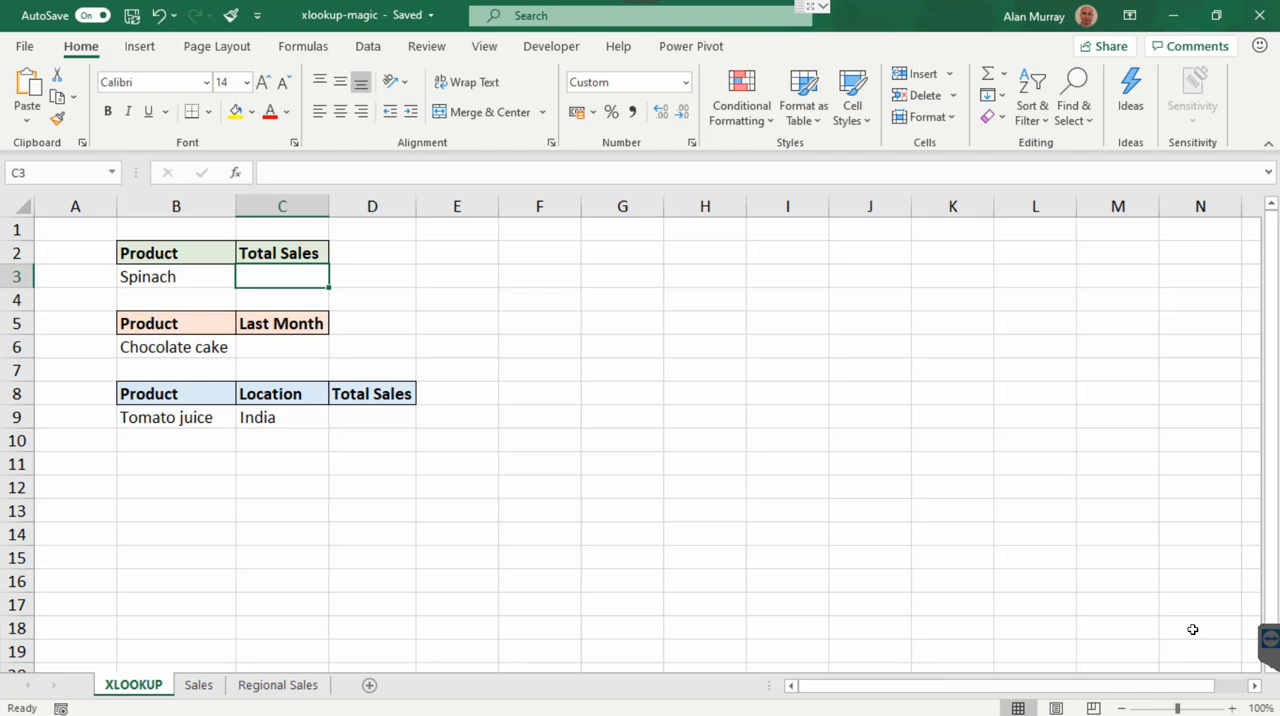
mouse_move(1206, 626)
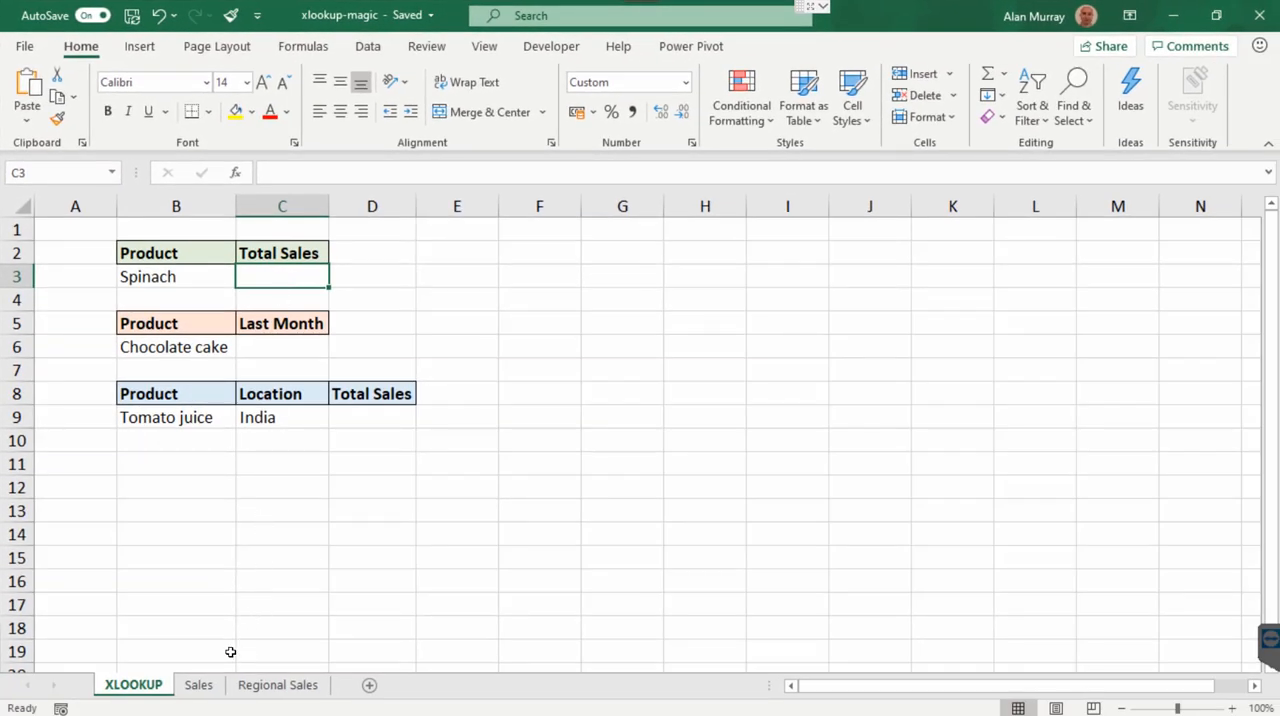
Review the Sales sheet, then start =XLOOKUP(B3, in Spinach's Total Sales cell C3
click(200, 684)
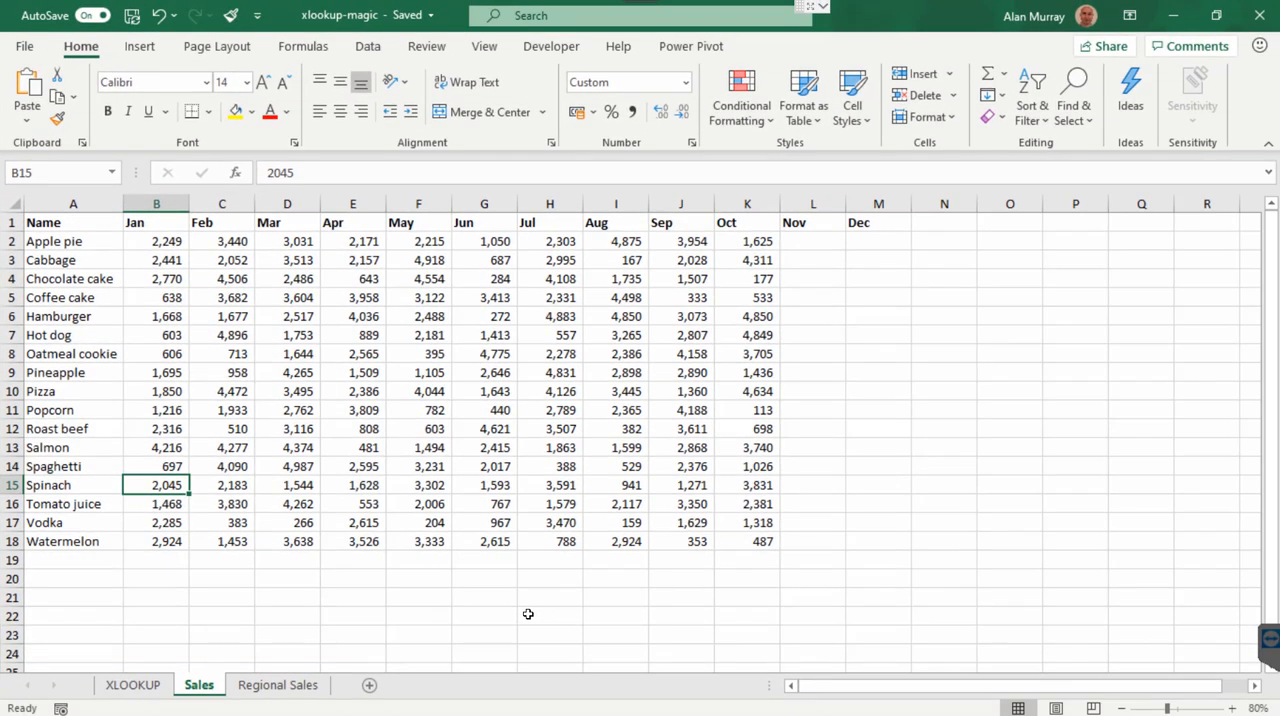
mouse_move(184, 640)
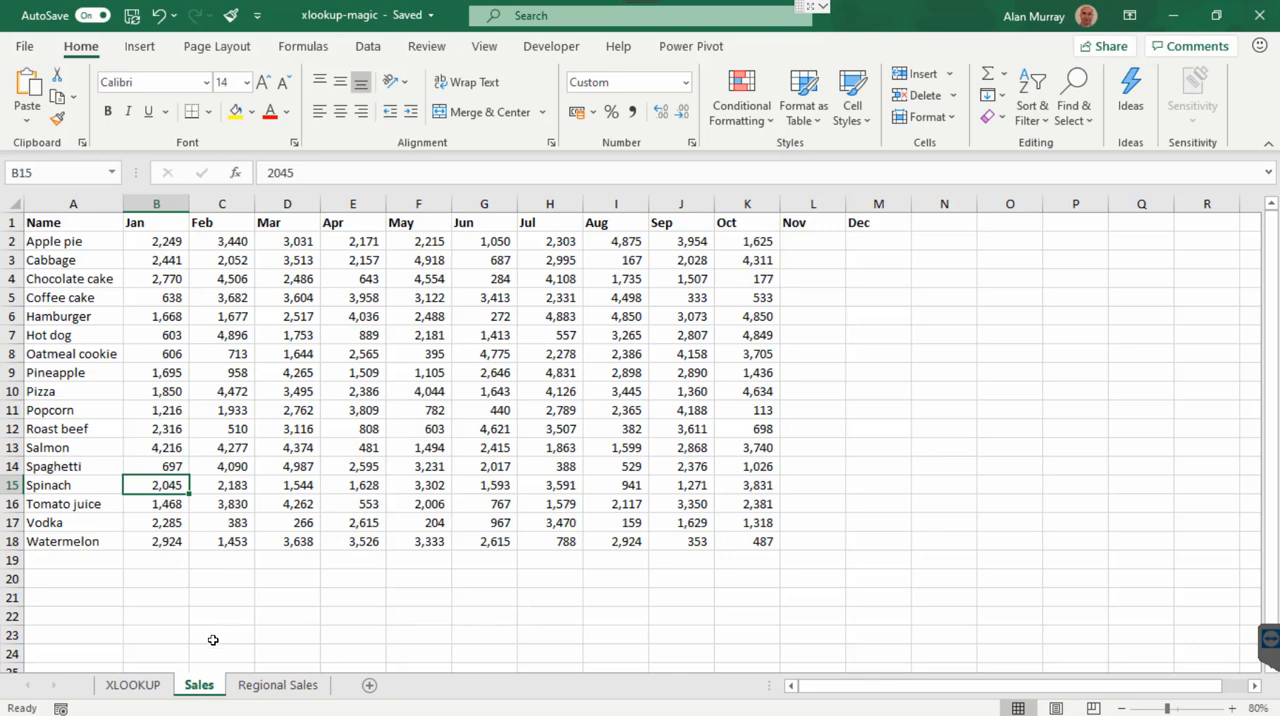
click(134, 684)
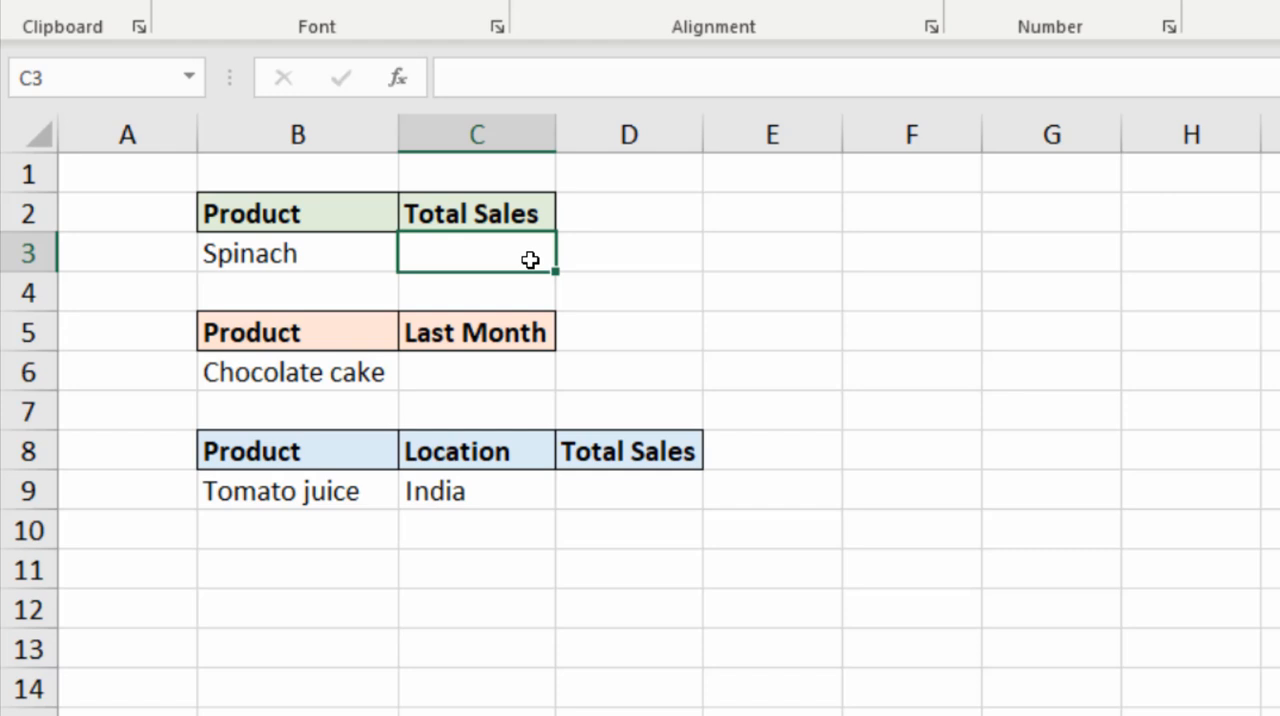
text(=)
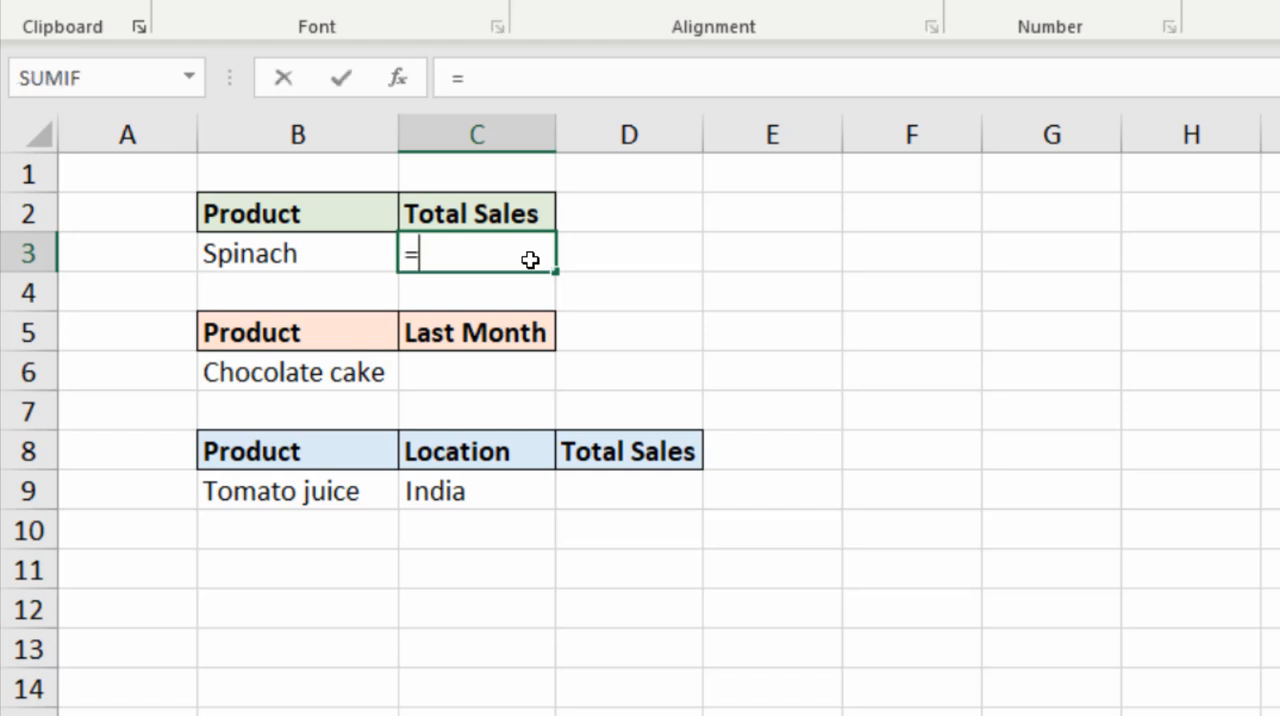
text(XLOOKUP()
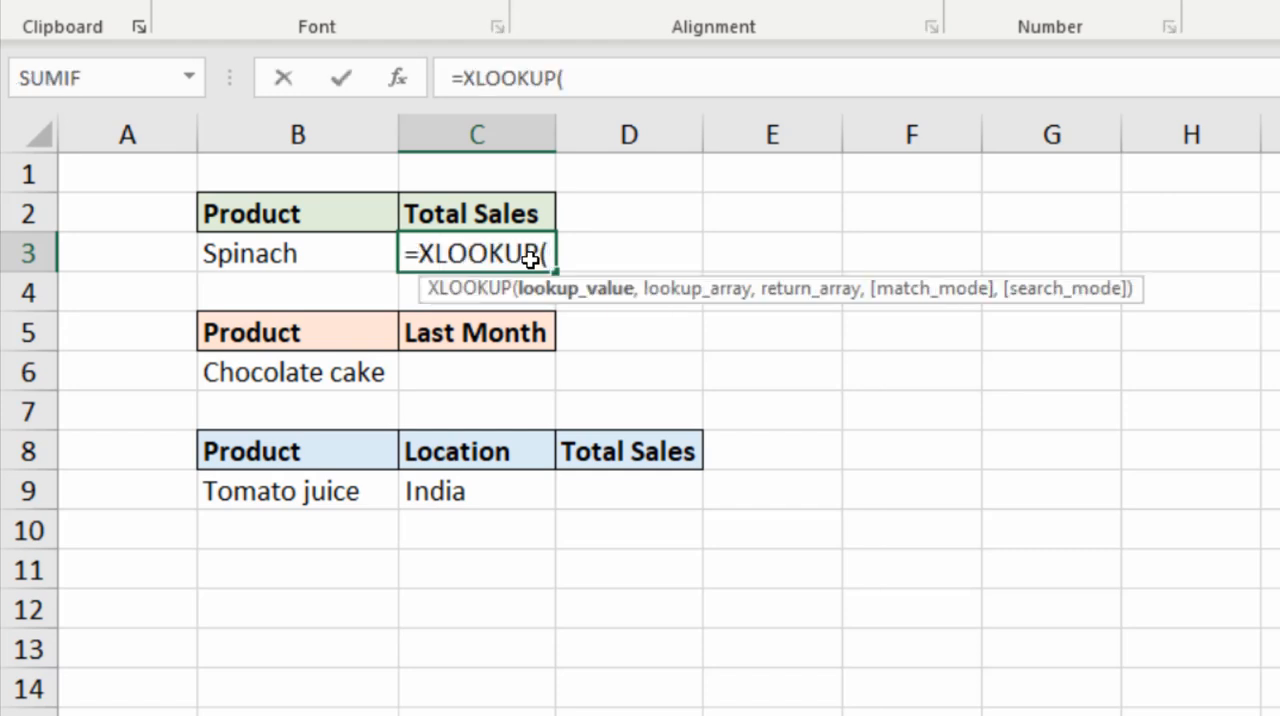
mouse_move(480, 252)
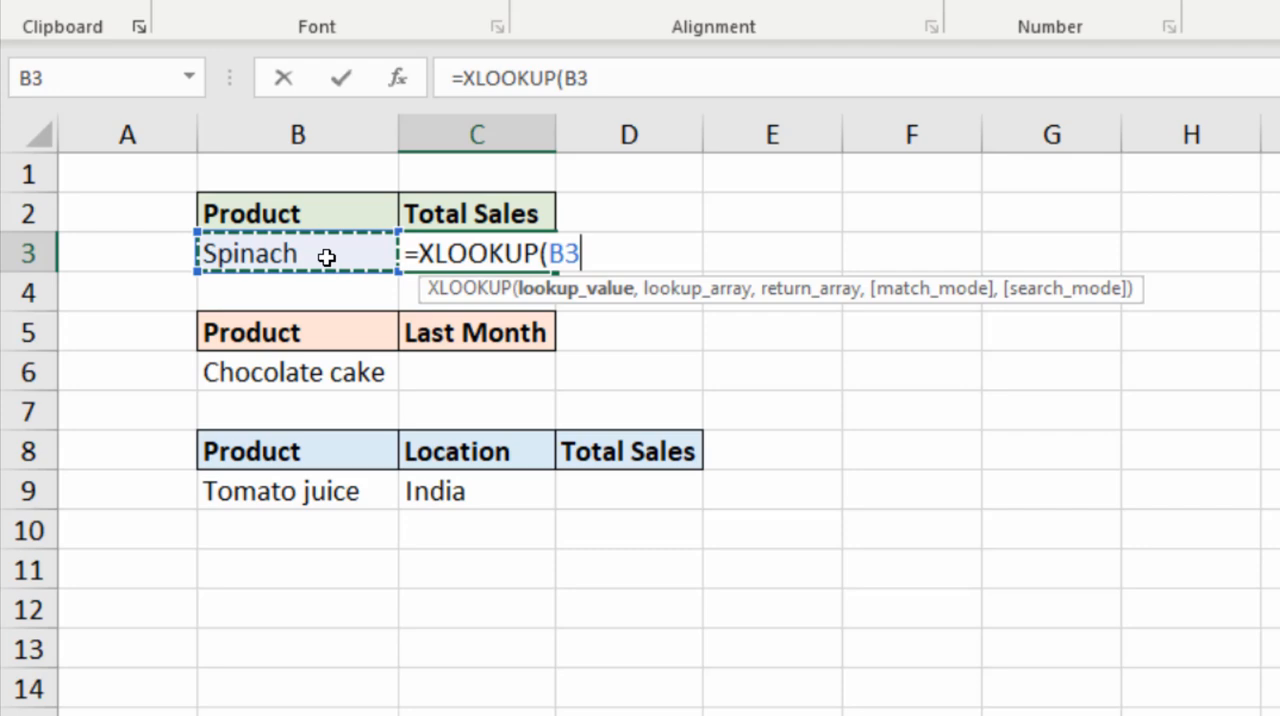
text(,)
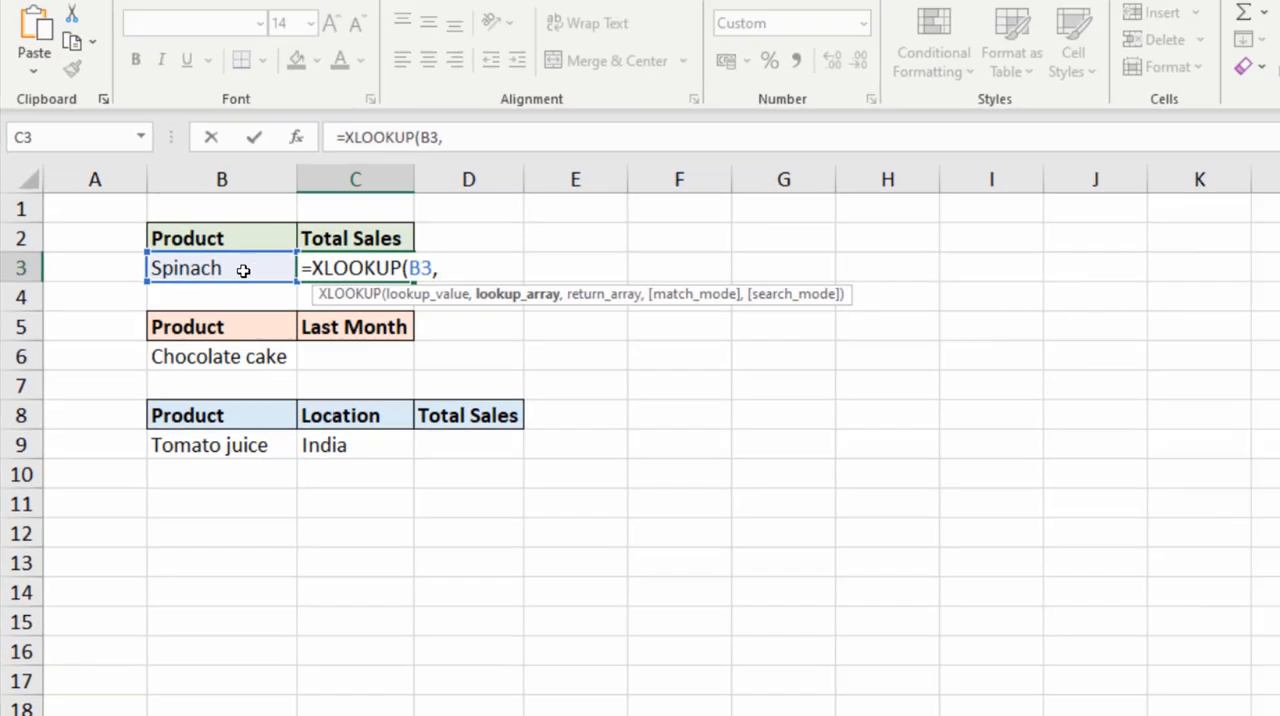
Set Sales!A2:A18 as the lookup range and Sales!B2:M18 as the return range
click(198, 684)
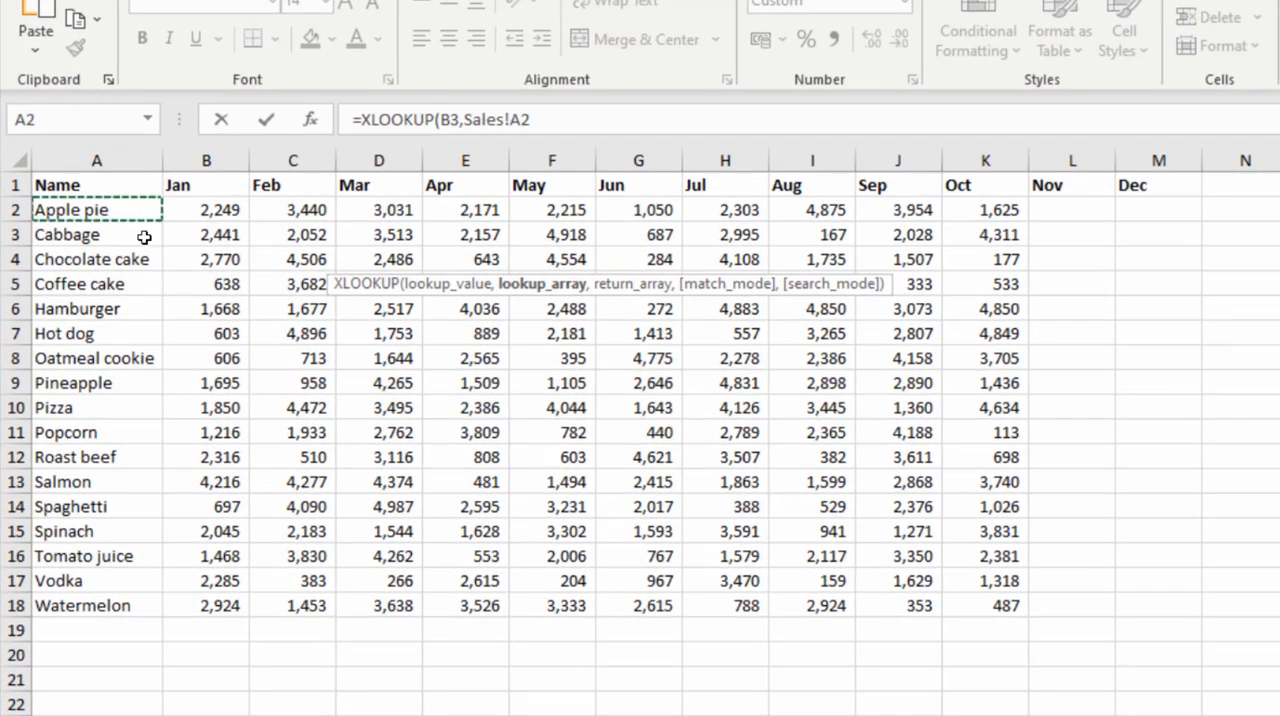
drag(96, 208, 96, 604)
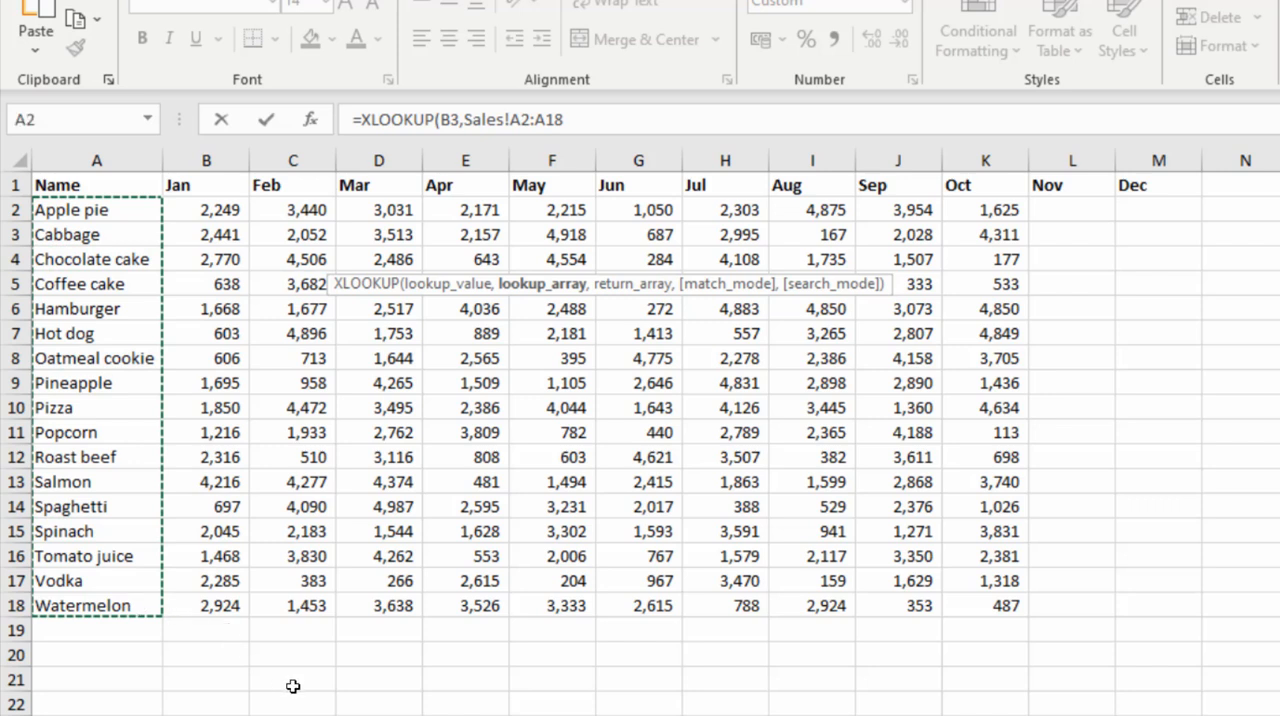
text(,)
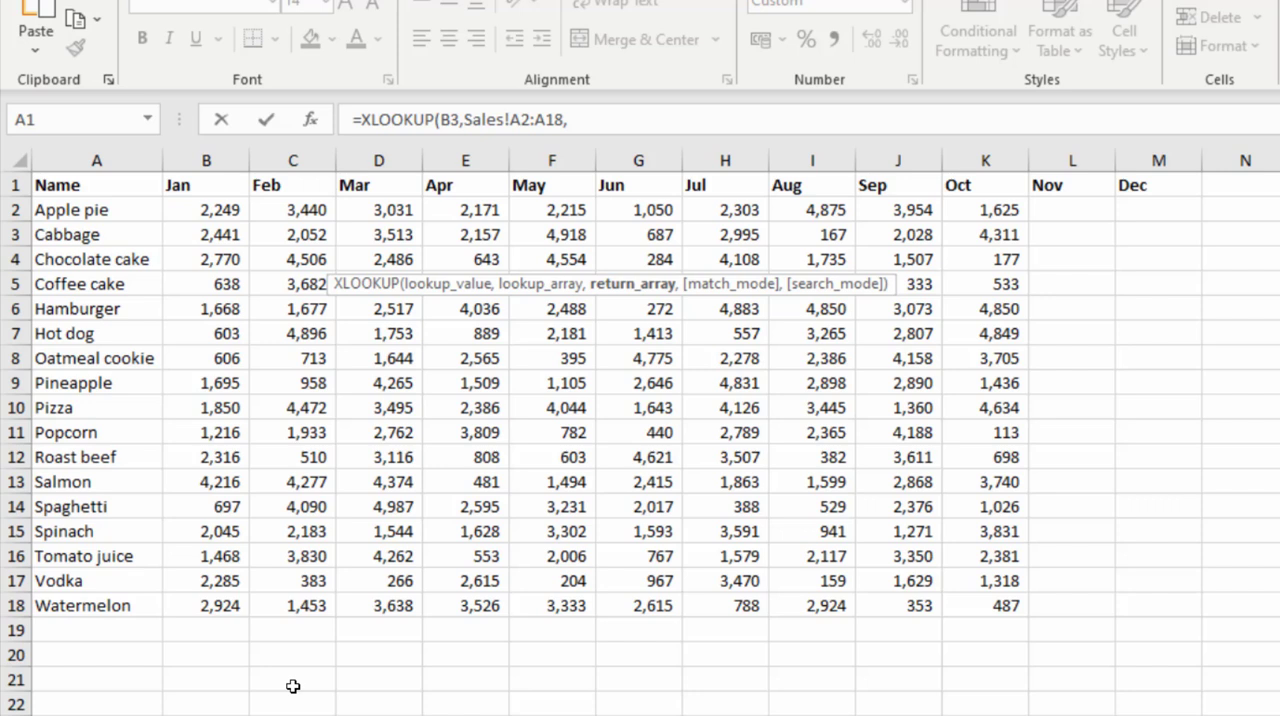
mouse_move(216, 358)
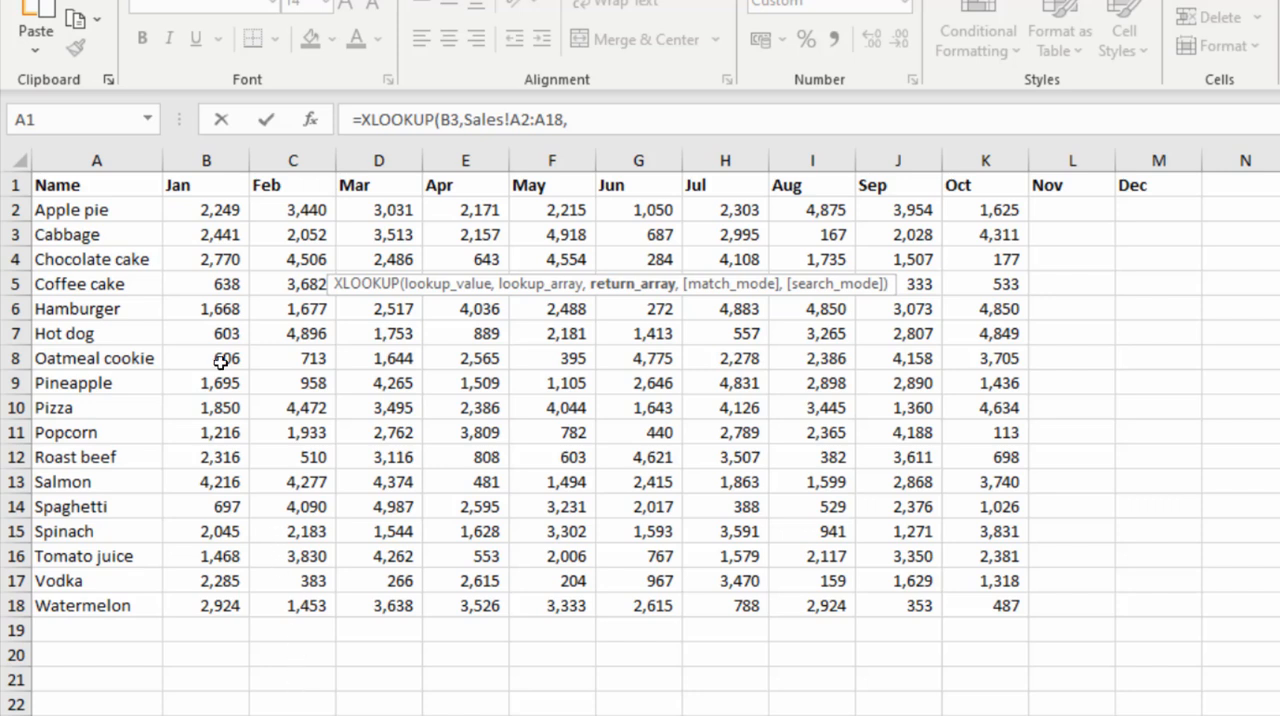
drag(208, 208, 292, 208)
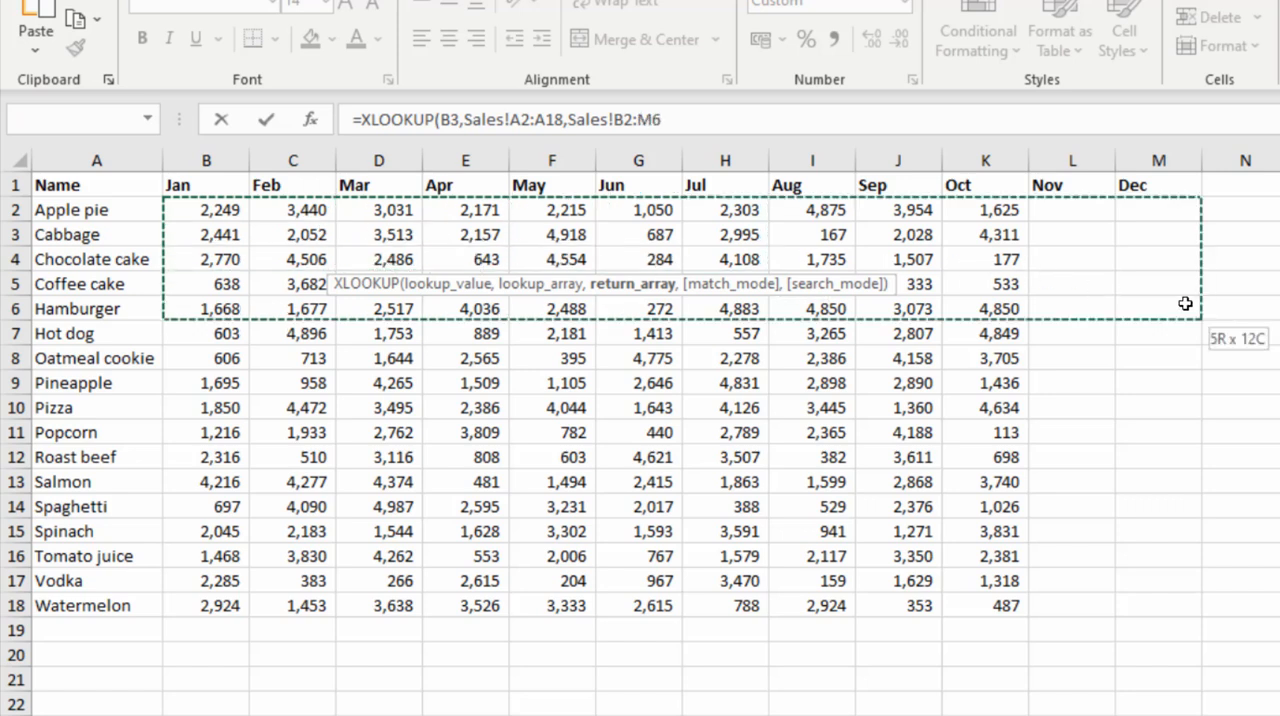
drag(1184, 304, 1168, 592)
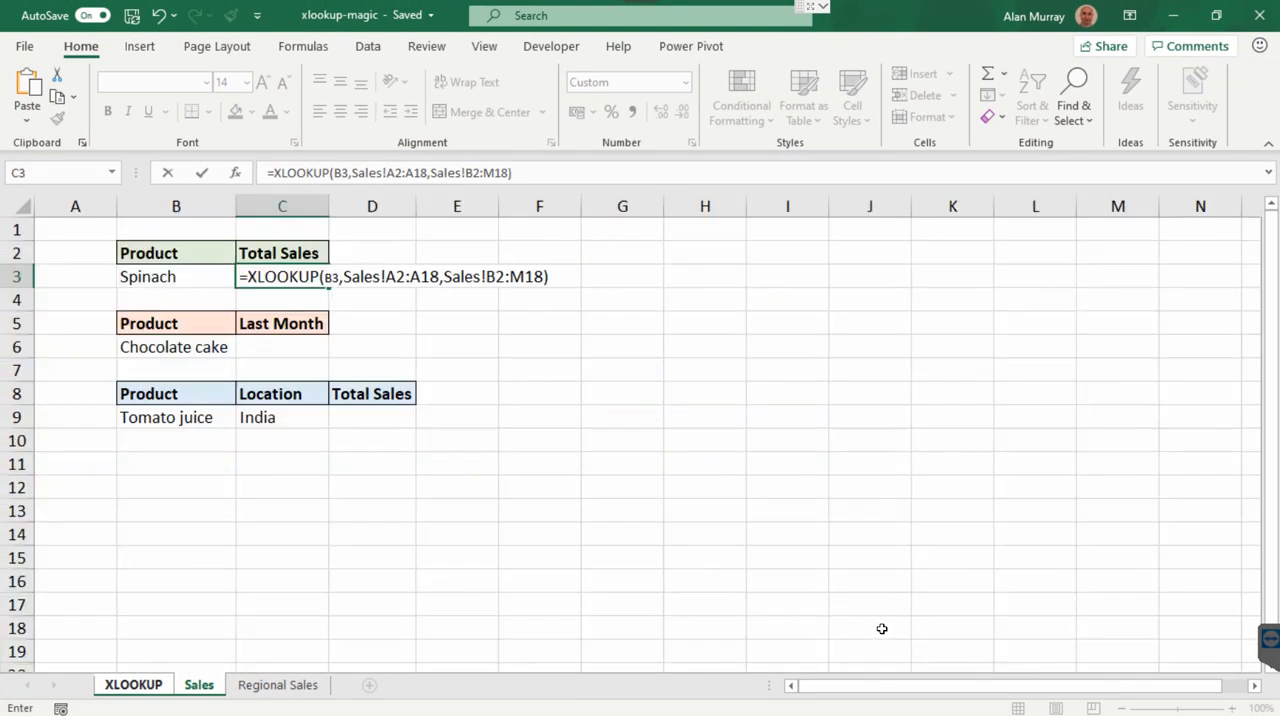
Confirm the XLOOKUP so the monthly row spills, then switch B3 through Salmon to Hot dog
key(Enter)
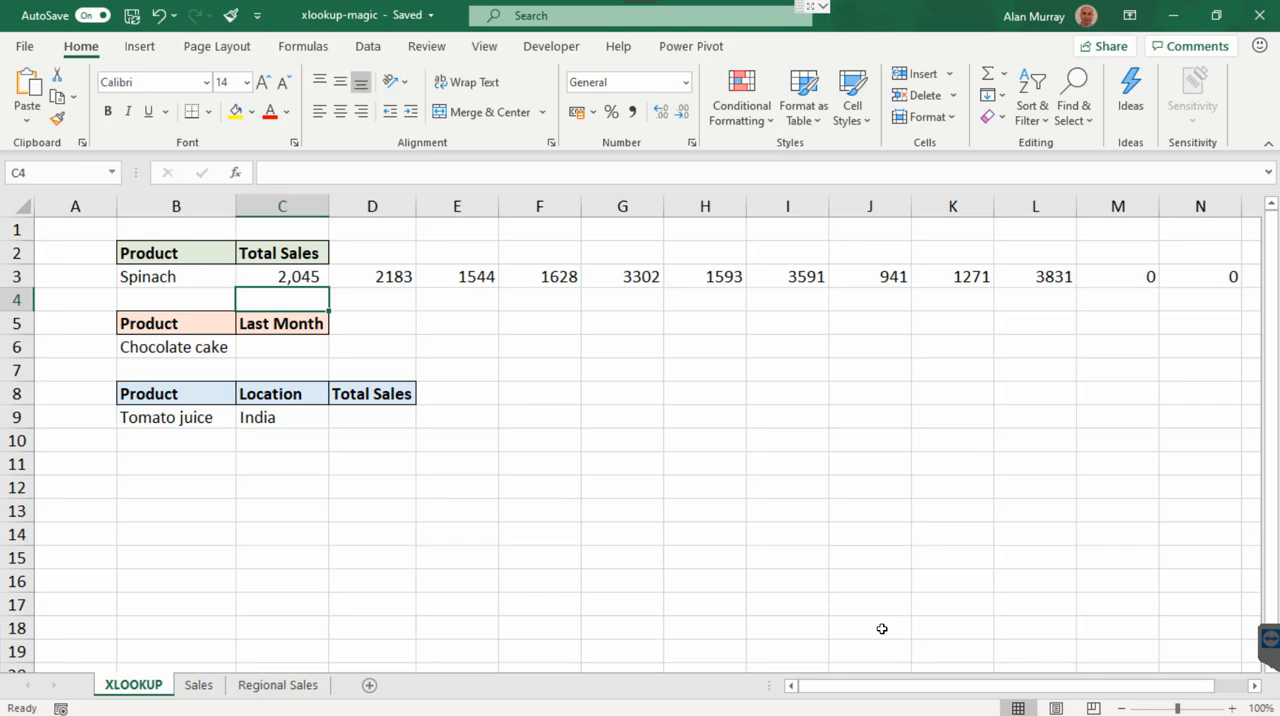
mouse_move(200, 270)
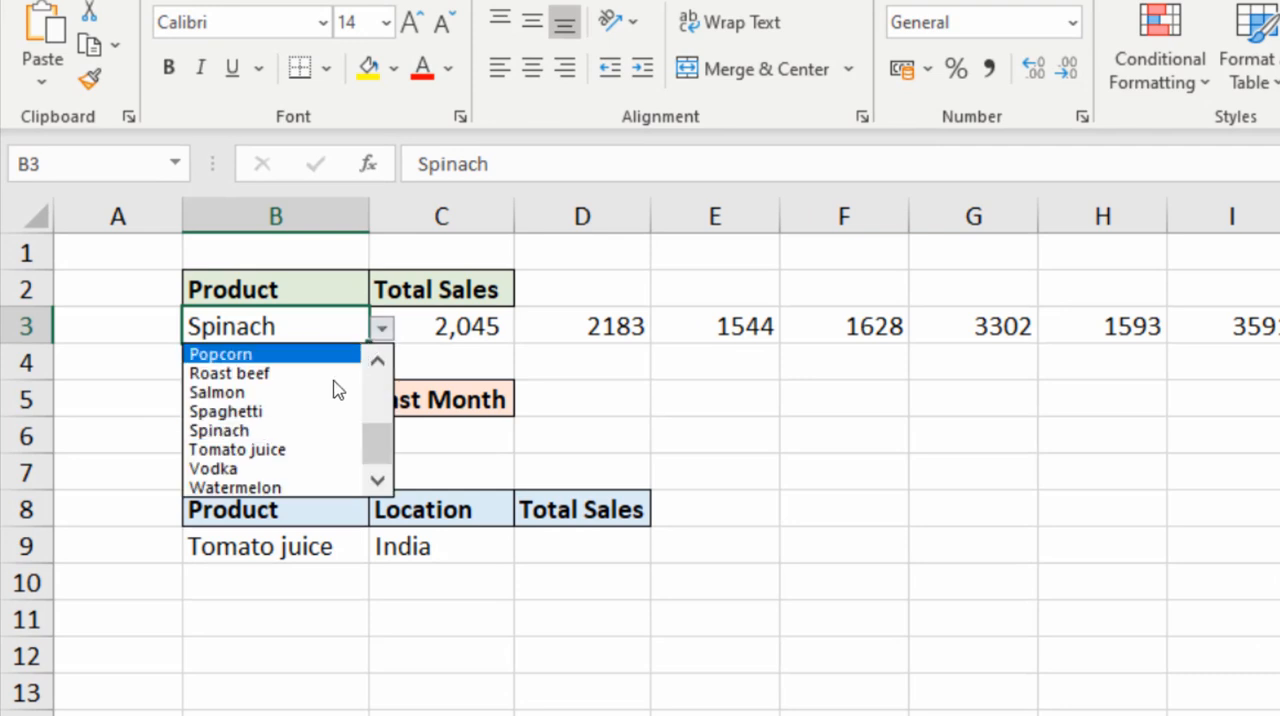
click(216, 392)
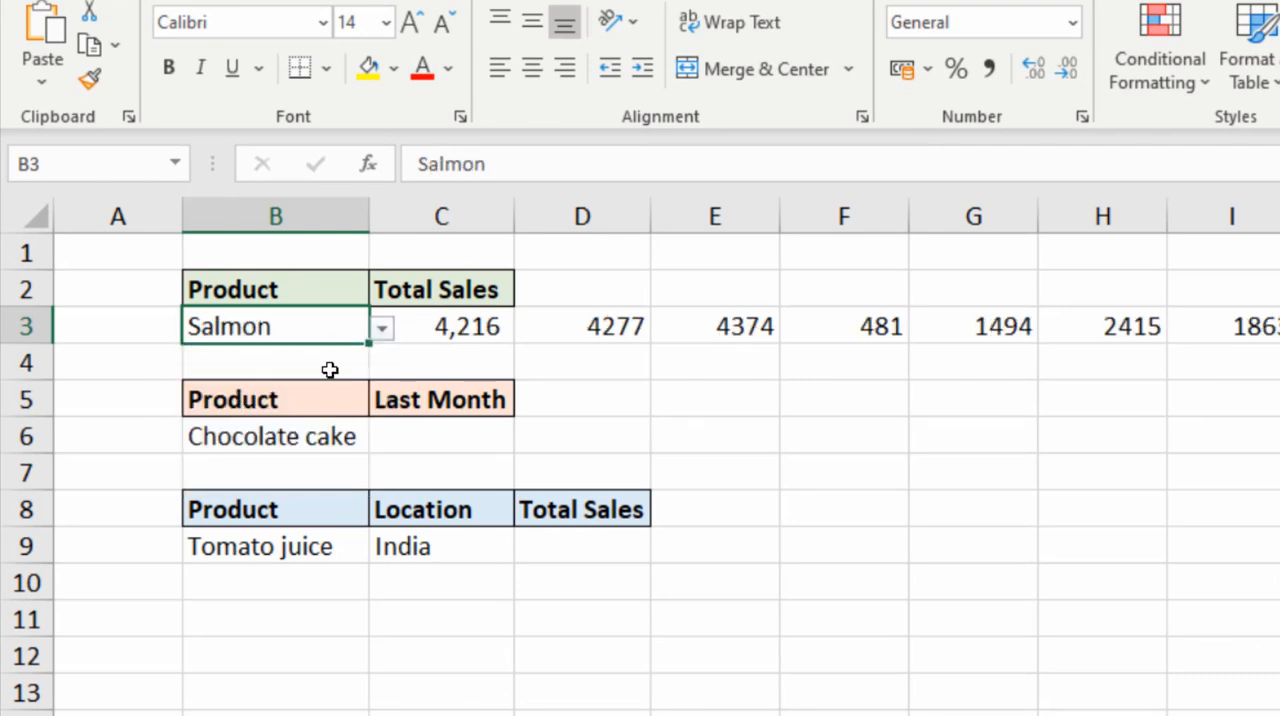
click(380, 328)
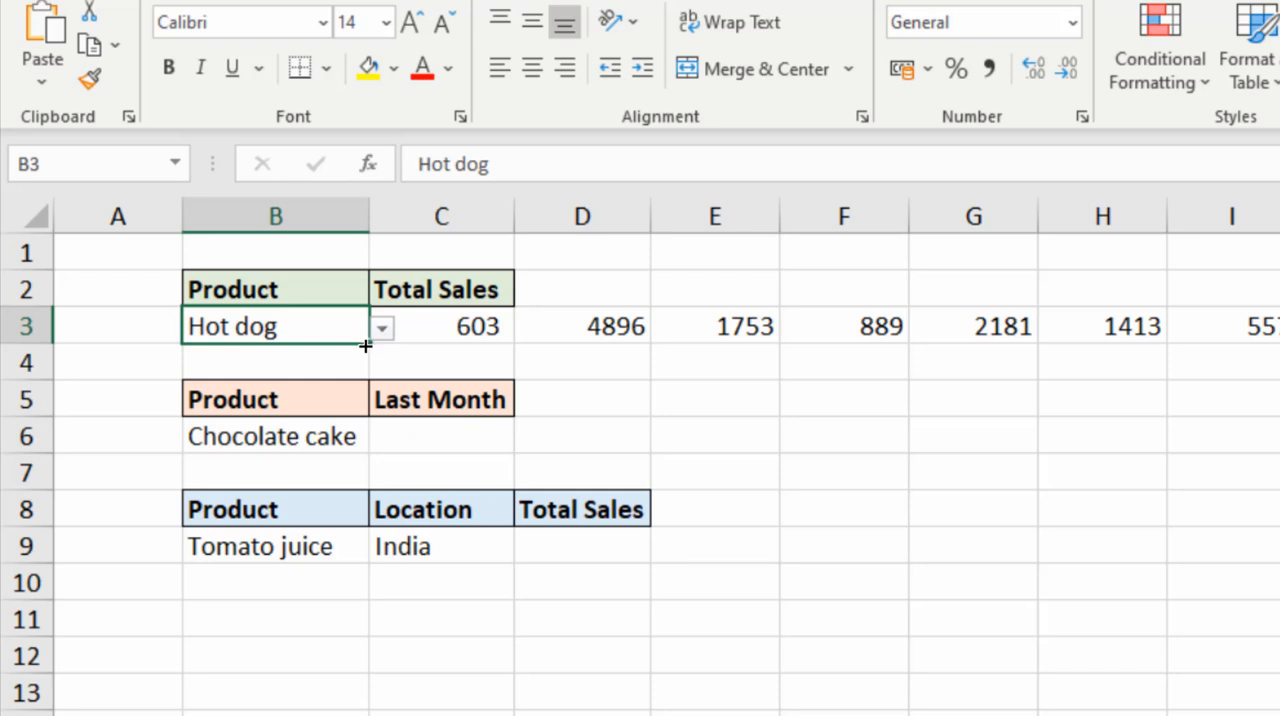
mouse_move(460, 328)
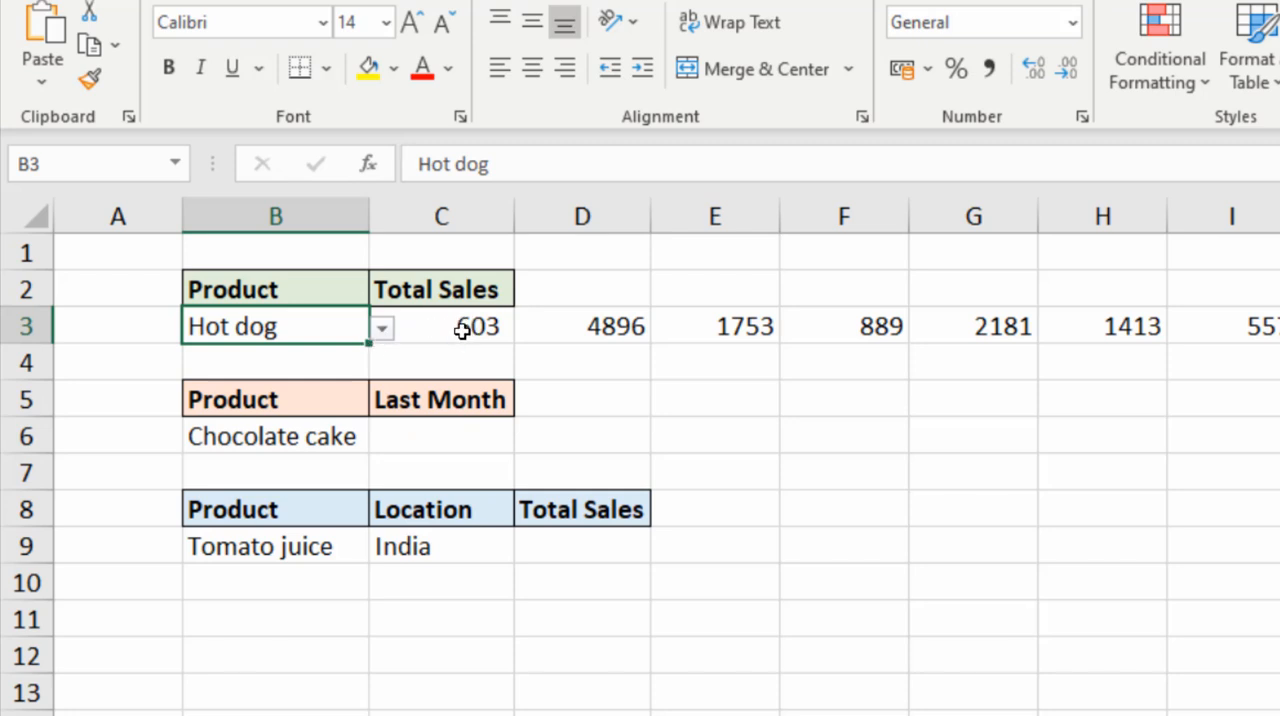
click(440, 326)
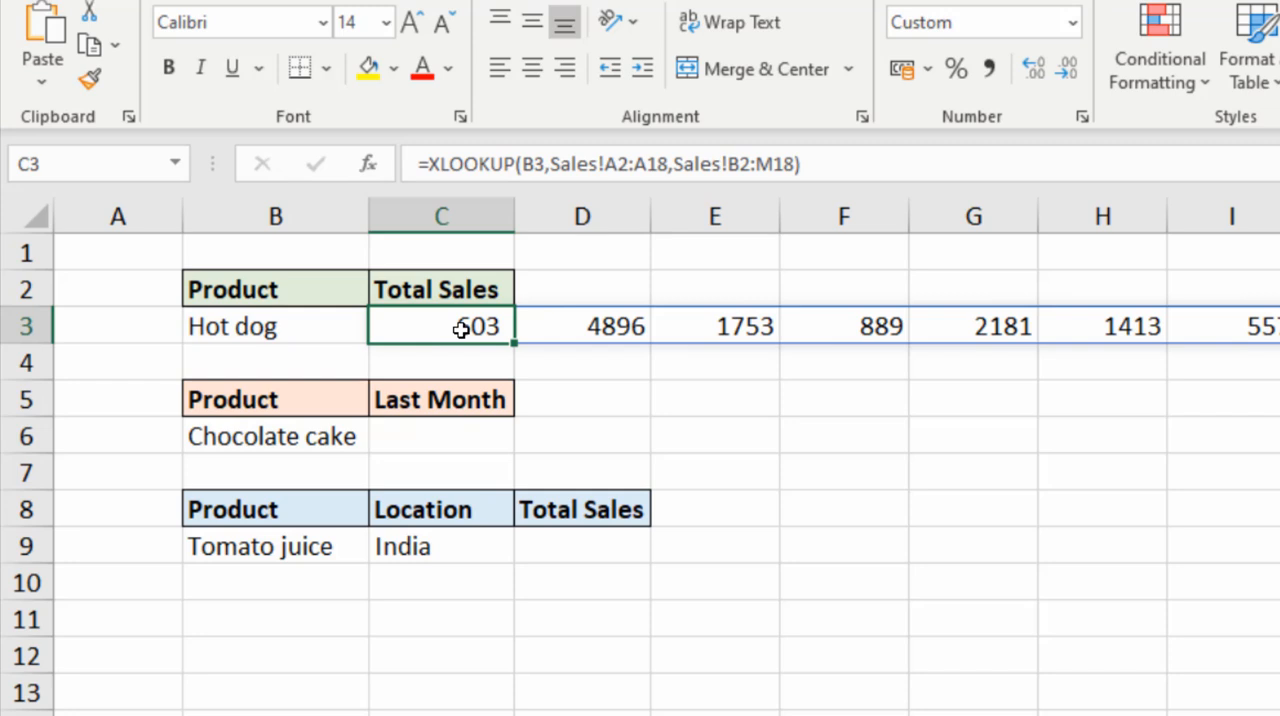
Wrap the C3 lookup in SUM: =SUM(XLOOKUP(B3,Sales!A2:A18,Sales!B2:M18))
double_click(440, 326)
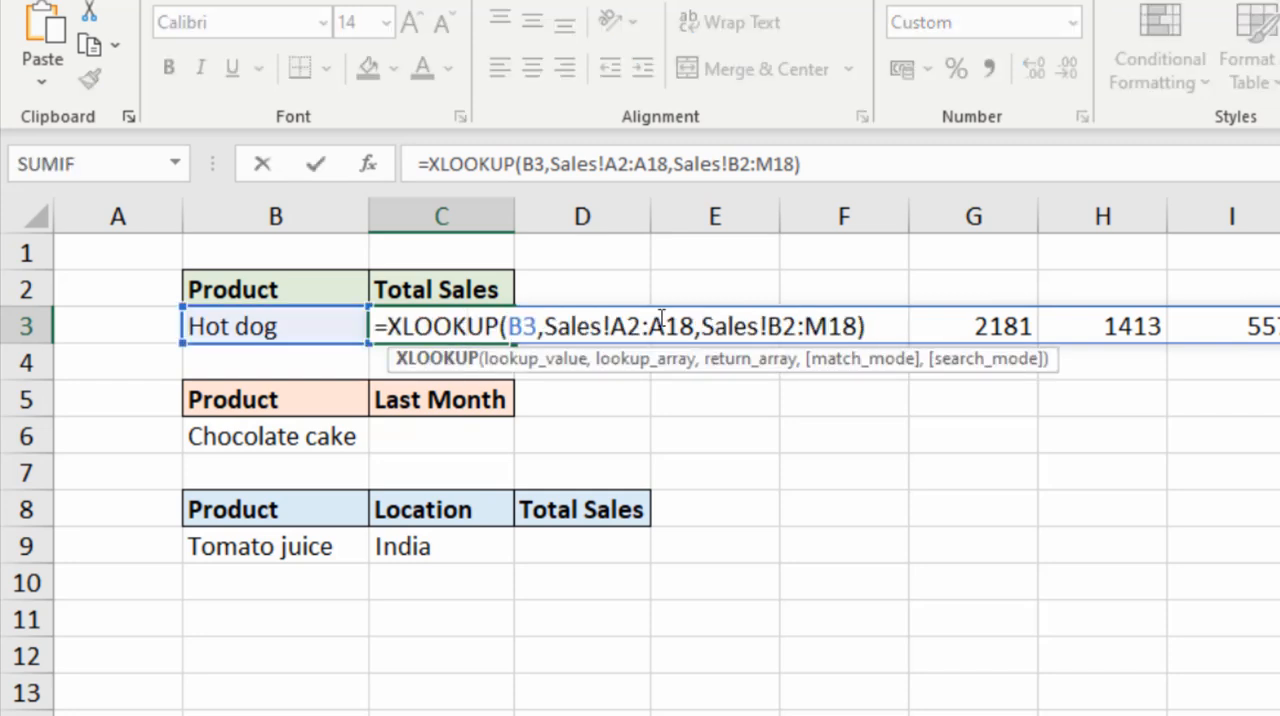
mouse_move(876, 408)
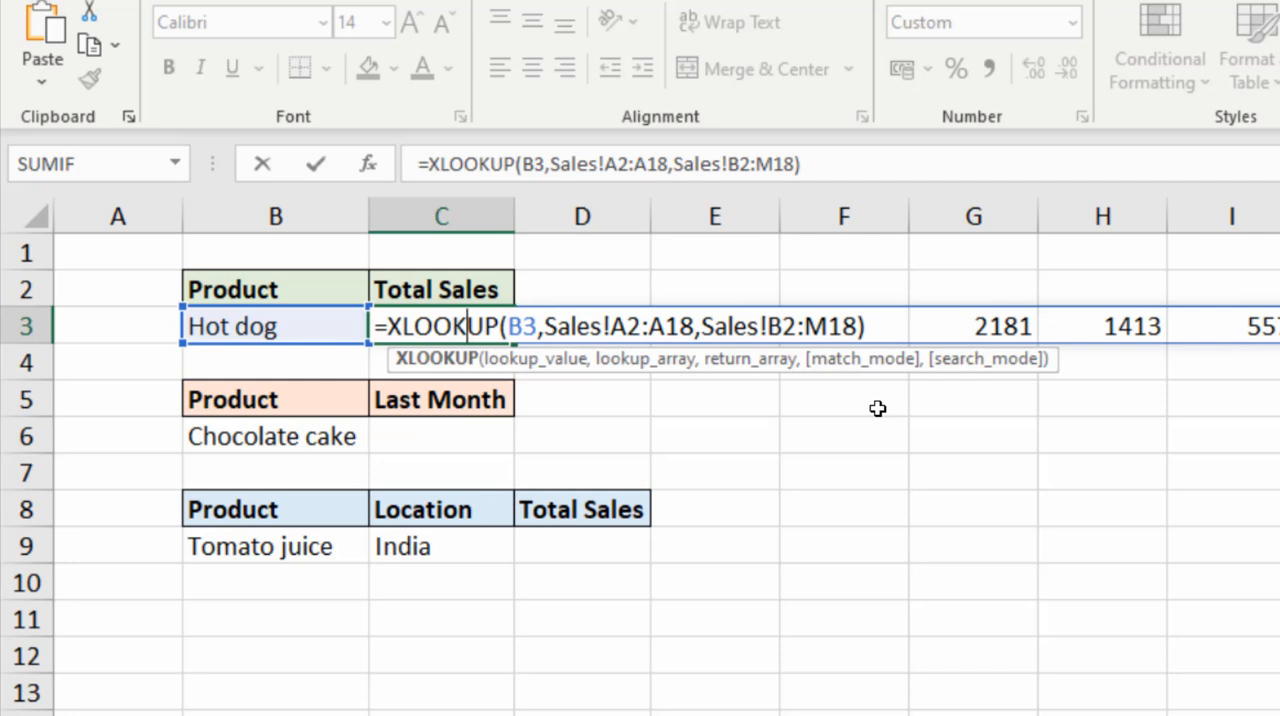
mouse_move(704, 410)
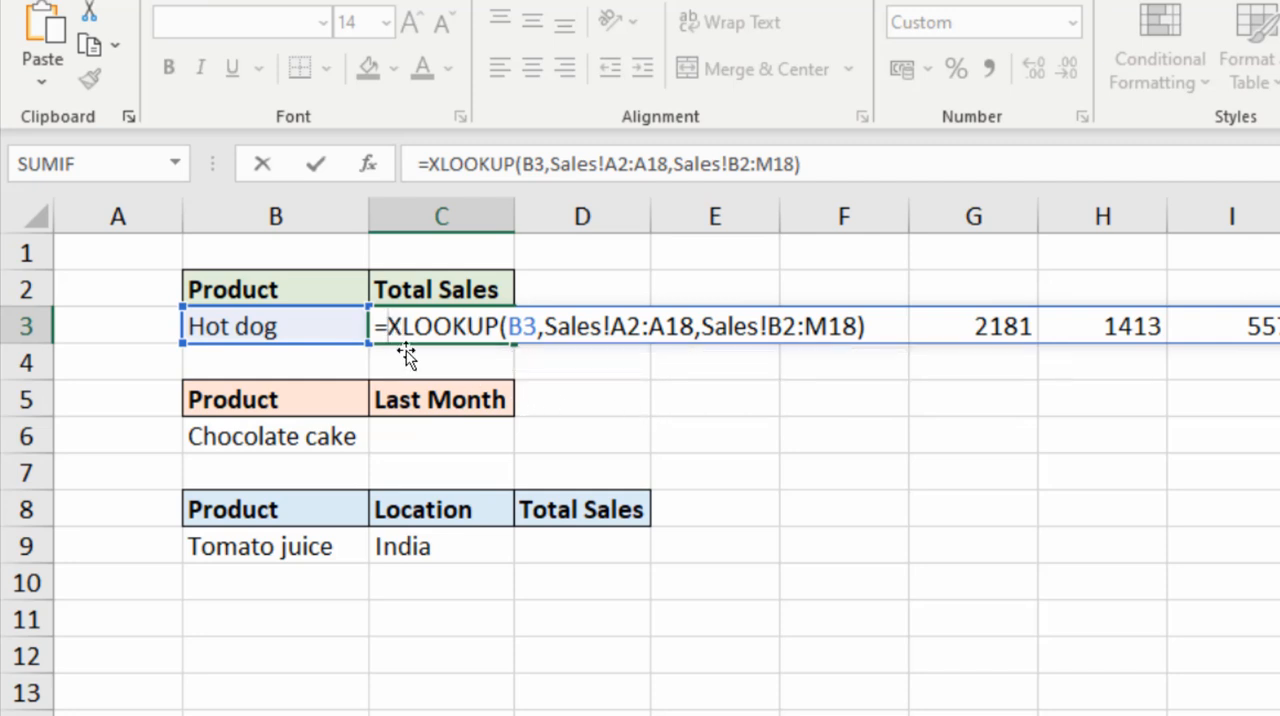
text(sum()
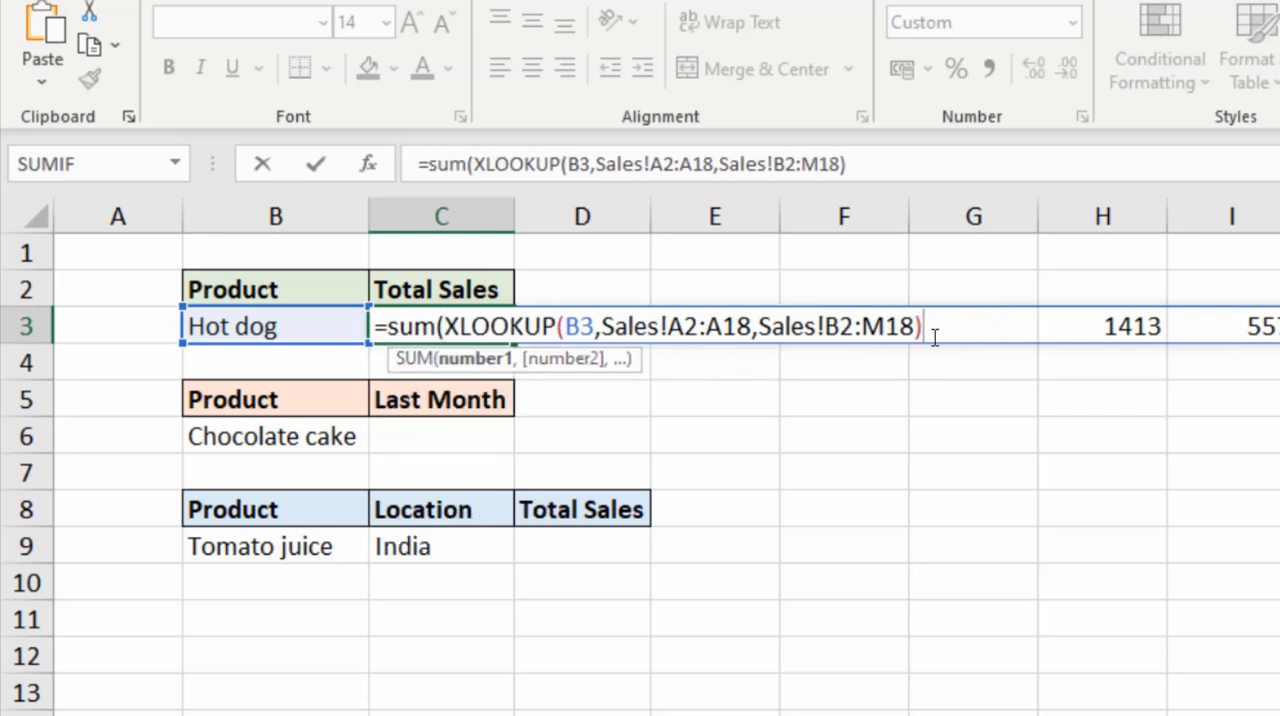
text())
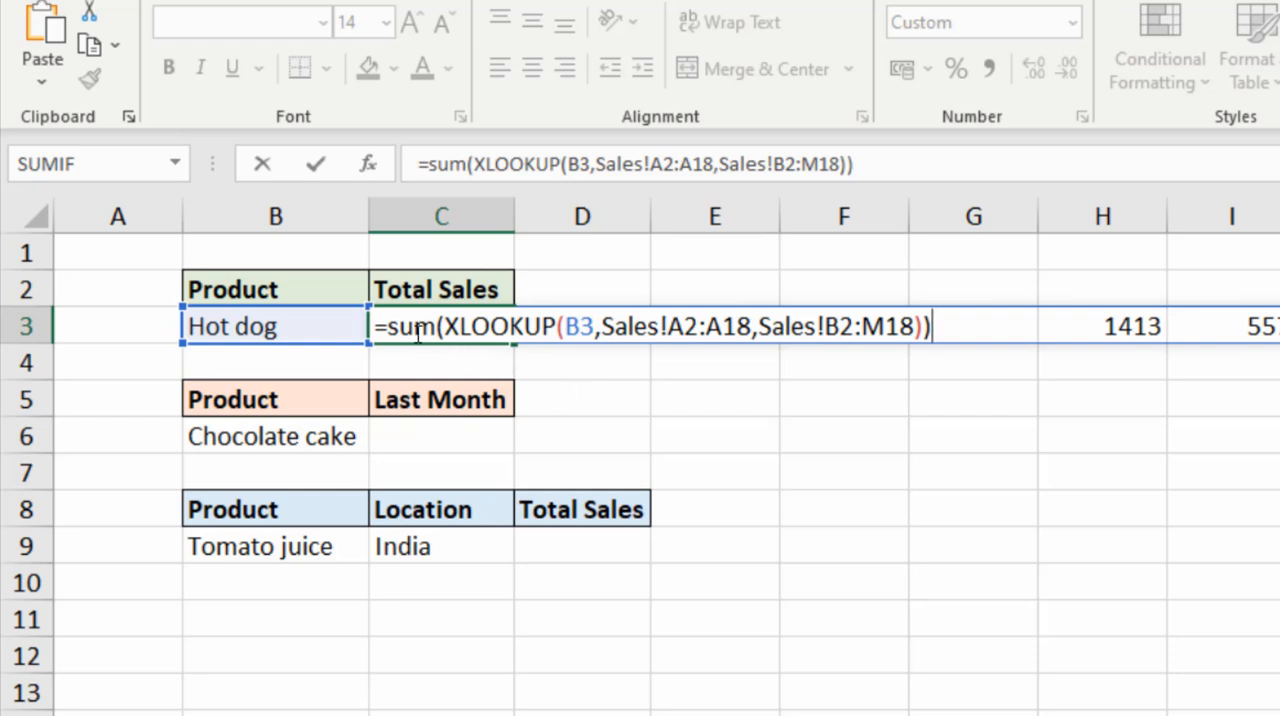
mouse_move(472, 372)
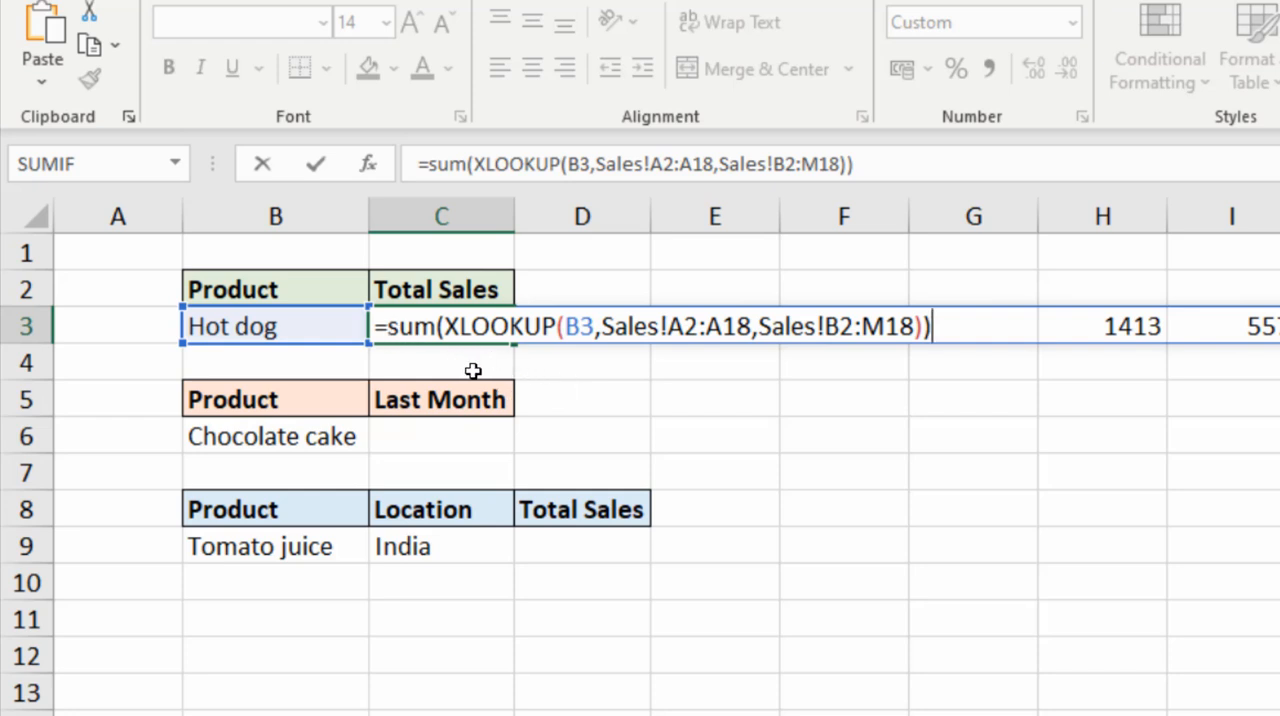
mouse_move(480, 376)
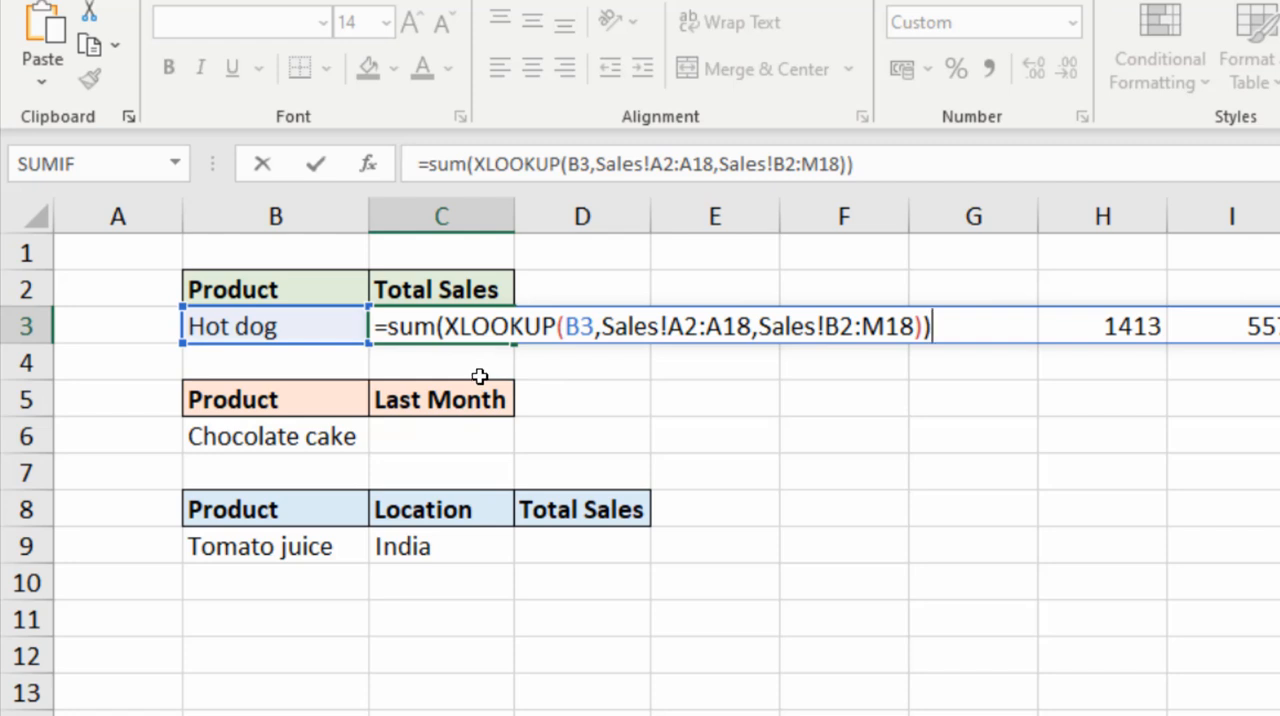
mouse_move(576, 458)
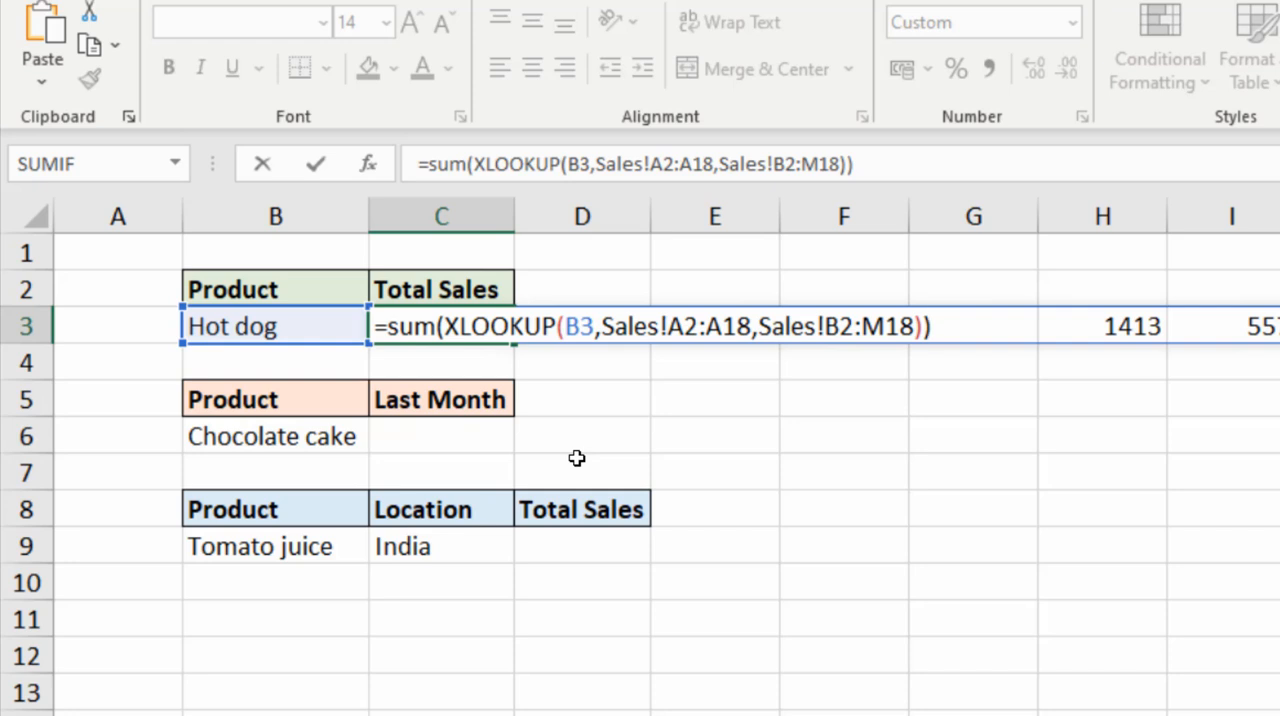
Confirm the Hot dog total 23,213, then pick Pineapple so Total Sales reads 24,233
key(Enter)
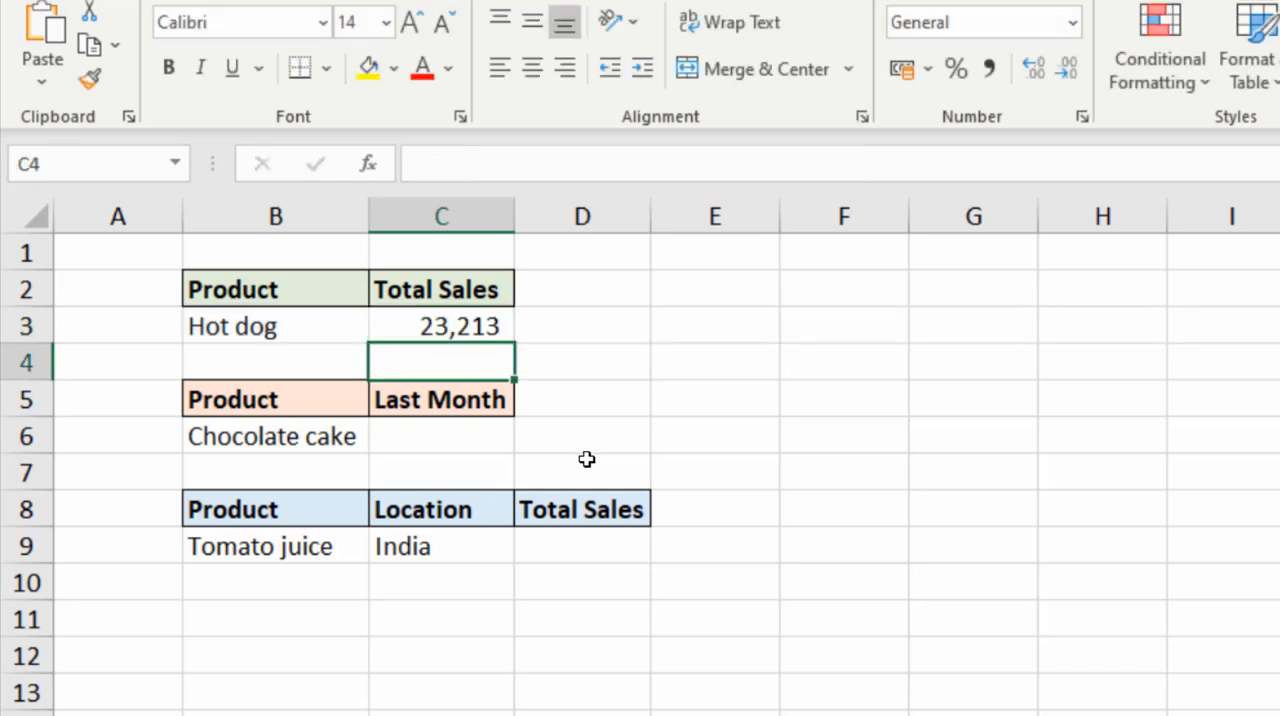
mouse_move(472, 358)
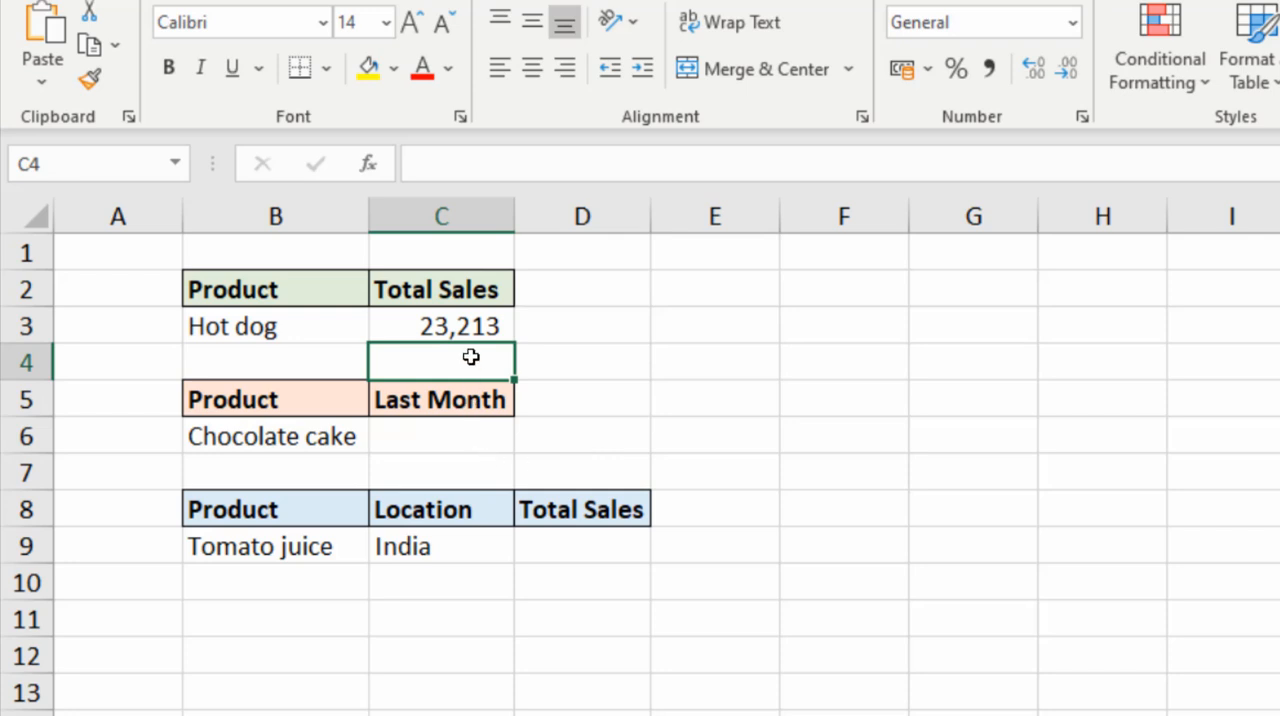
click(380, 326)
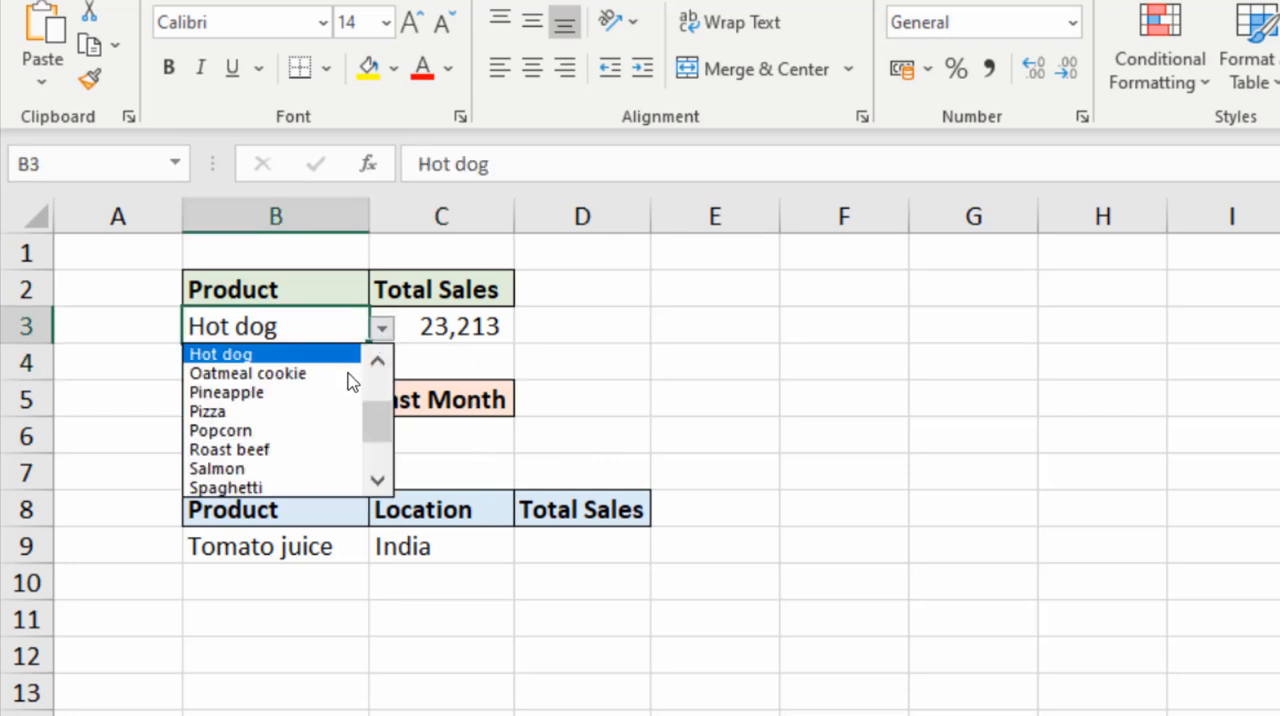
click(226, 392)
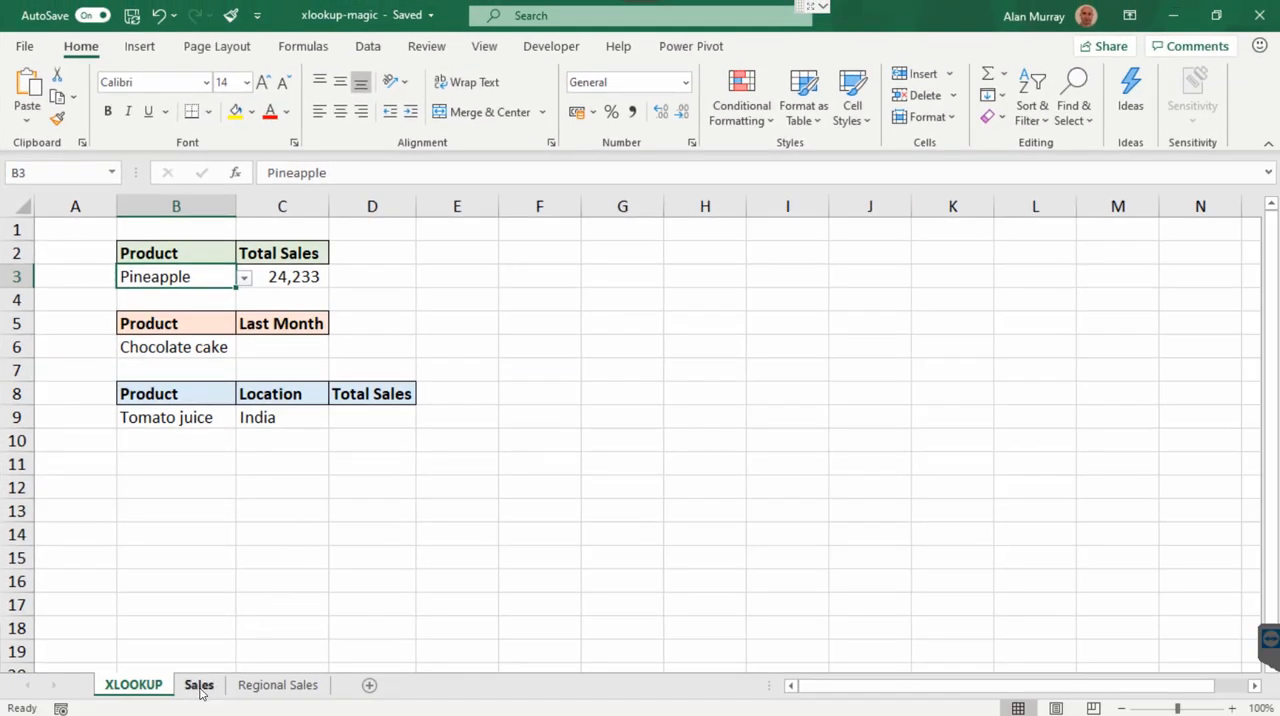
Check the Pineapple total against the Sales sheet data, returning to the XLOOKUP sheet
click(198, 684)
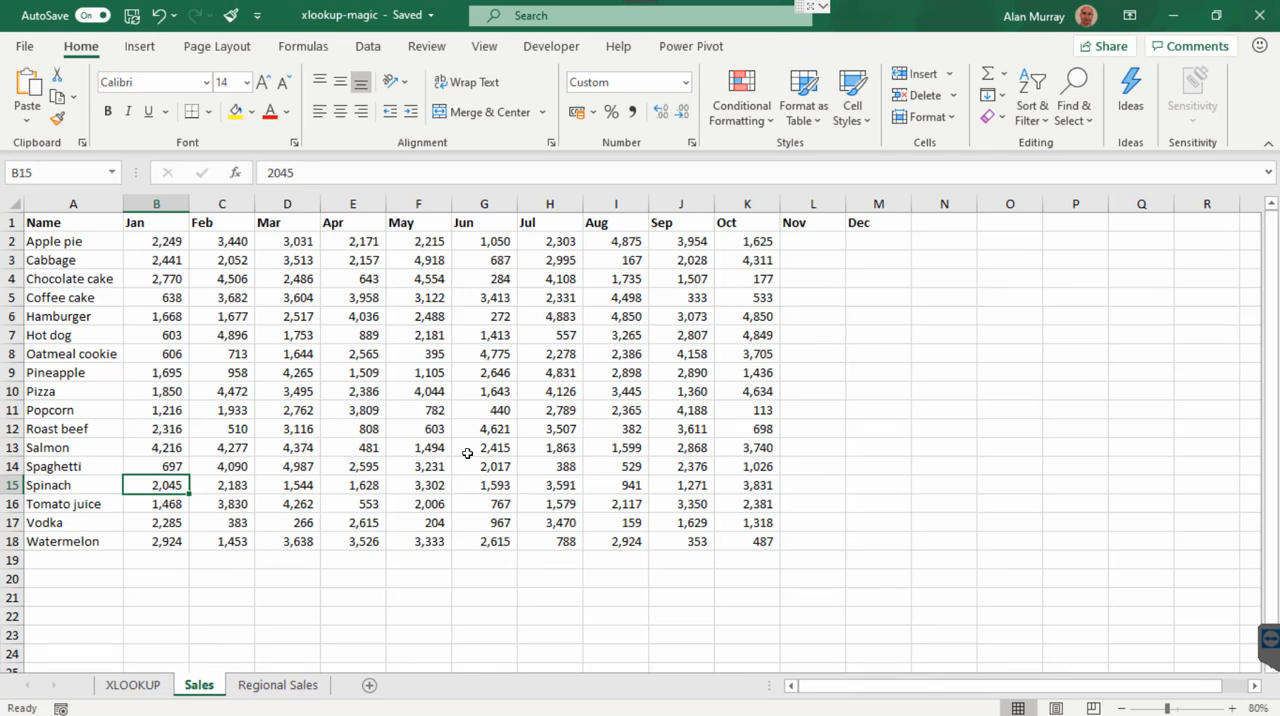
mouse_move(498, 594)
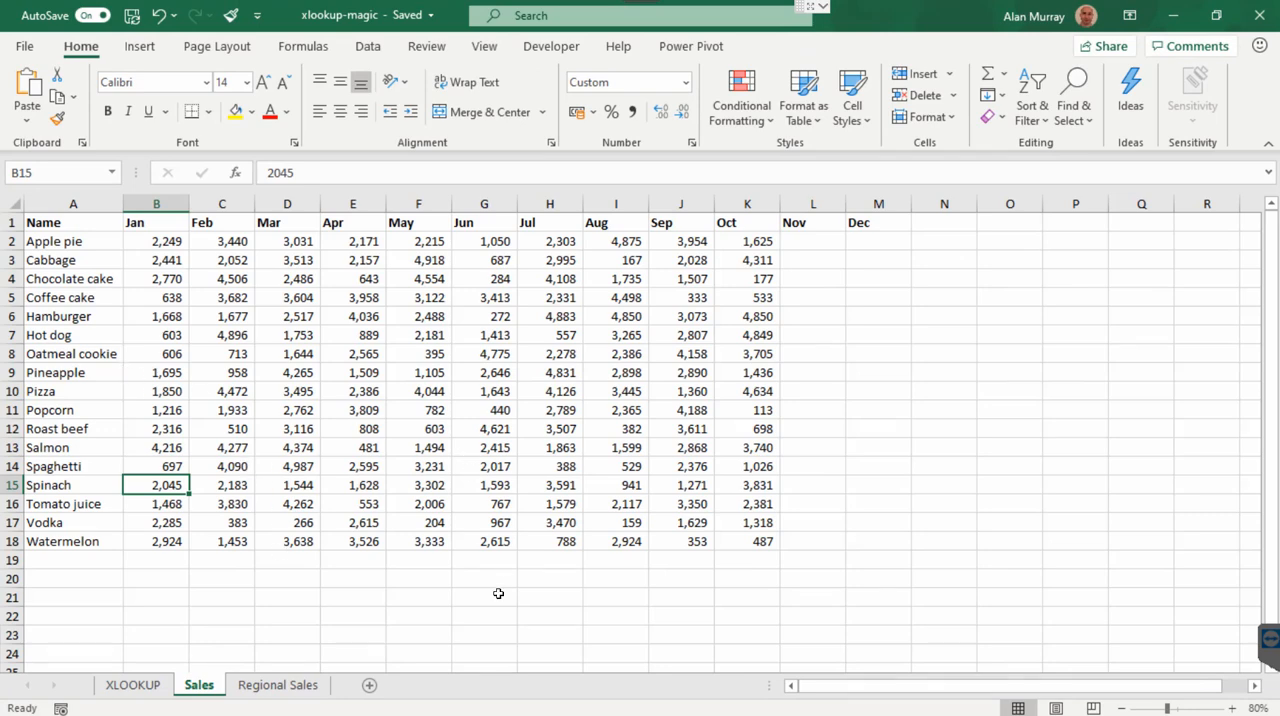
click(136, 684)
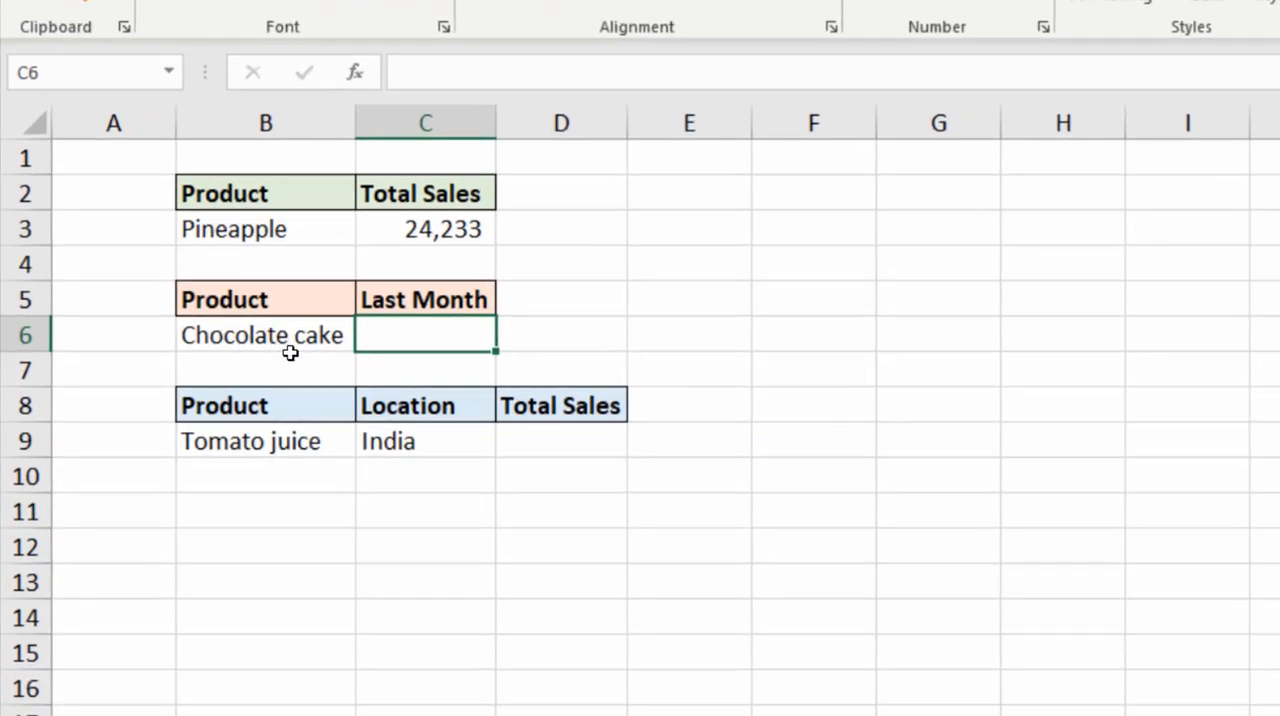
mouse_move(408, 384)
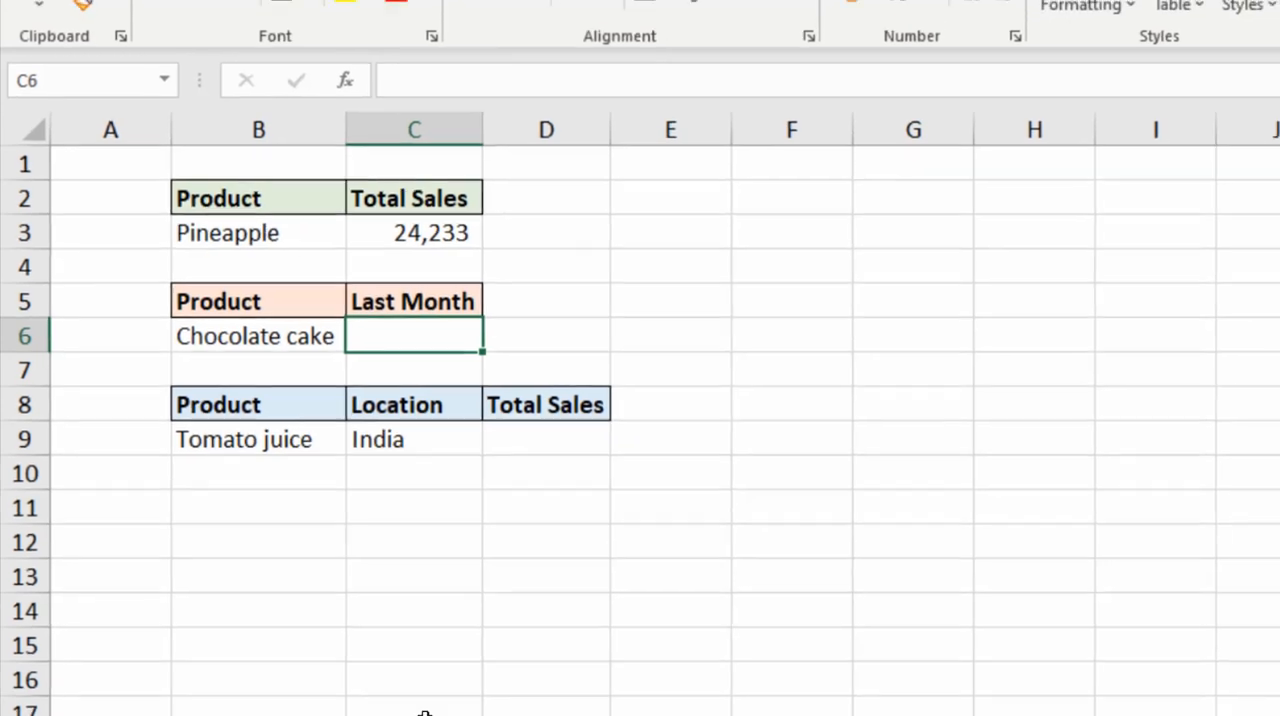
click(198, 684)
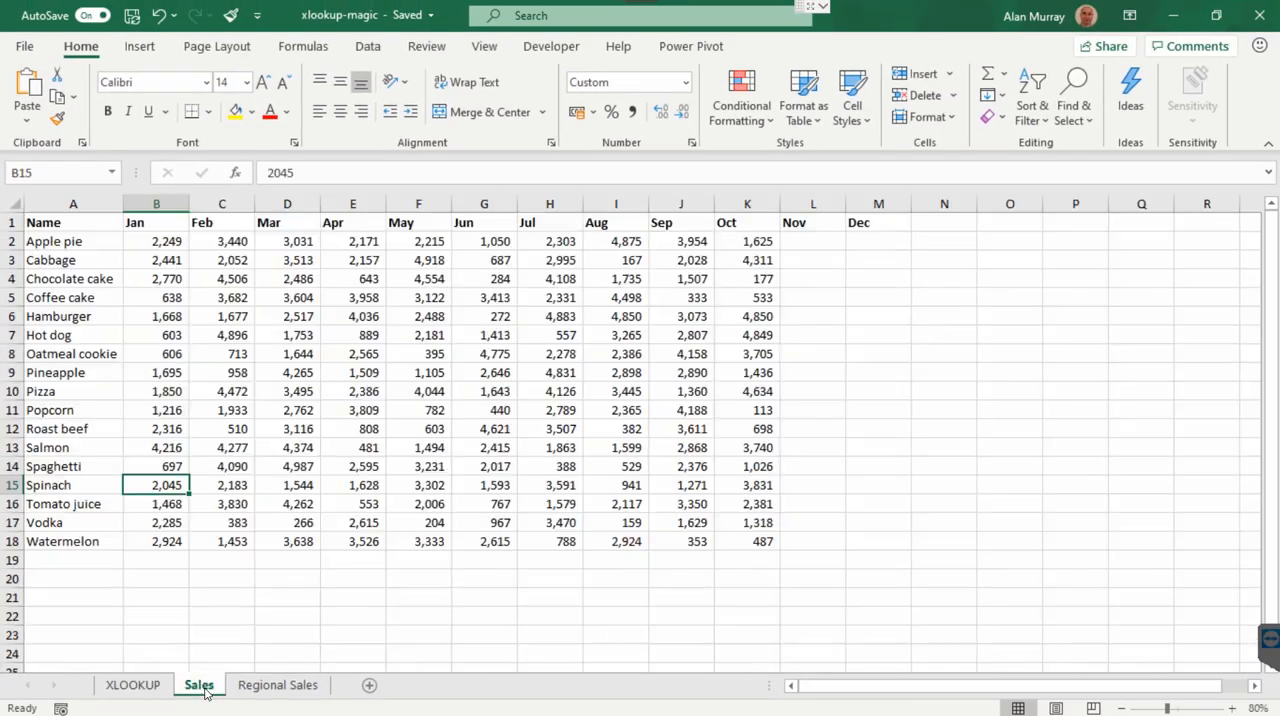
mouse_move(404, 596)
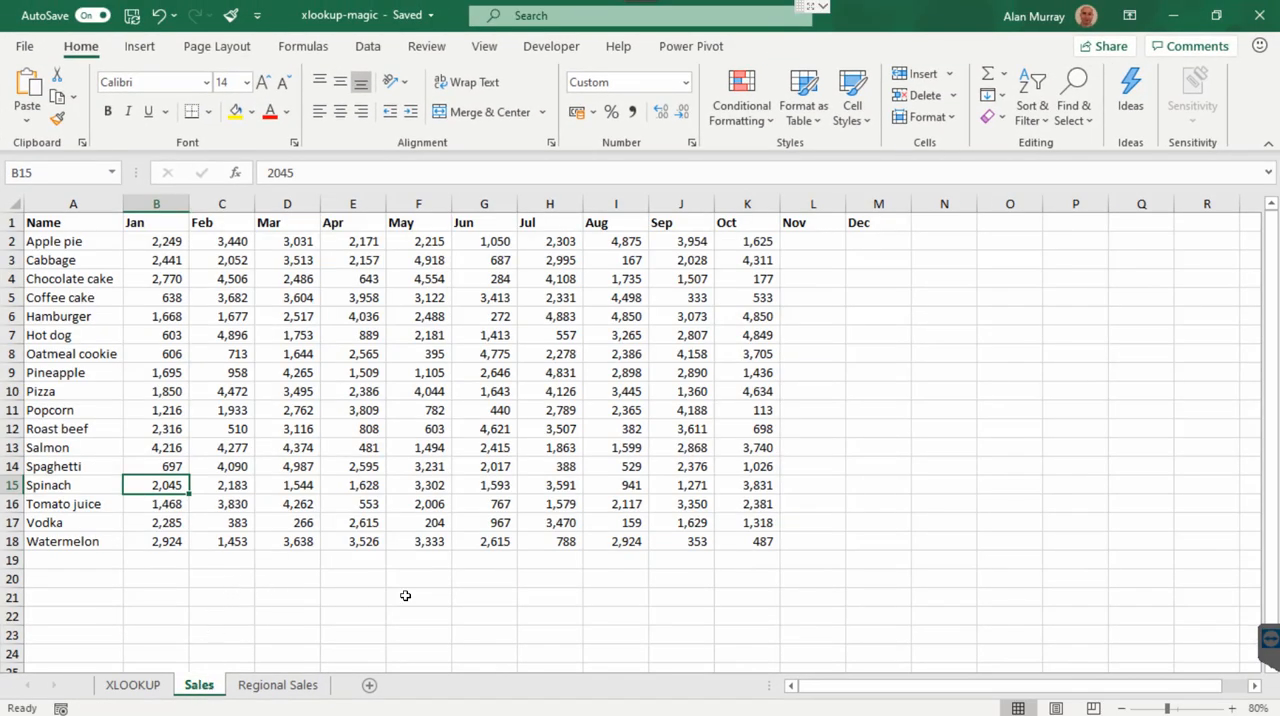
mouse_move(866, 498)
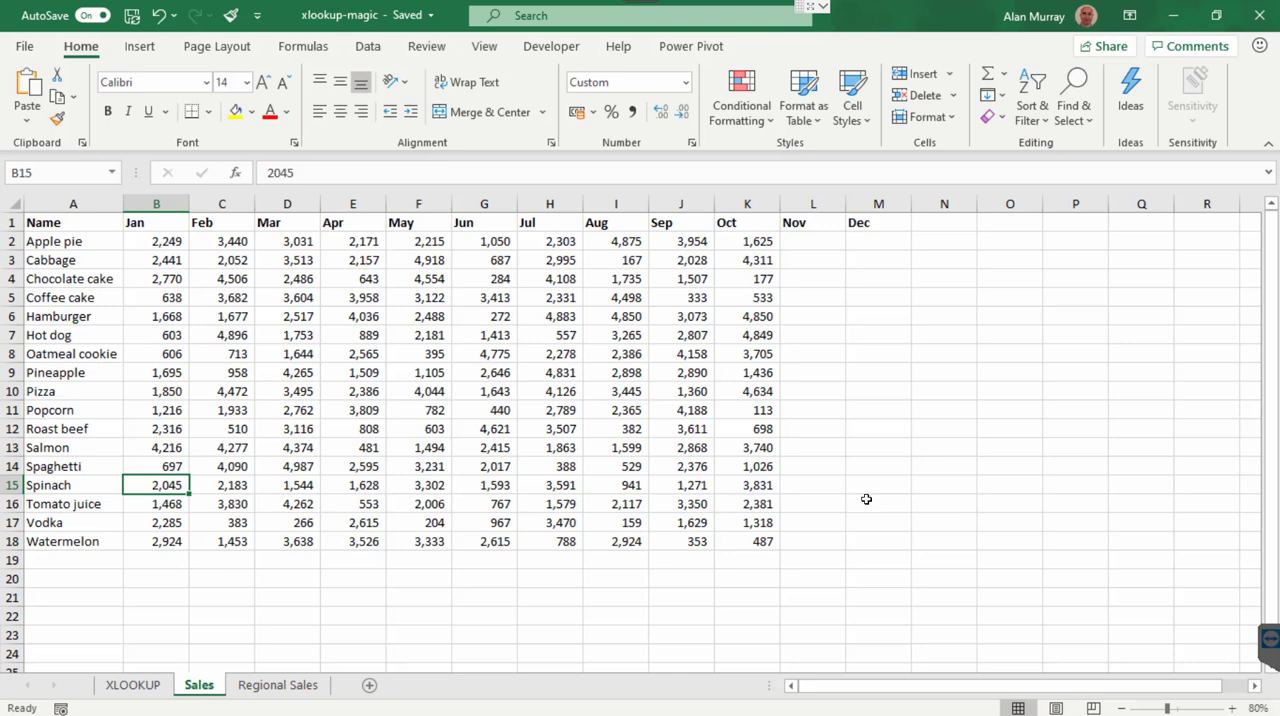
click(136, 684)
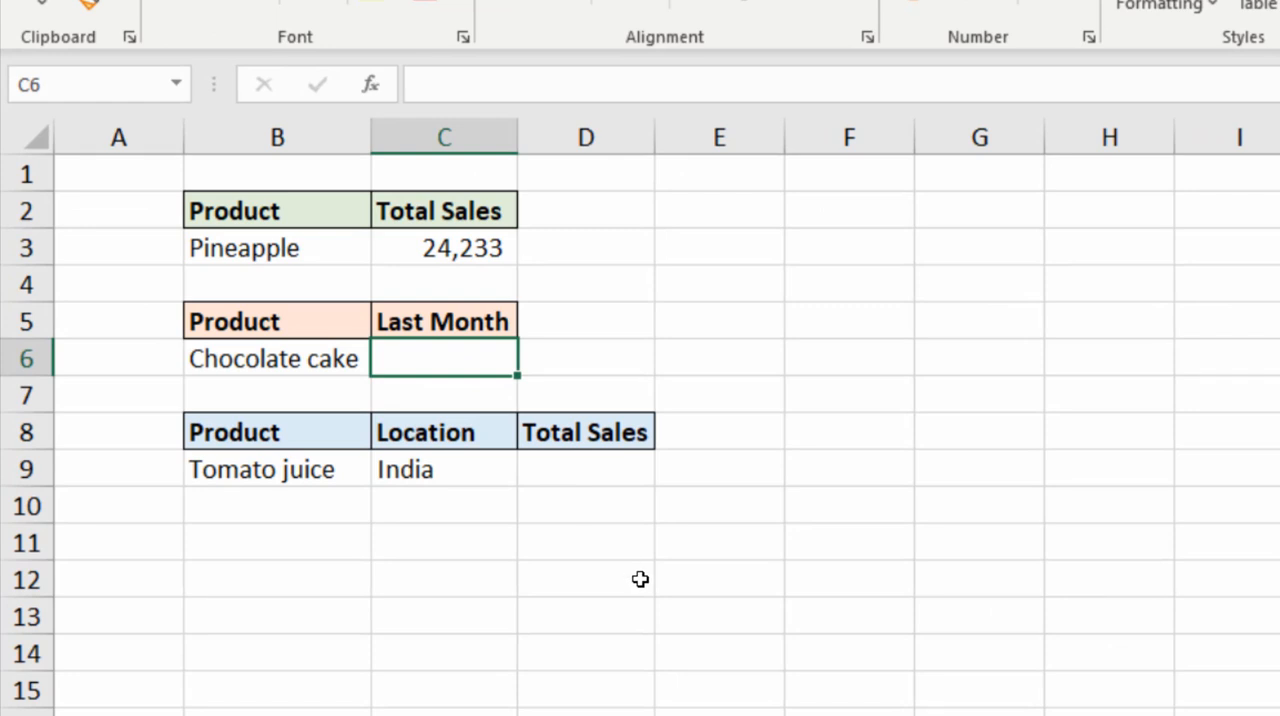
Start =INDEX(XLOOKUP(B6,Sales!A2:A18,Sales!B2:M18) for Chocolate cake's Last Month in C6
text(=i)
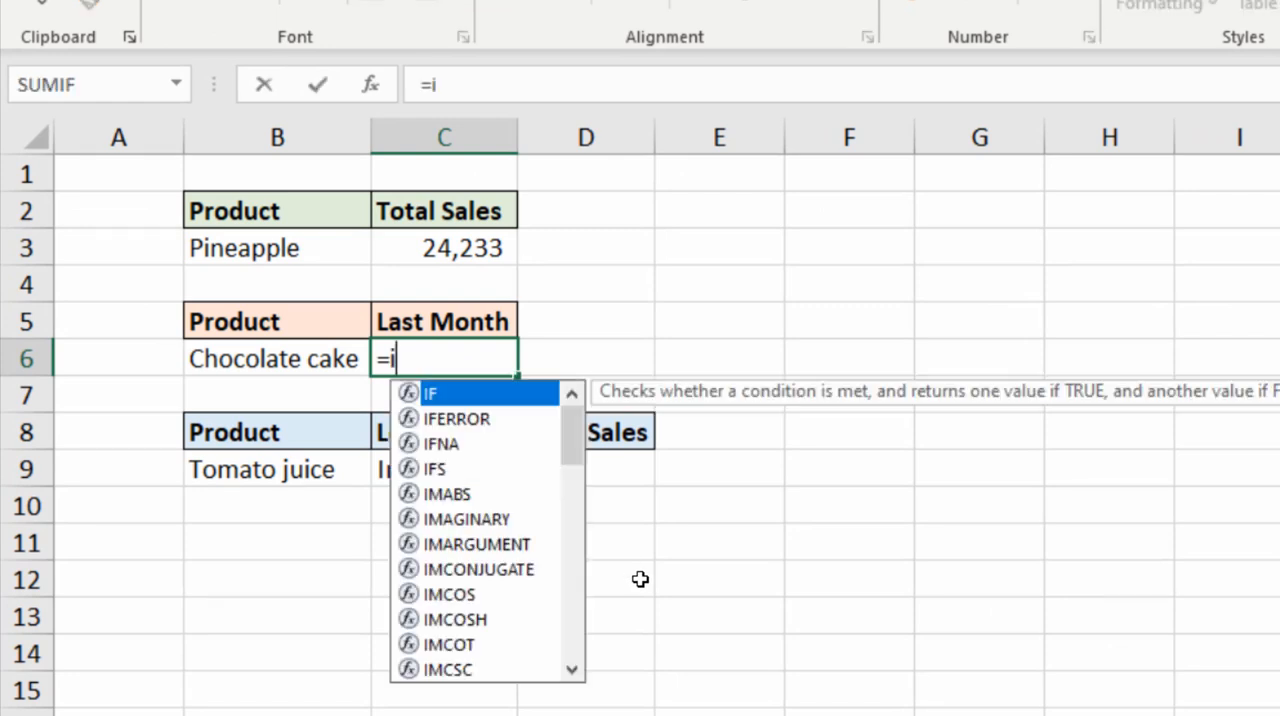
text(nde)
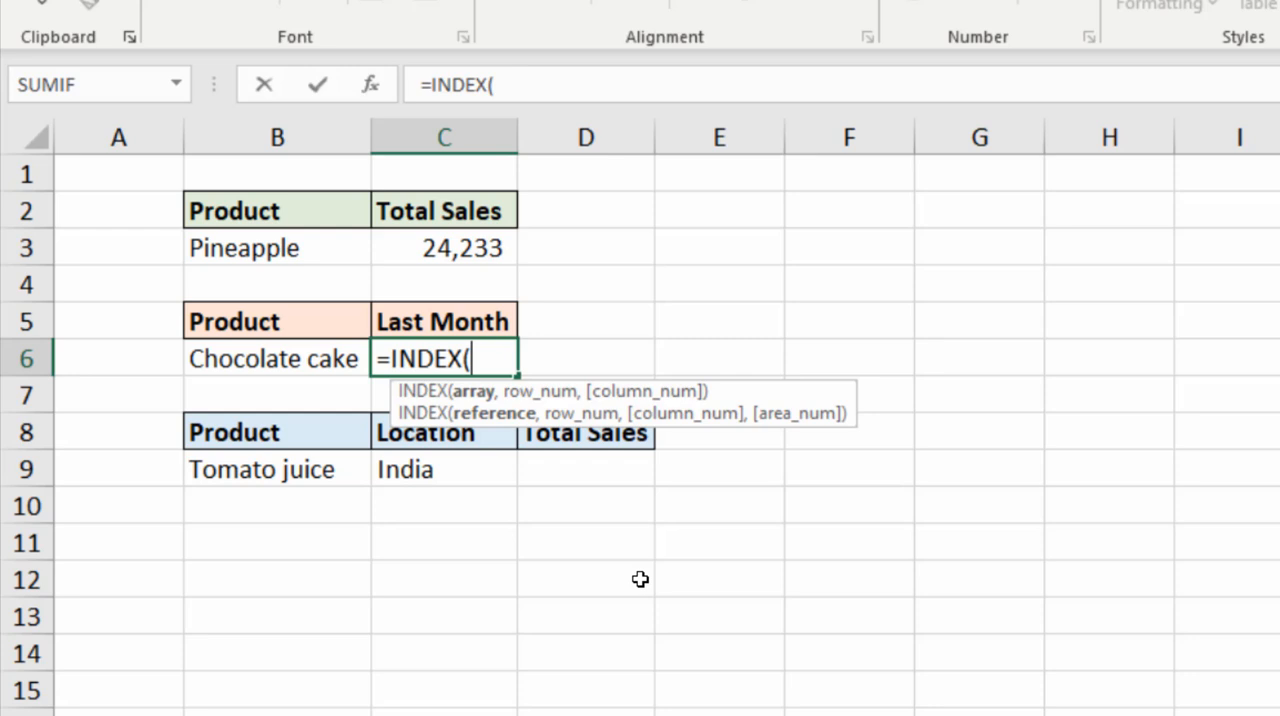
text(XLOOKUP()
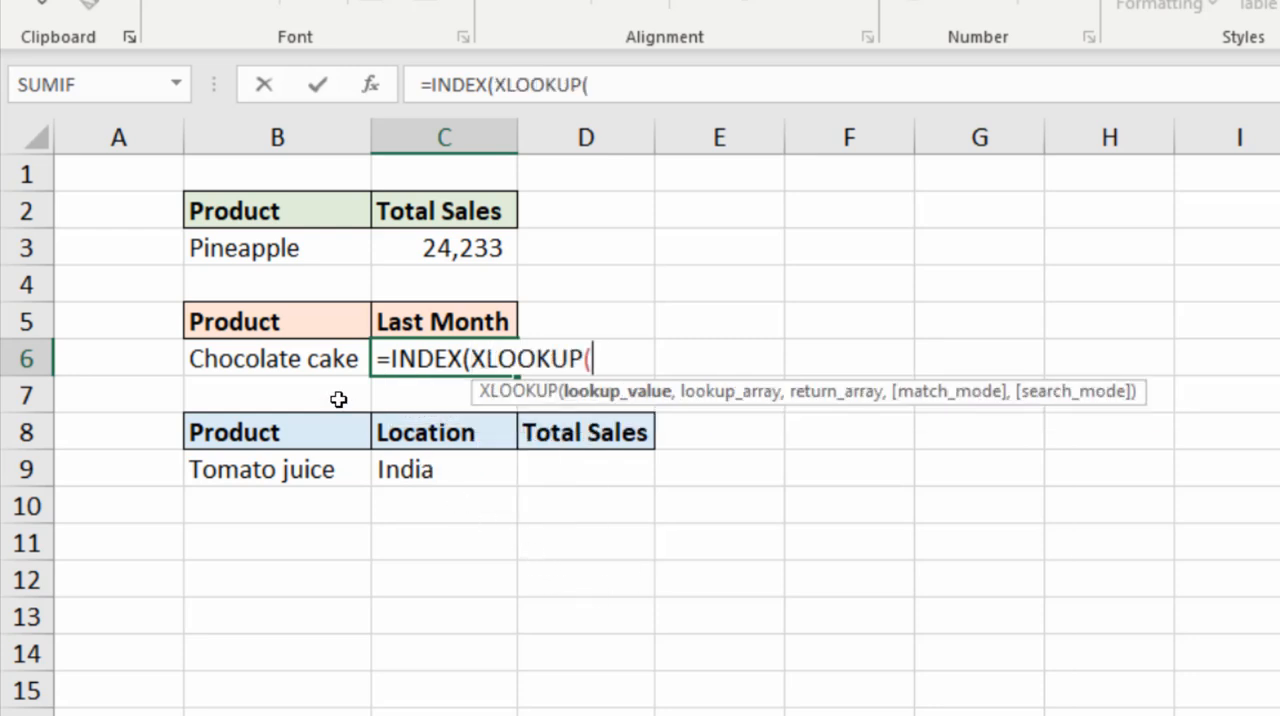
click(276, 358)
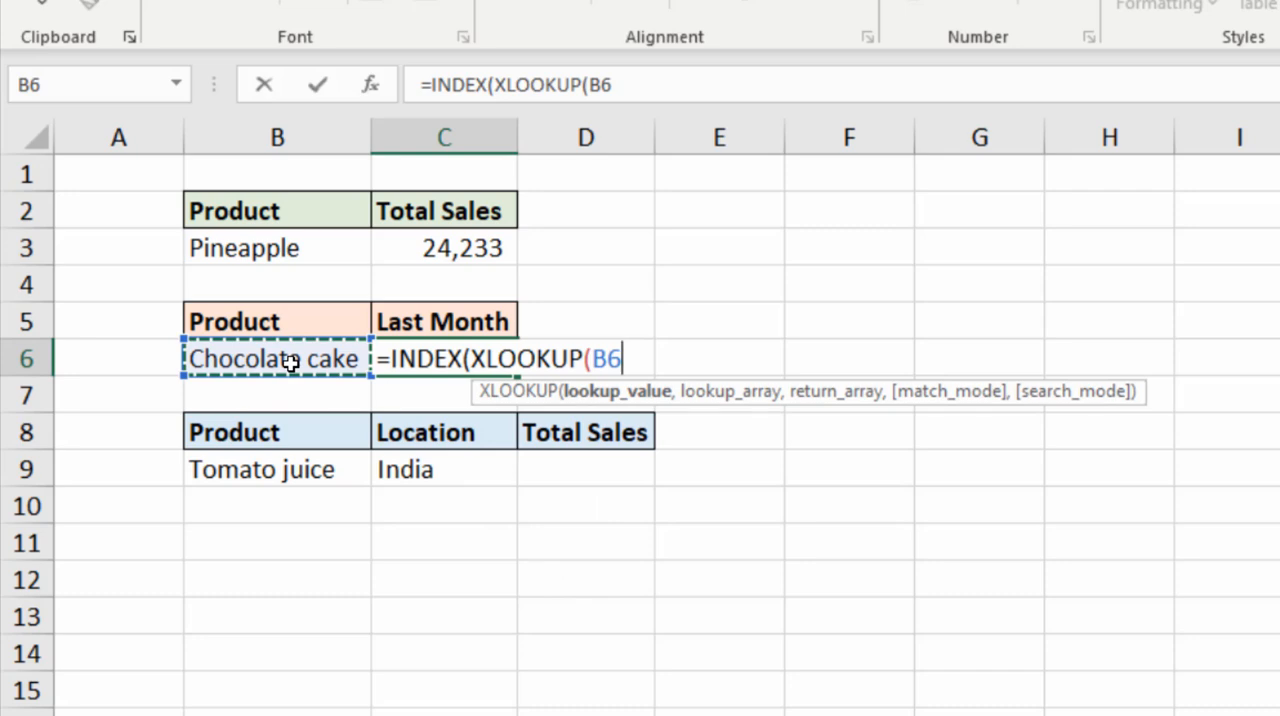
text(,Sales!A2:A18)
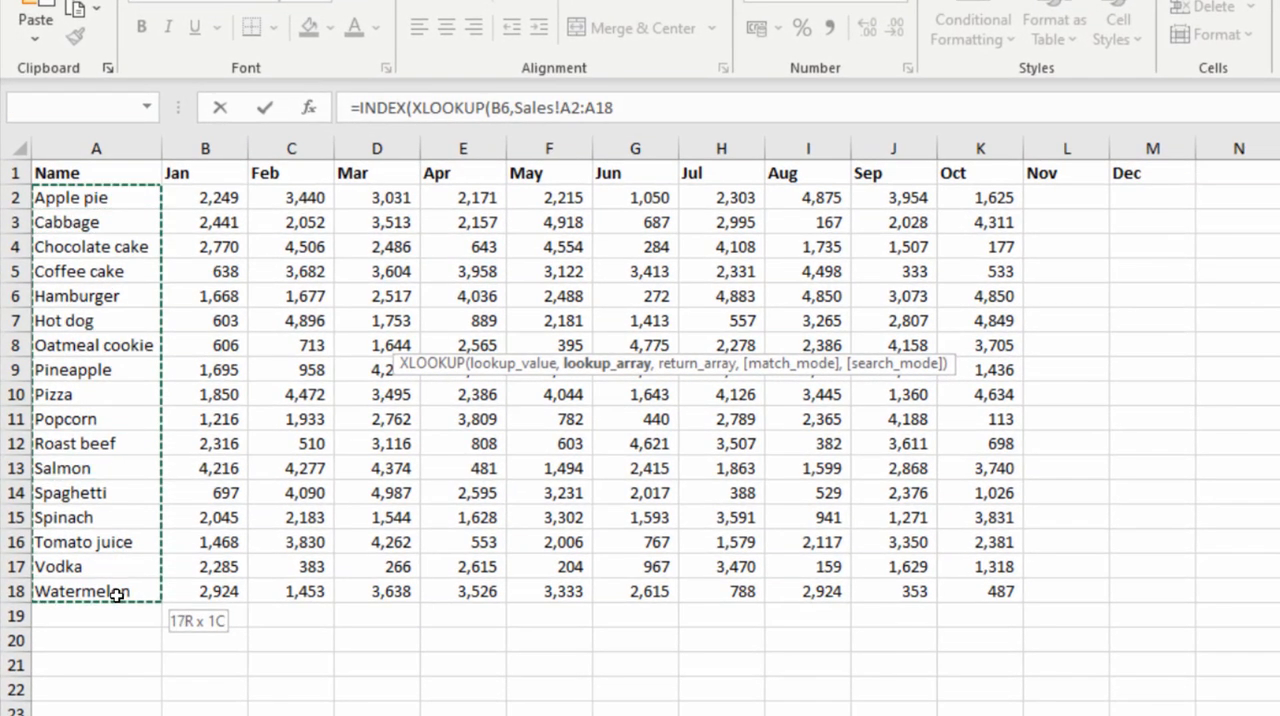
text(,)
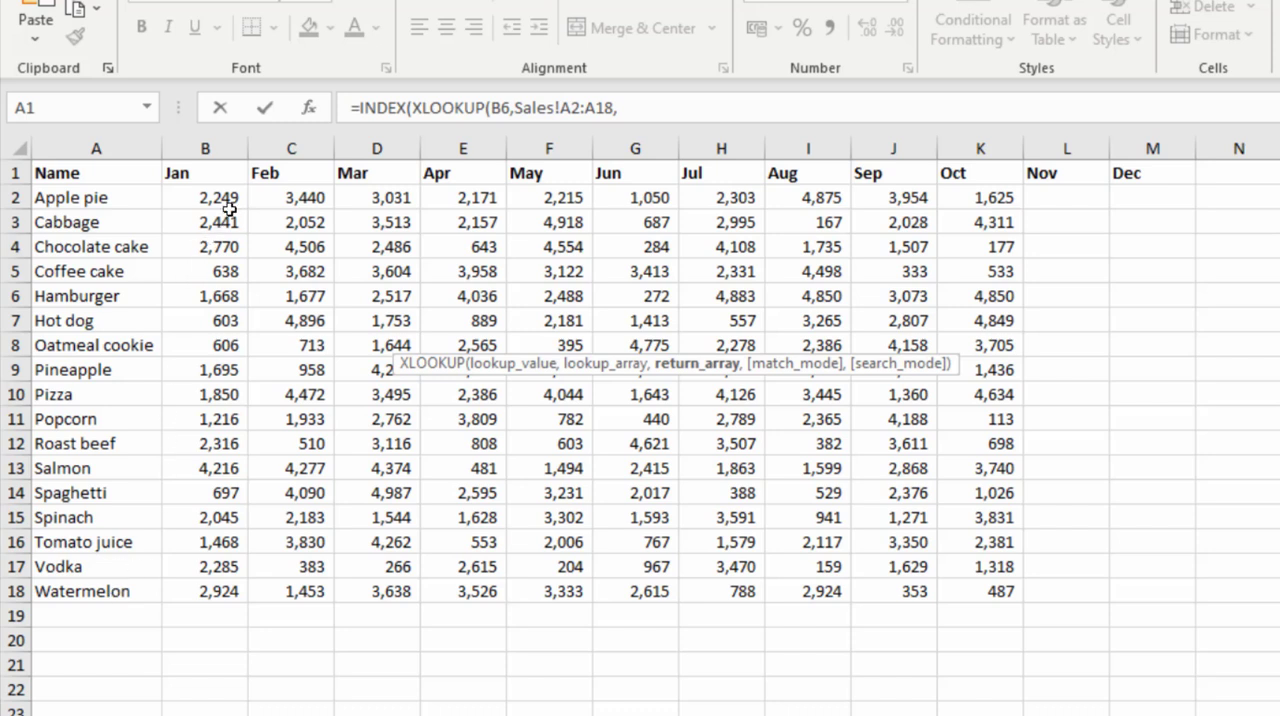
mouse_move(210, 196)
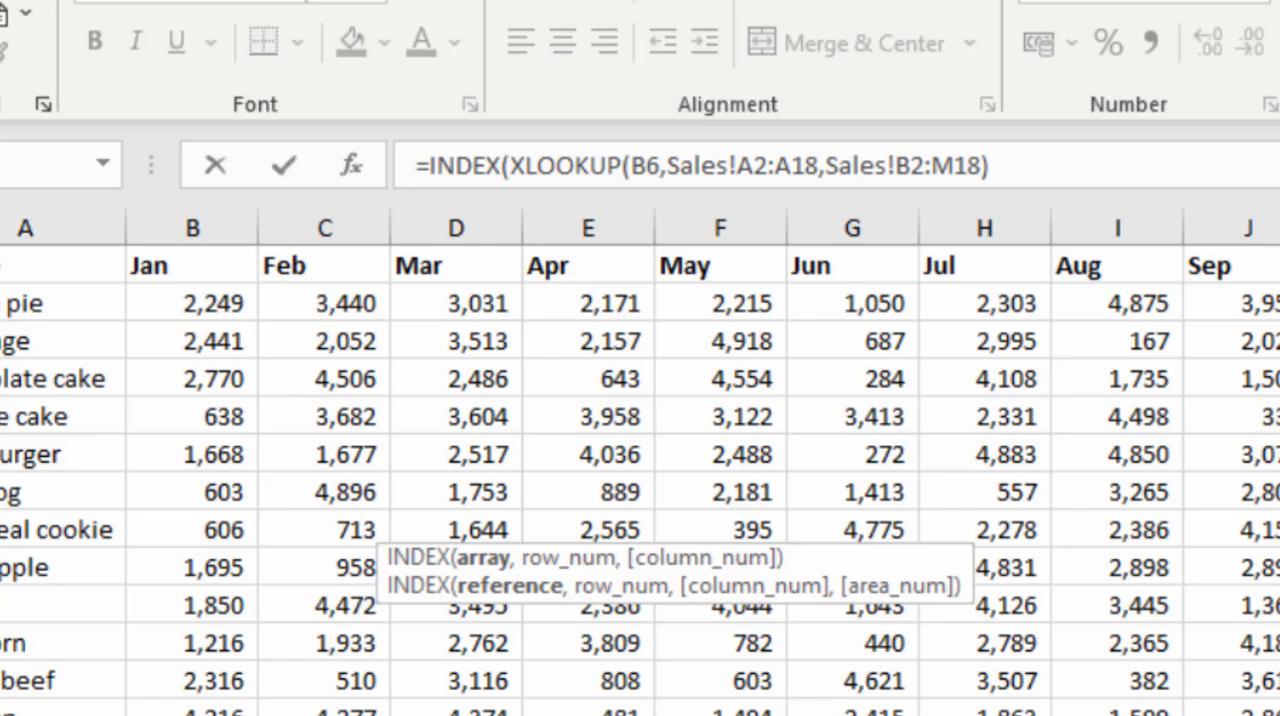
Complete the INDEX with row 1 and COUNTA(Sales!B2:M2), giving Pizza's last month 4,634
text(,)
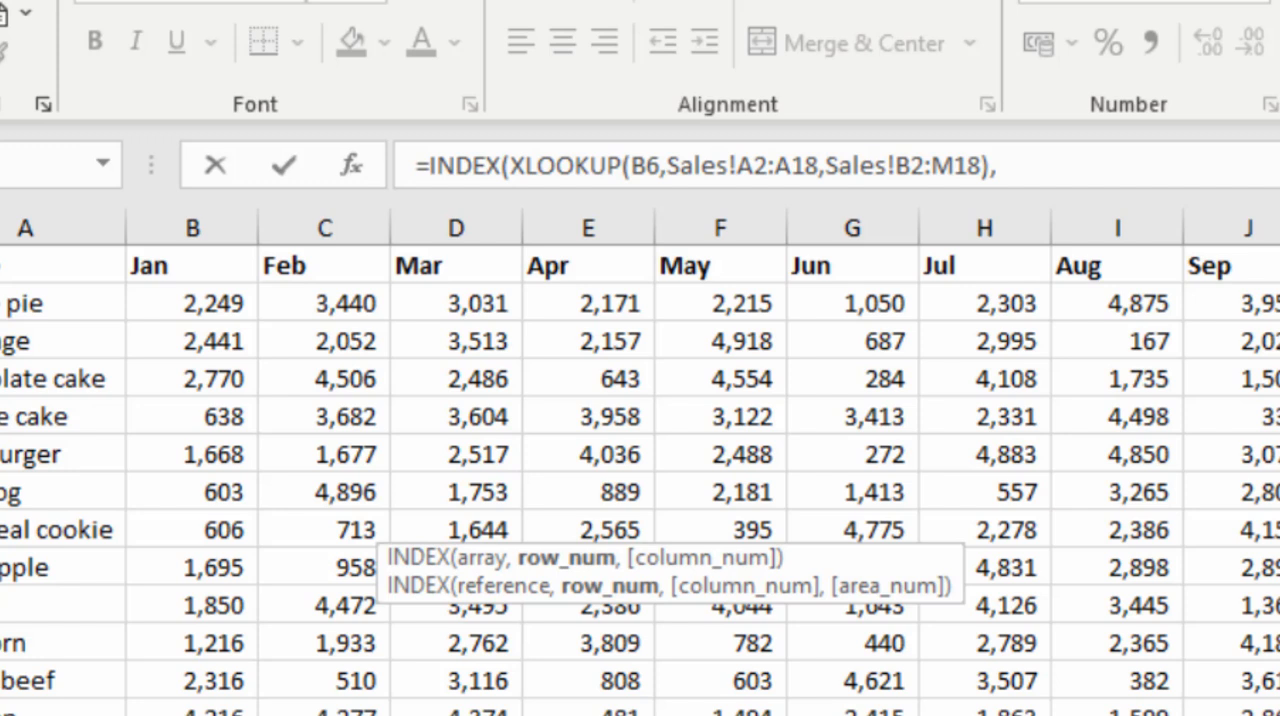
text(1)
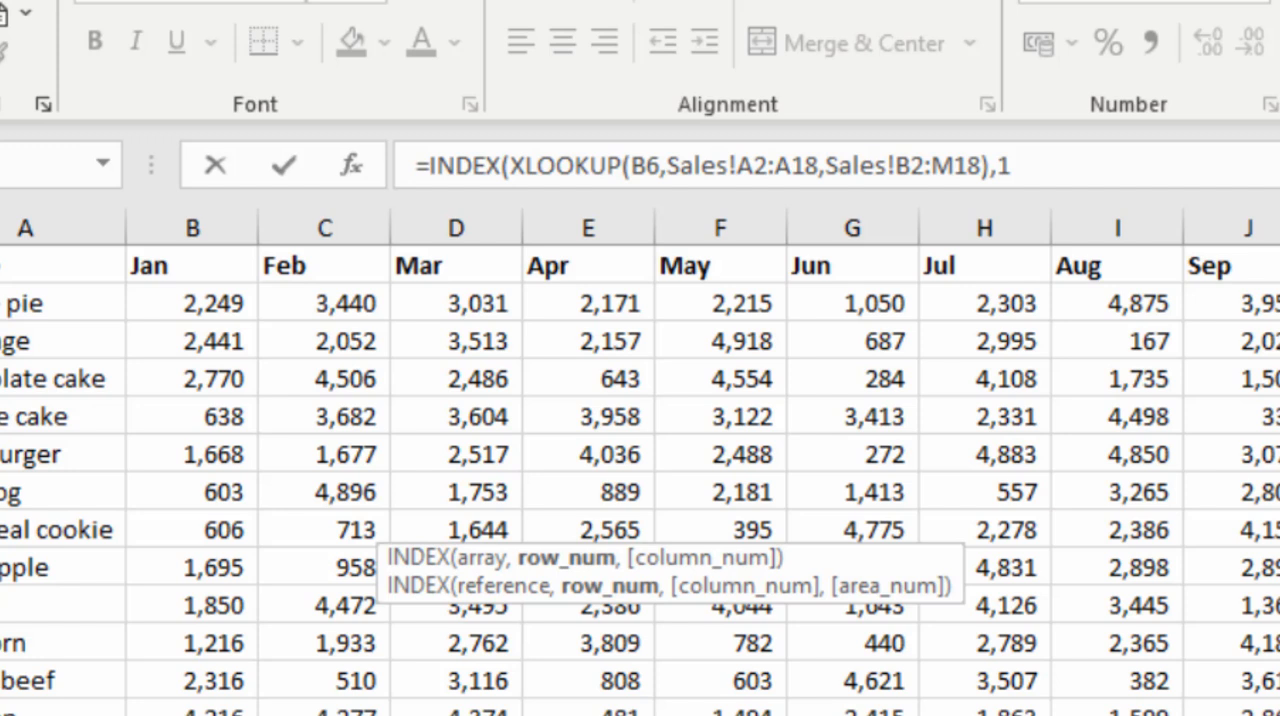
text(,)
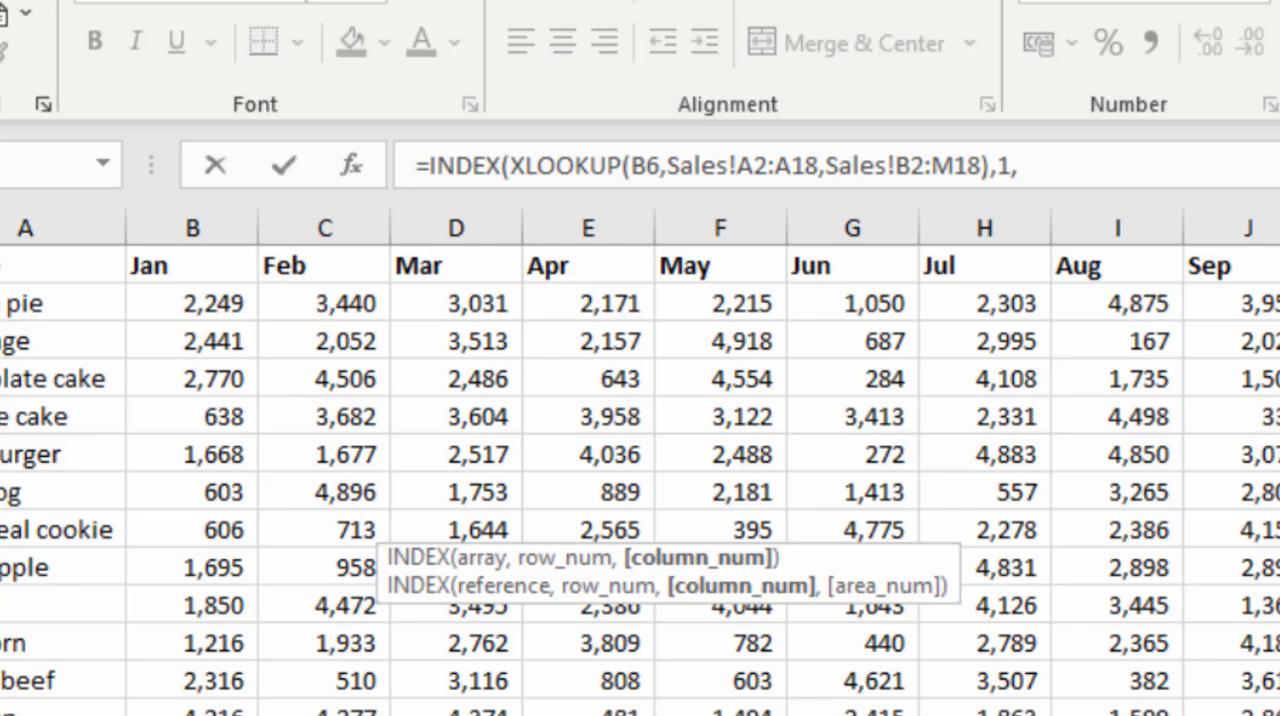
text(count)
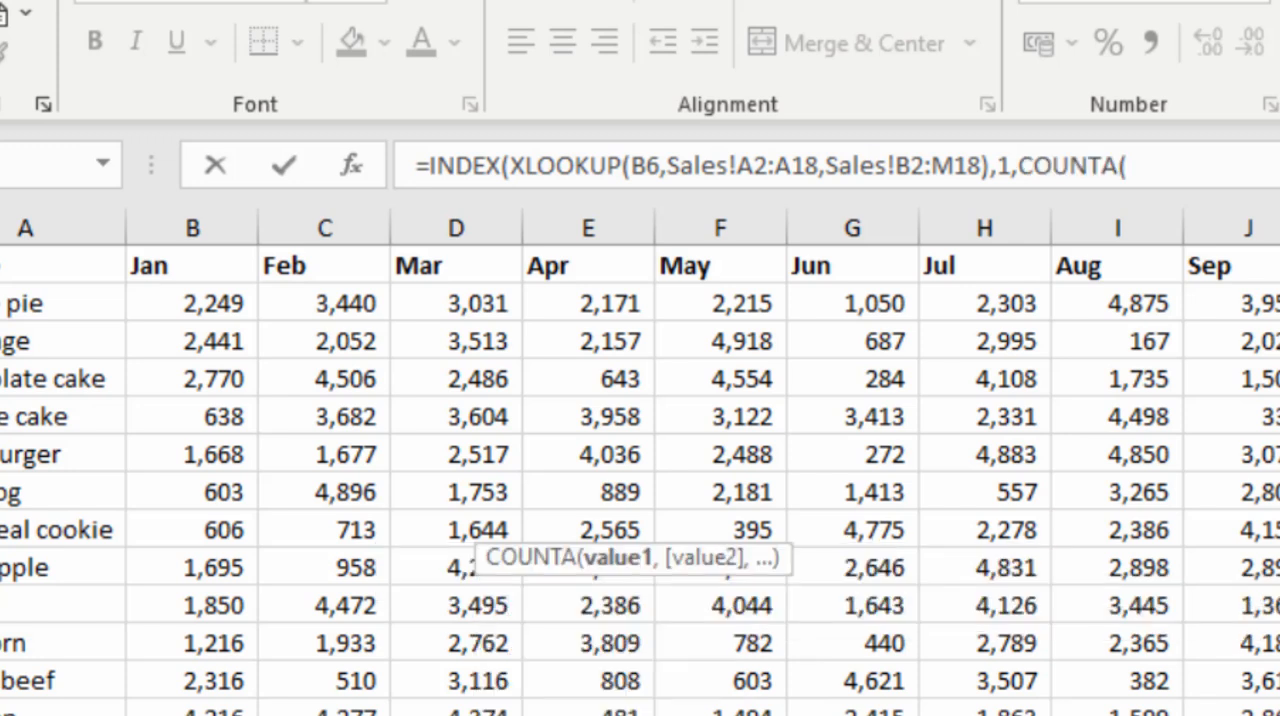
mouse_move(330, 460)
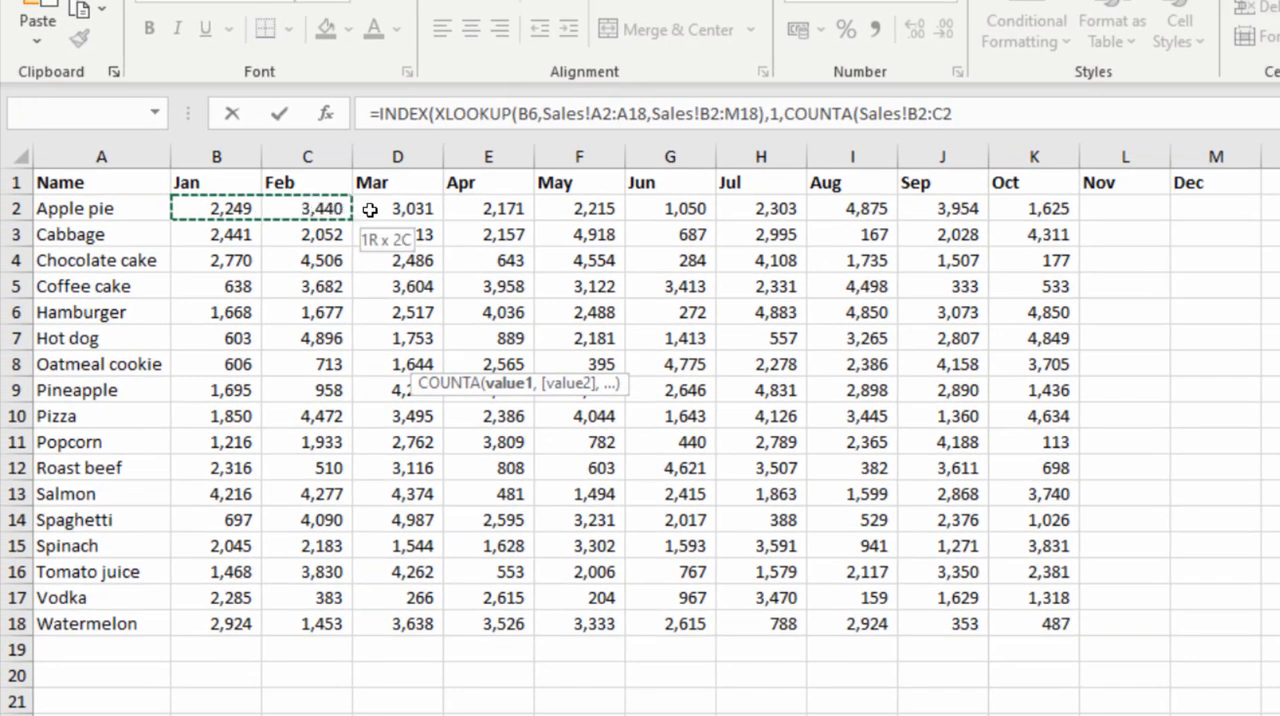
drag(370, 208, 900, 234)
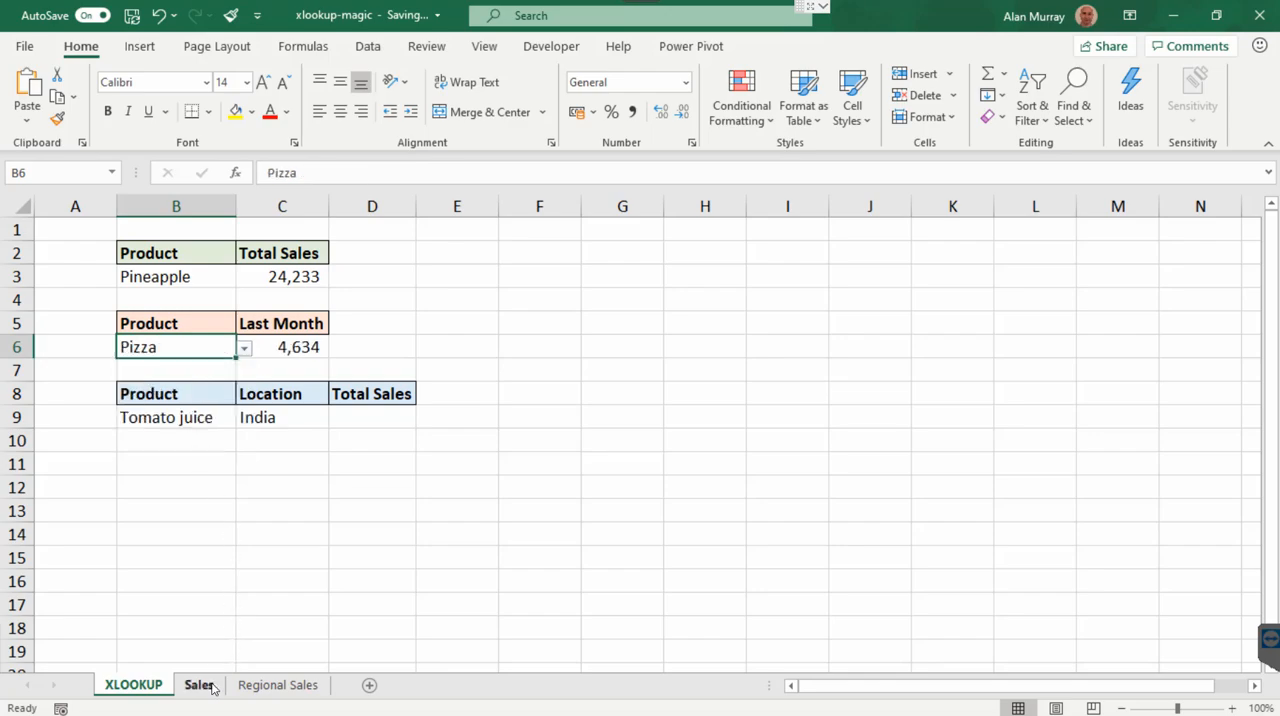
click(198, 684)
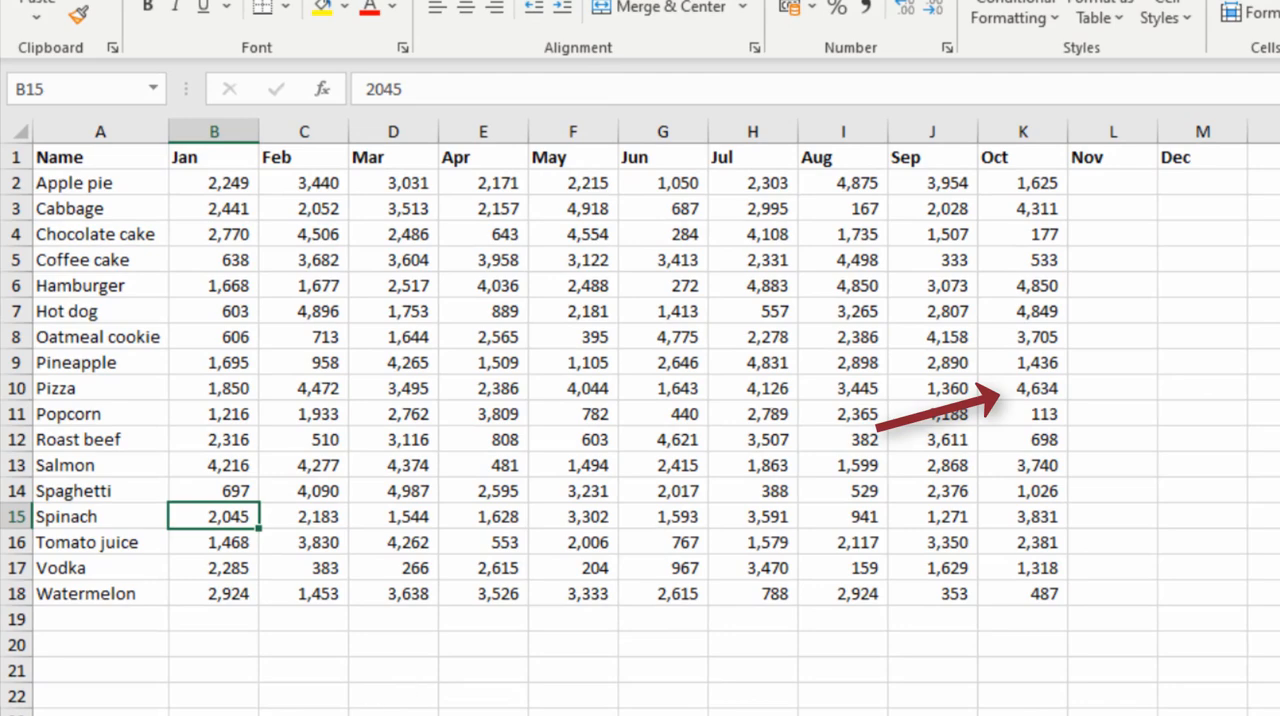
click(134, 684)
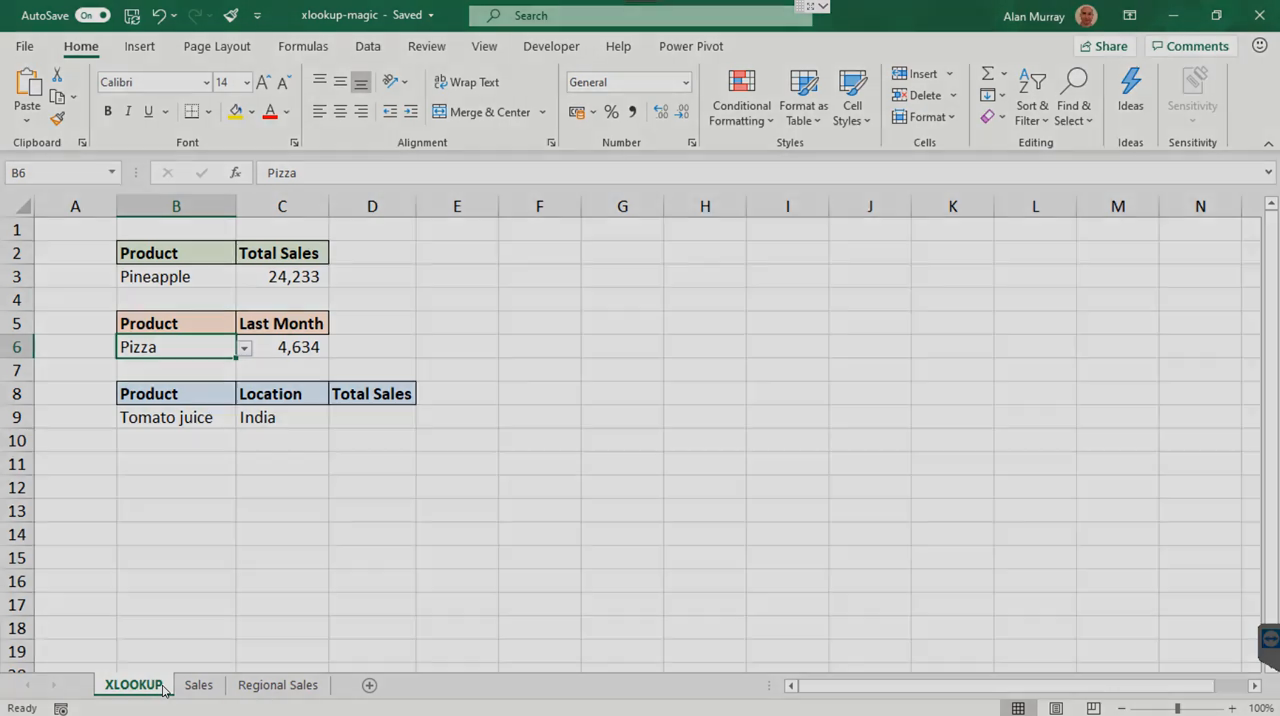
click(372, 416)
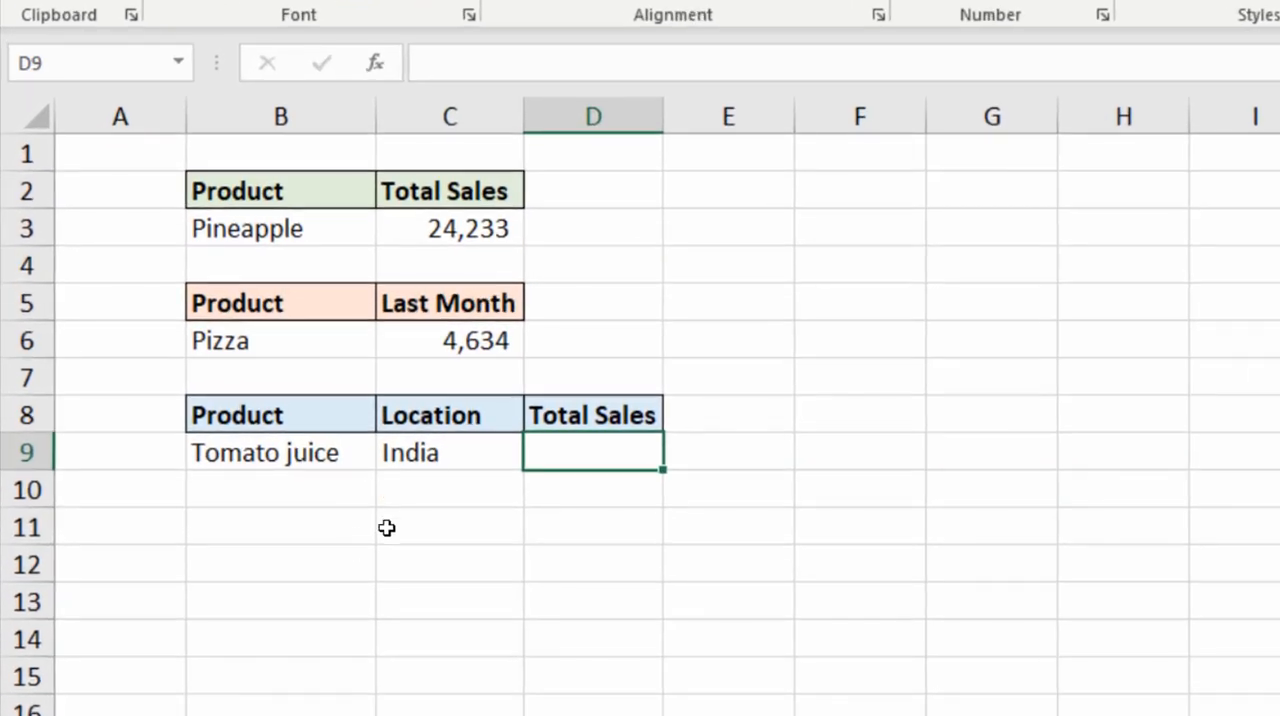
mouse_move(456, 572)
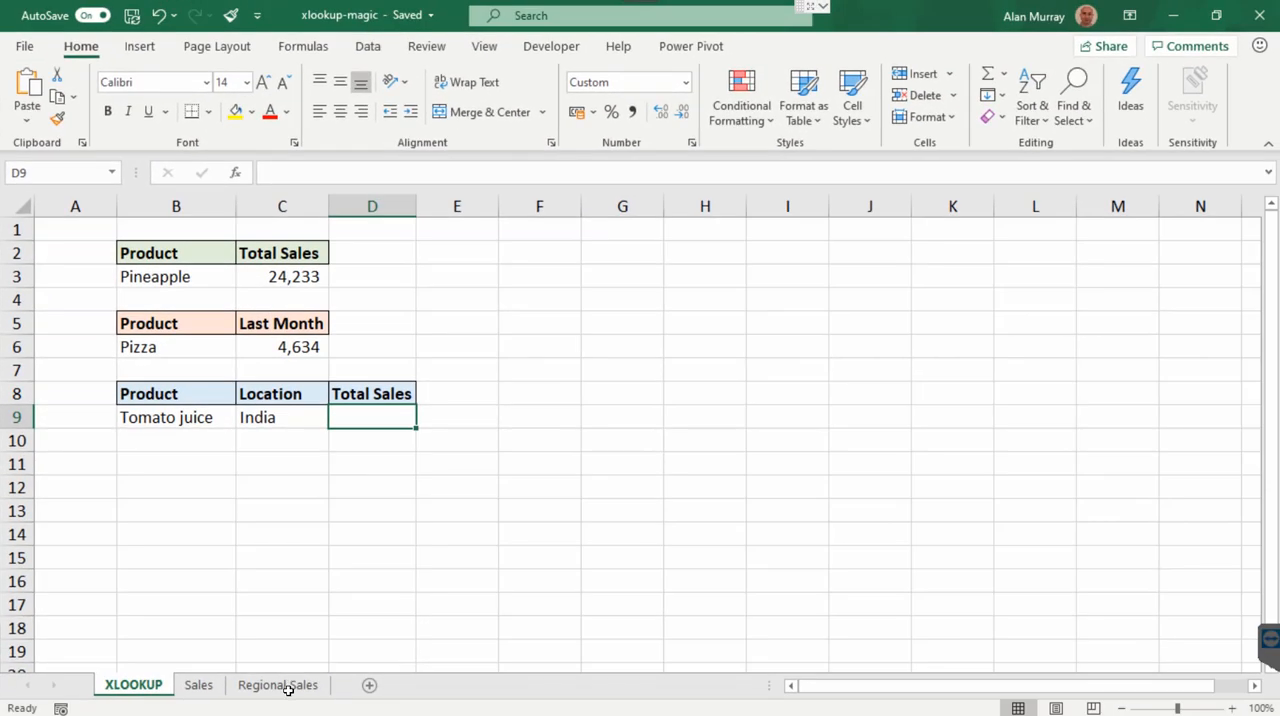
click(276, 684)
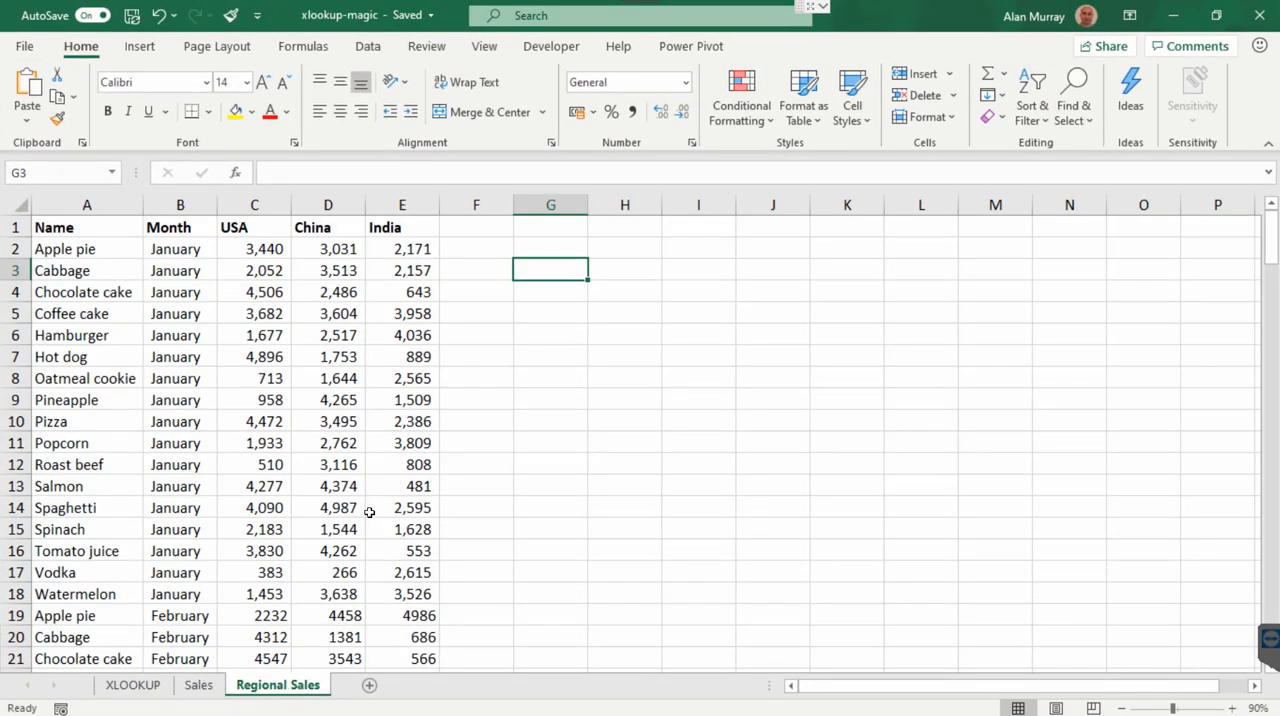
mouse_move(408, 528)
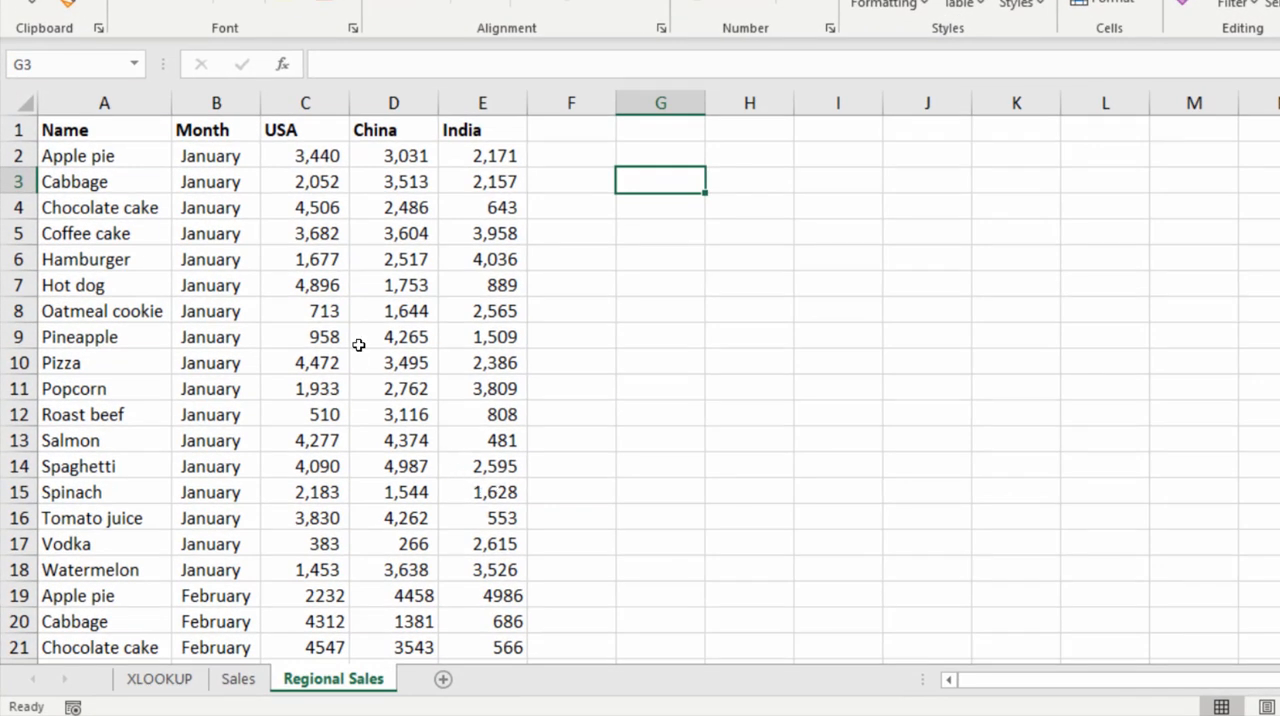
scroll(down, 3)
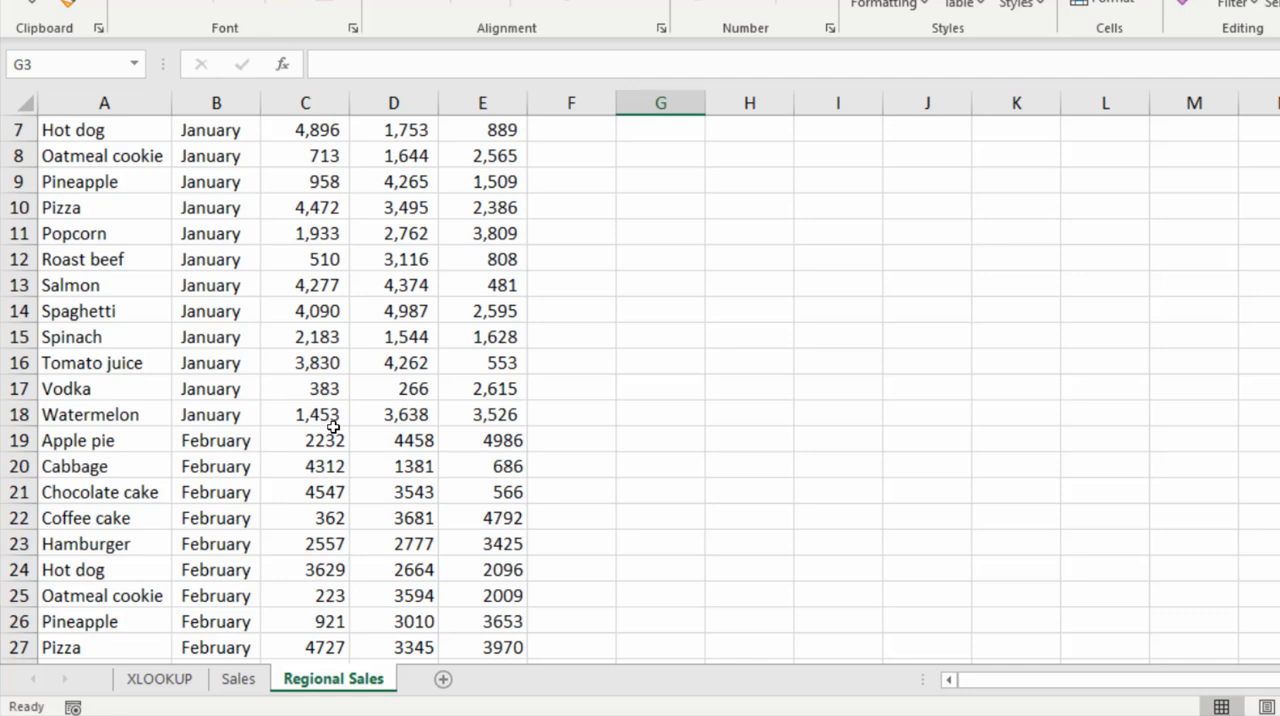
mouse_move(304, 452)
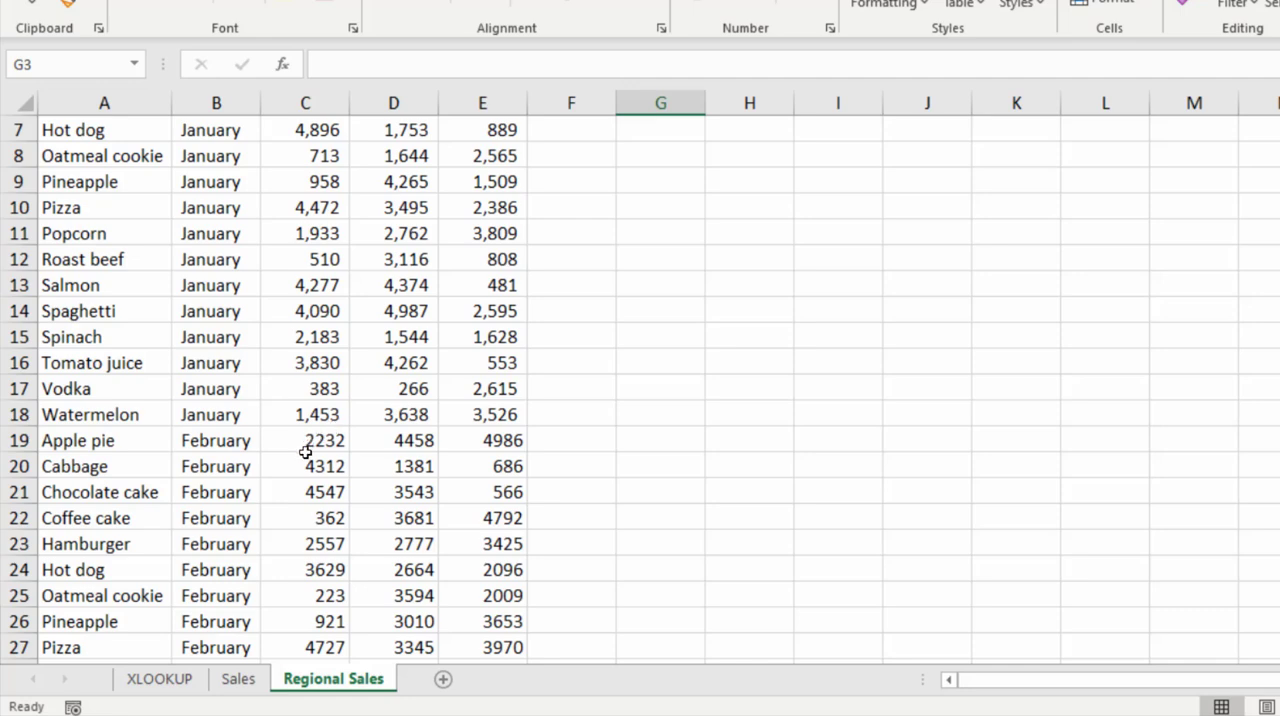
scroll(down, 3)
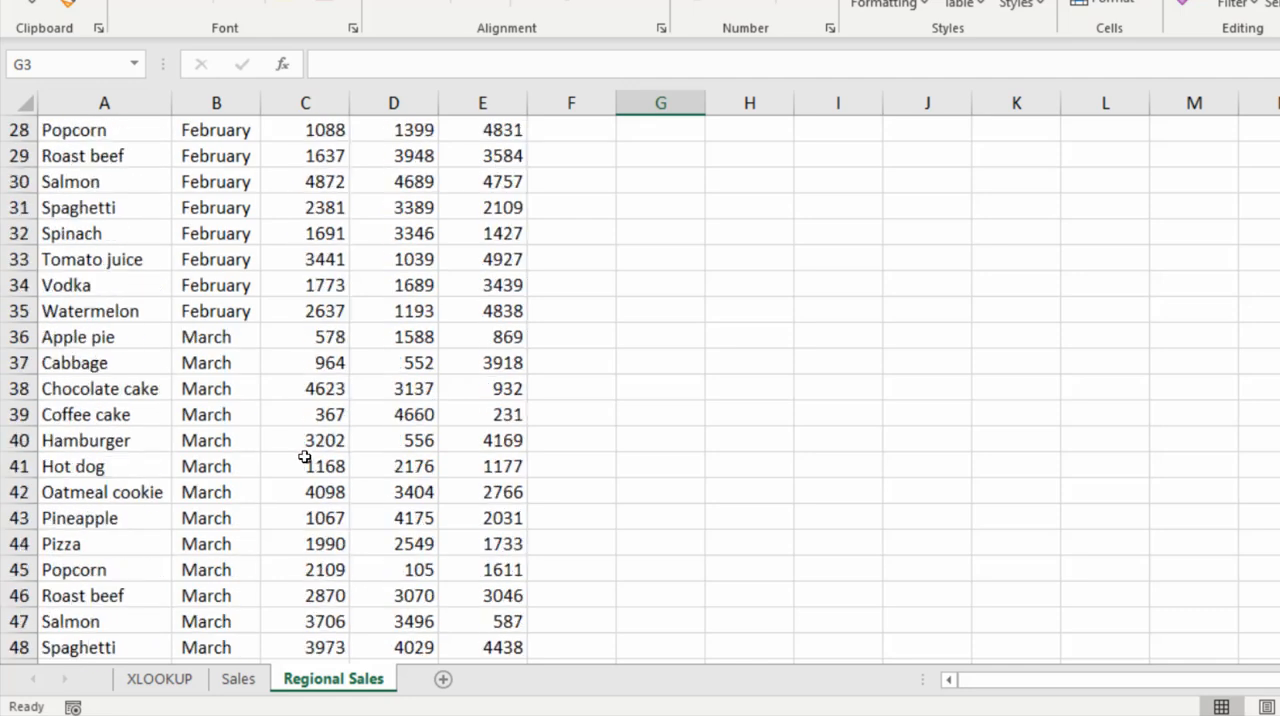
scroll(up, 3)
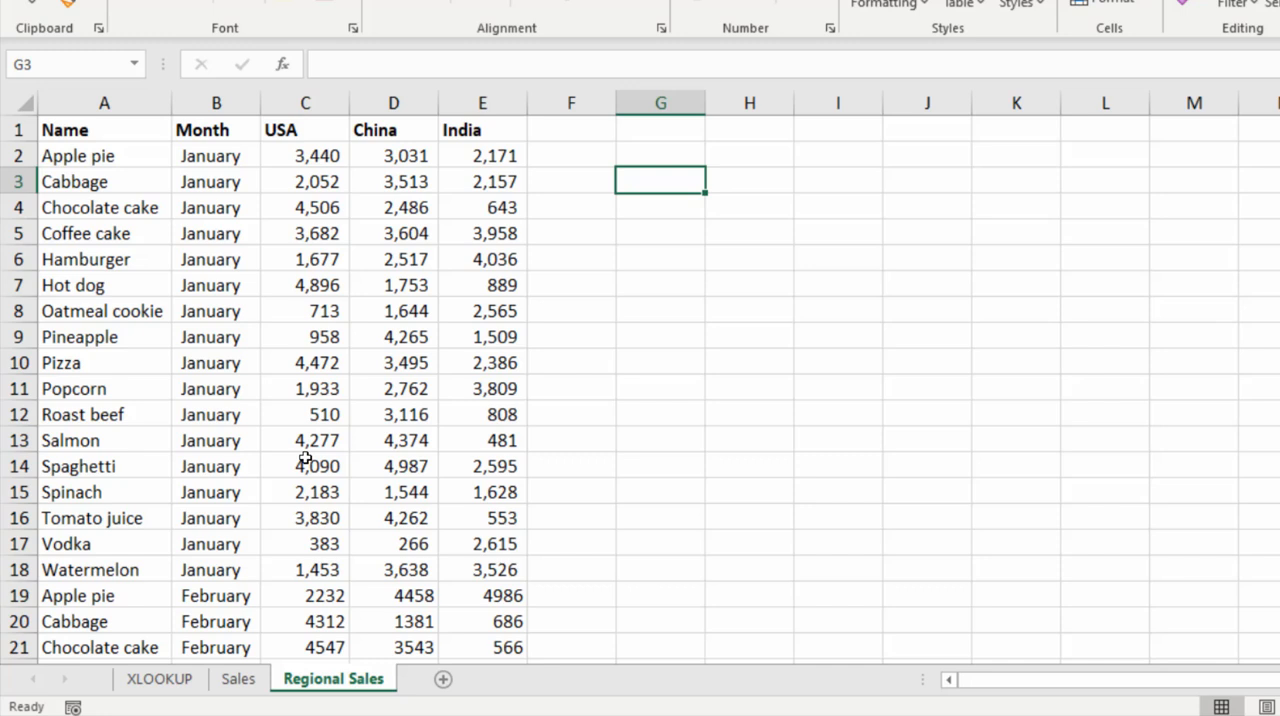
mouse_move(288, 570)
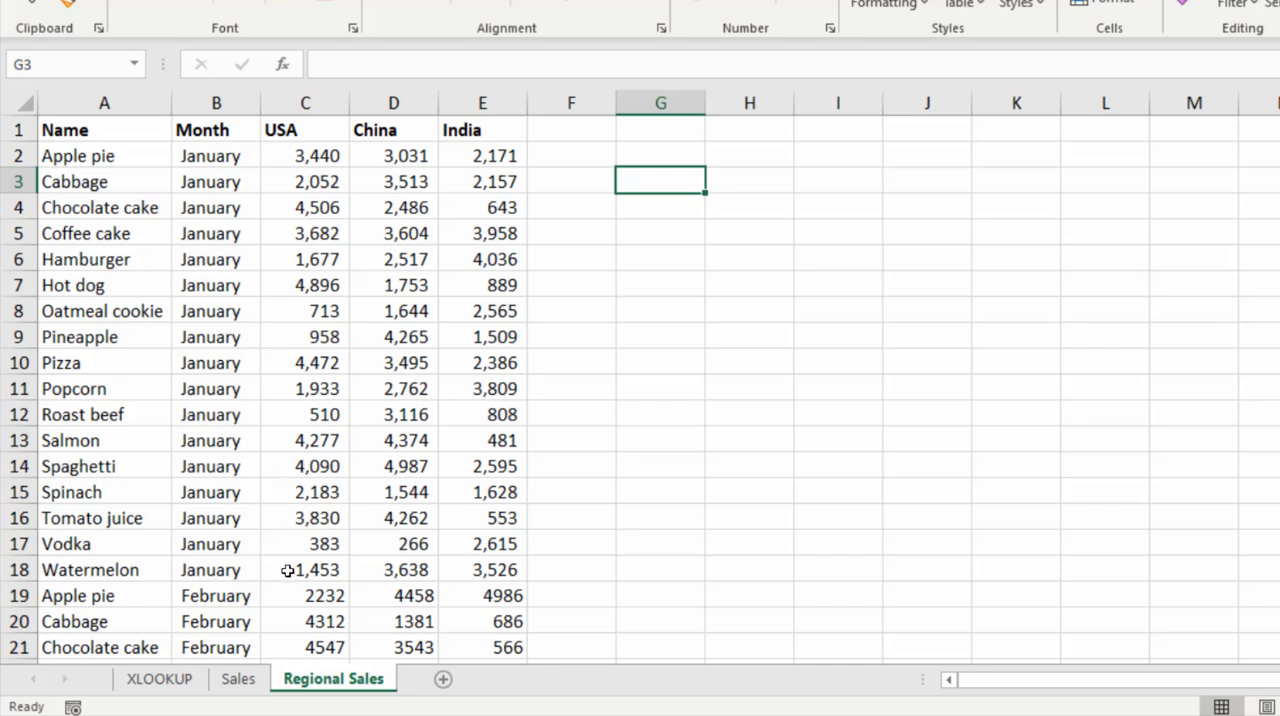
click(158, 680)
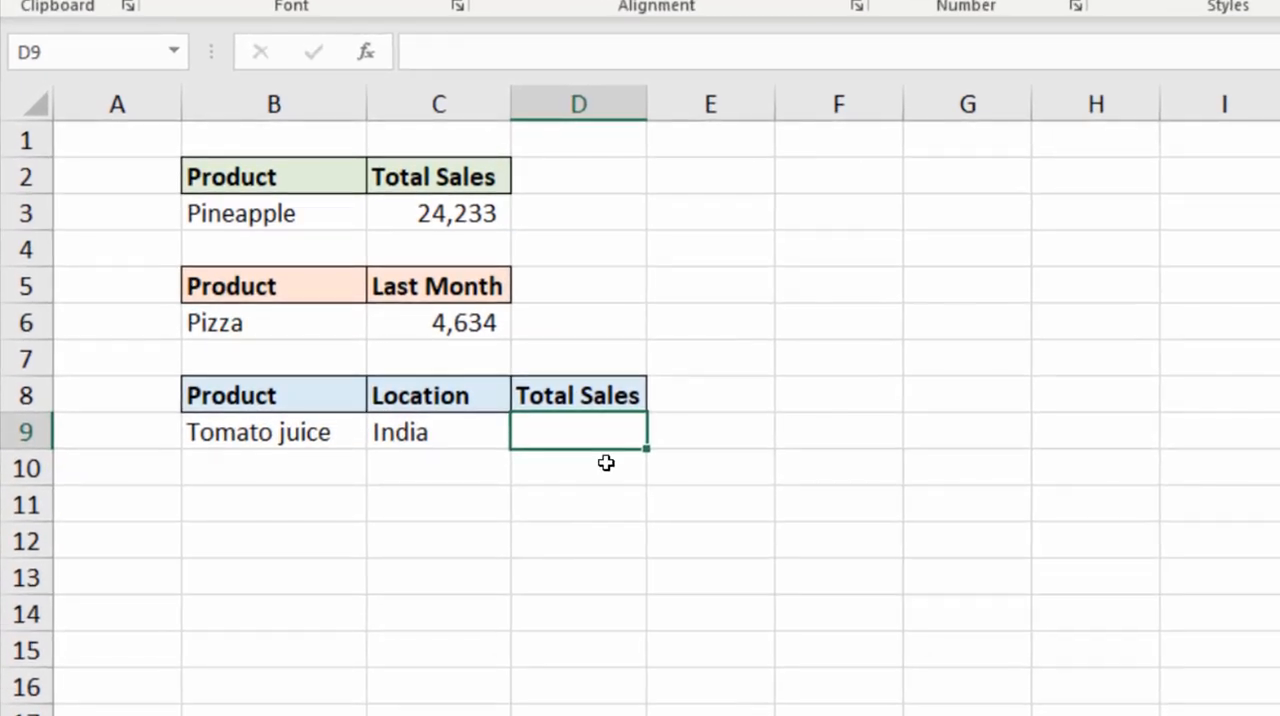
Enter =XLOOKUP(C9,'Regional Sales'!C1:E1,'Regional Sales'!C2:E171) in D9 for India
text(=xl)
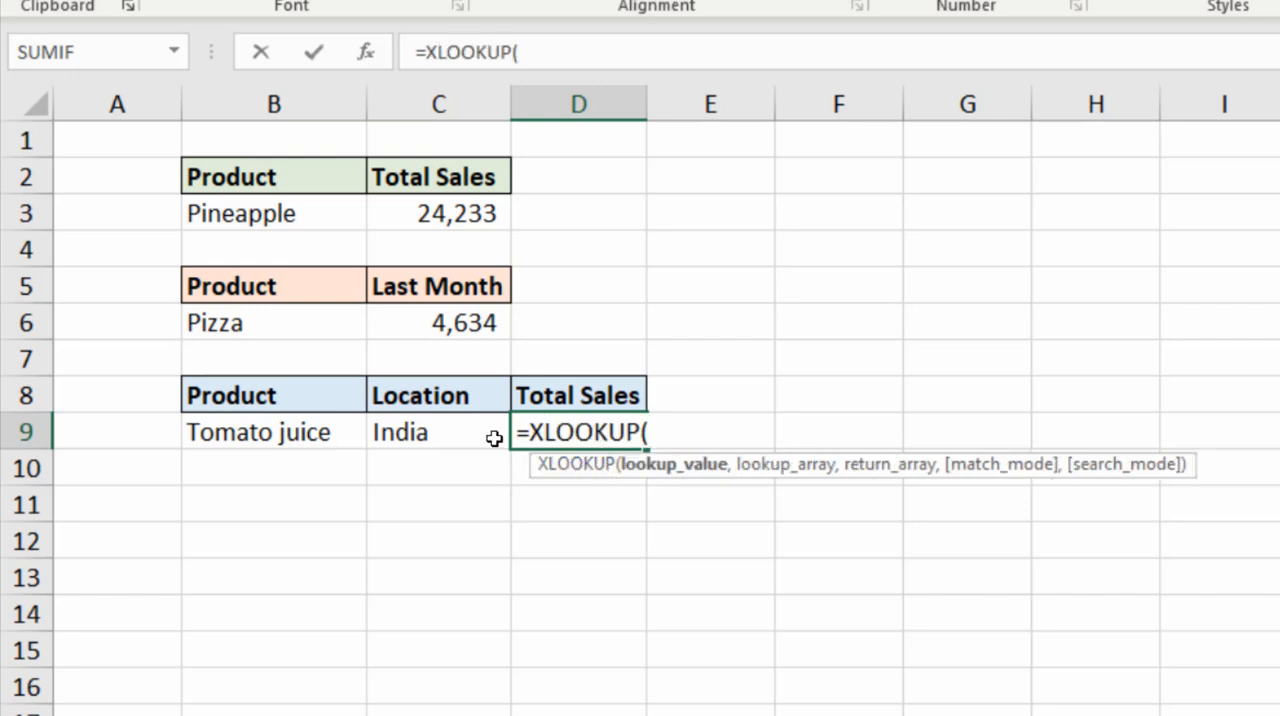
click(438, 432)
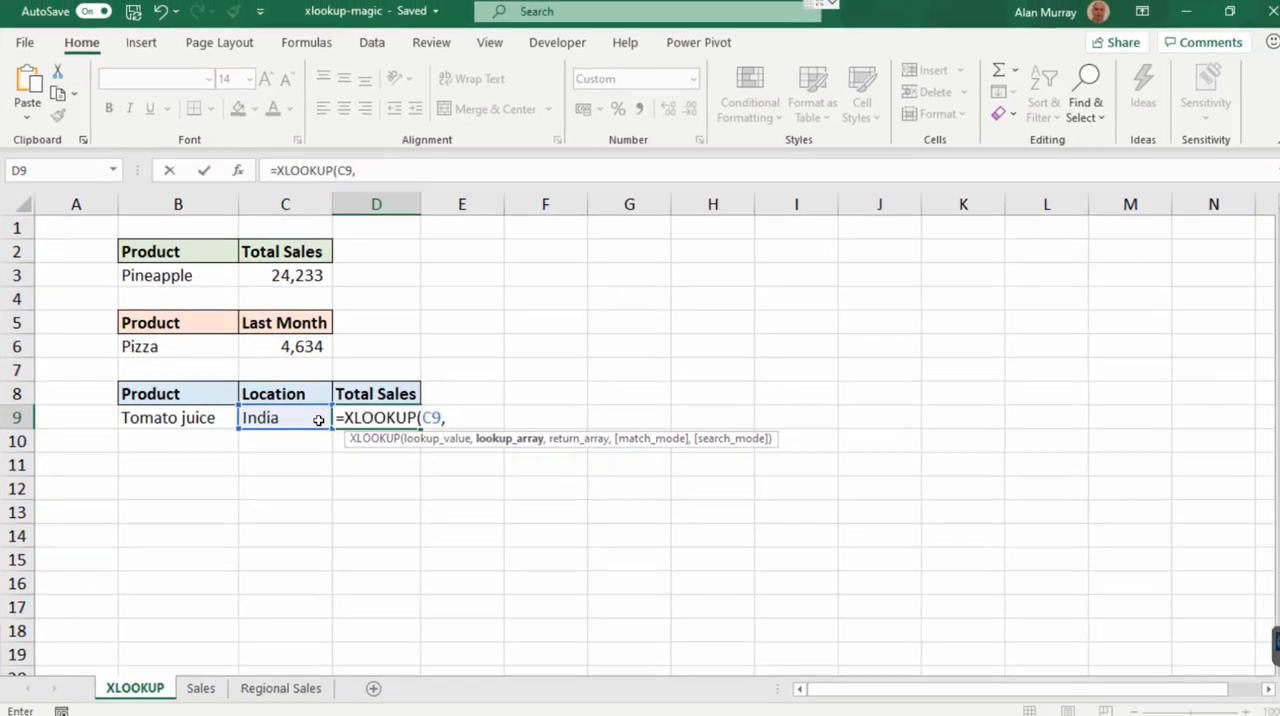
click(280, 684)
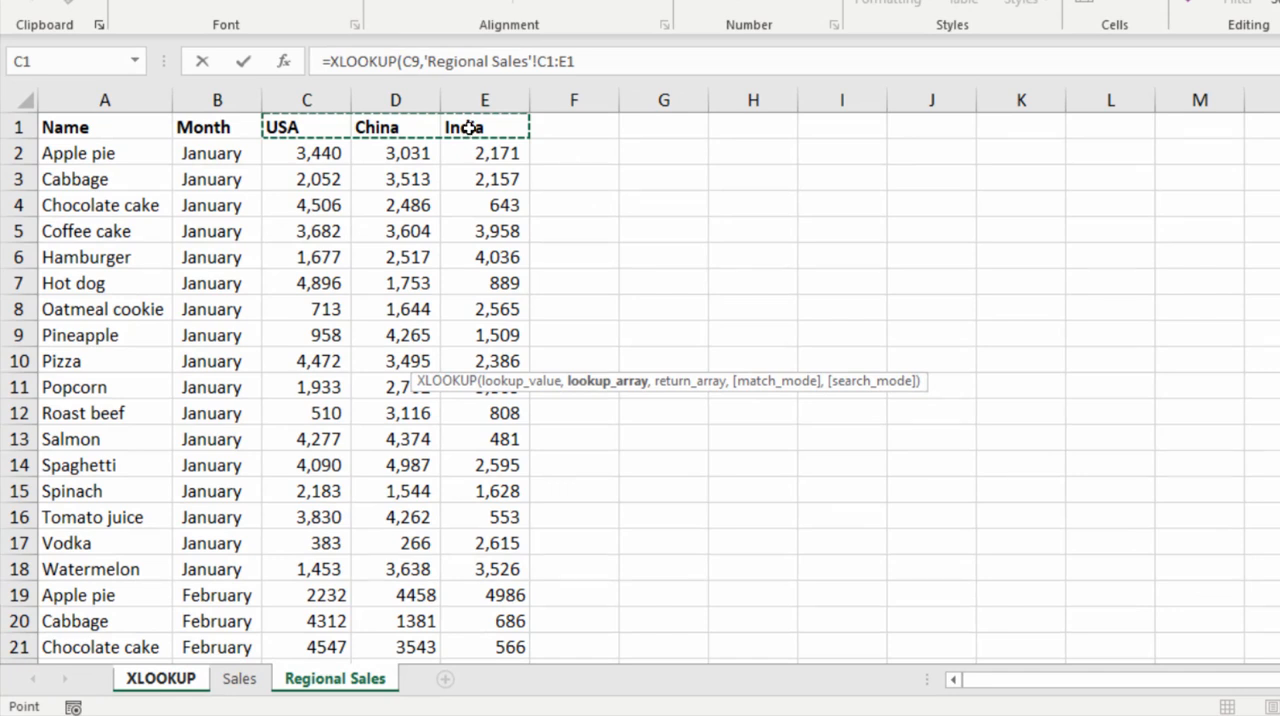
text(,'Regional Sales'!C2:E171)
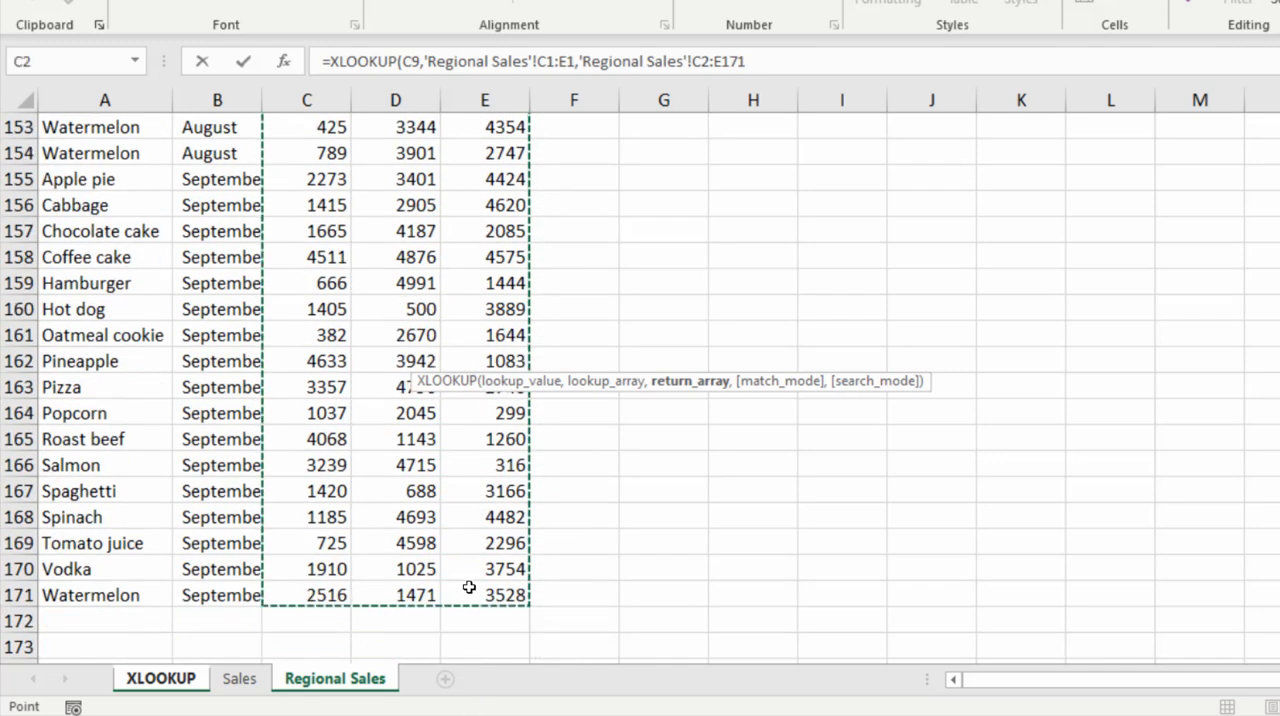
mouse_move(550, 480)
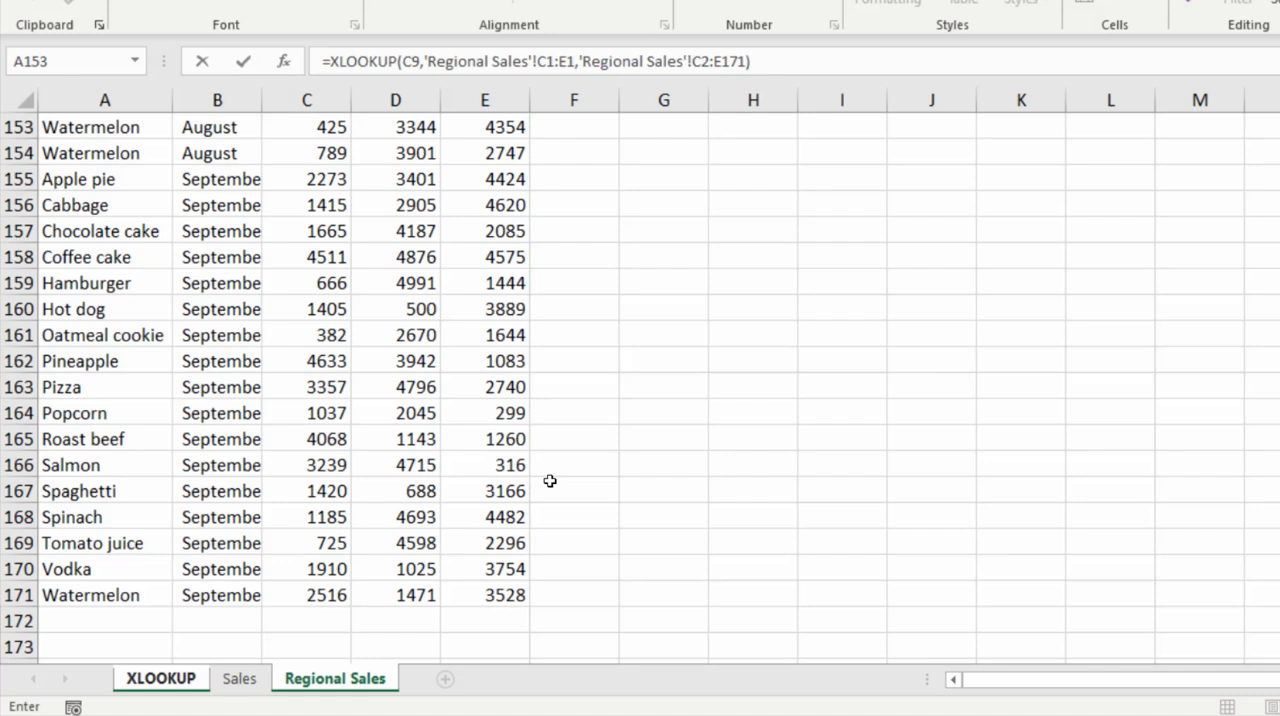
Confirm the regional lookup and scroll through India's spilled column of figures
click(160, 676)
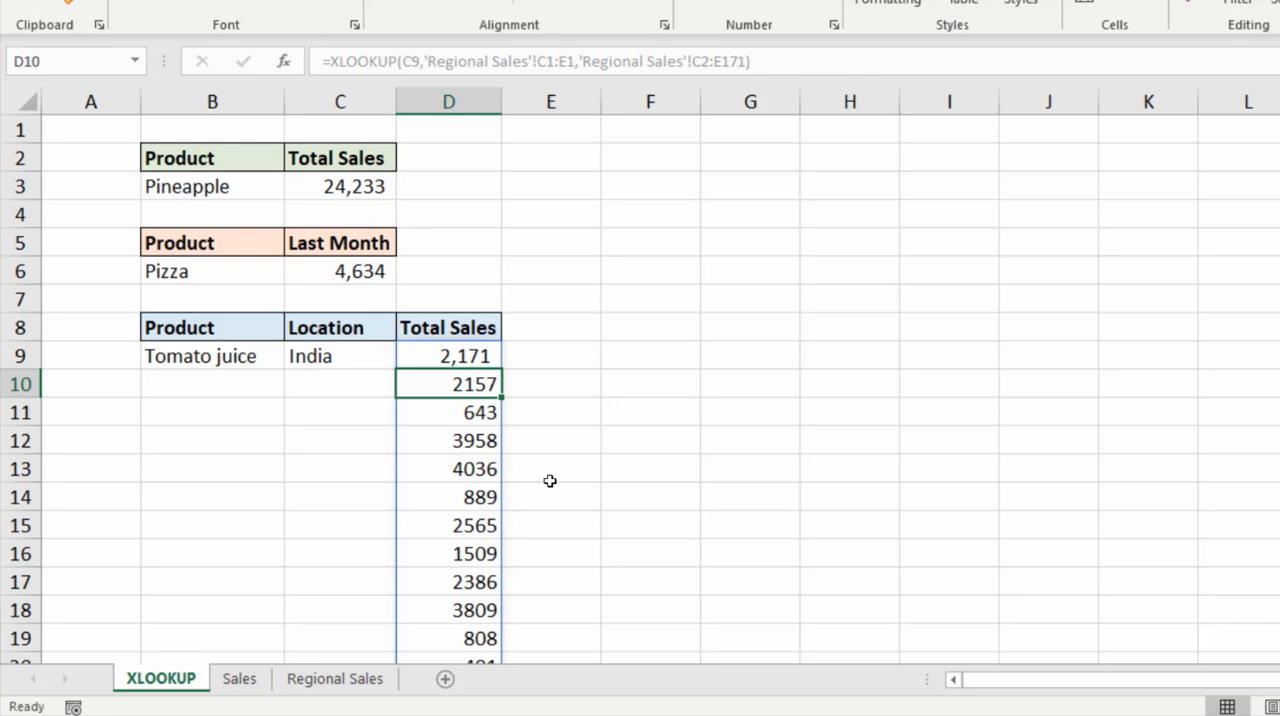
scroll(down, 3)
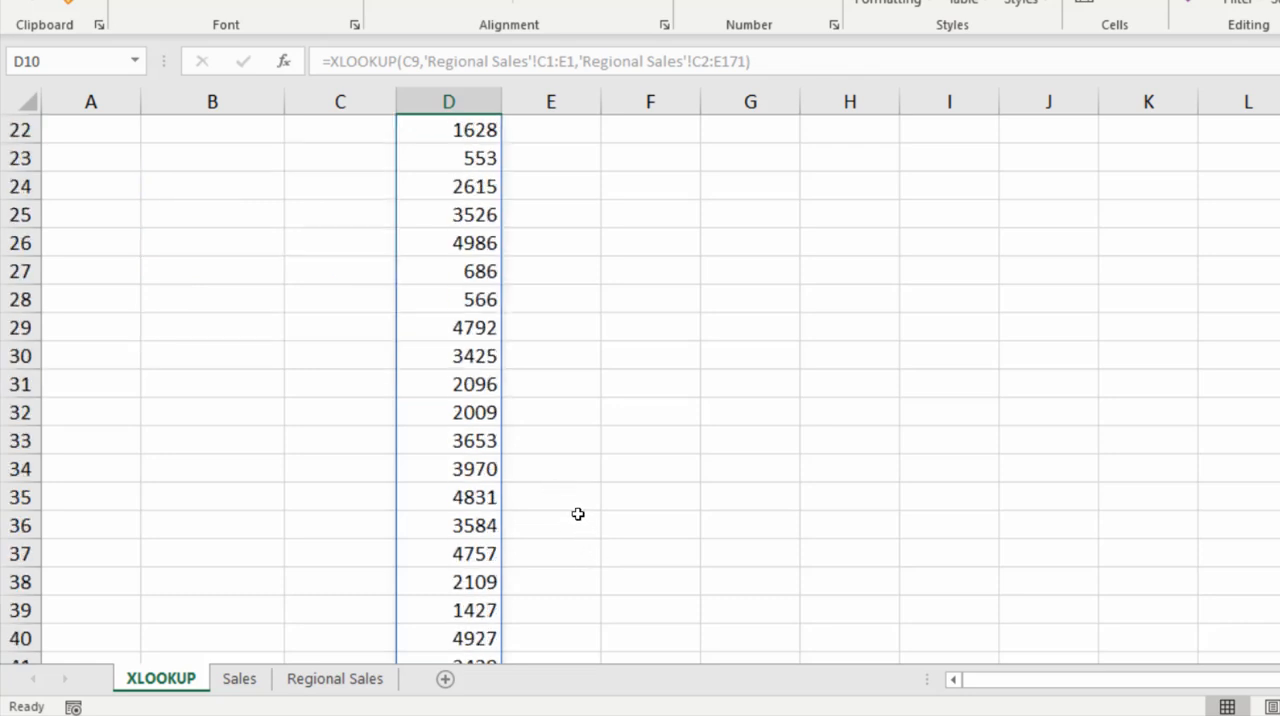
scroll(down, 3)
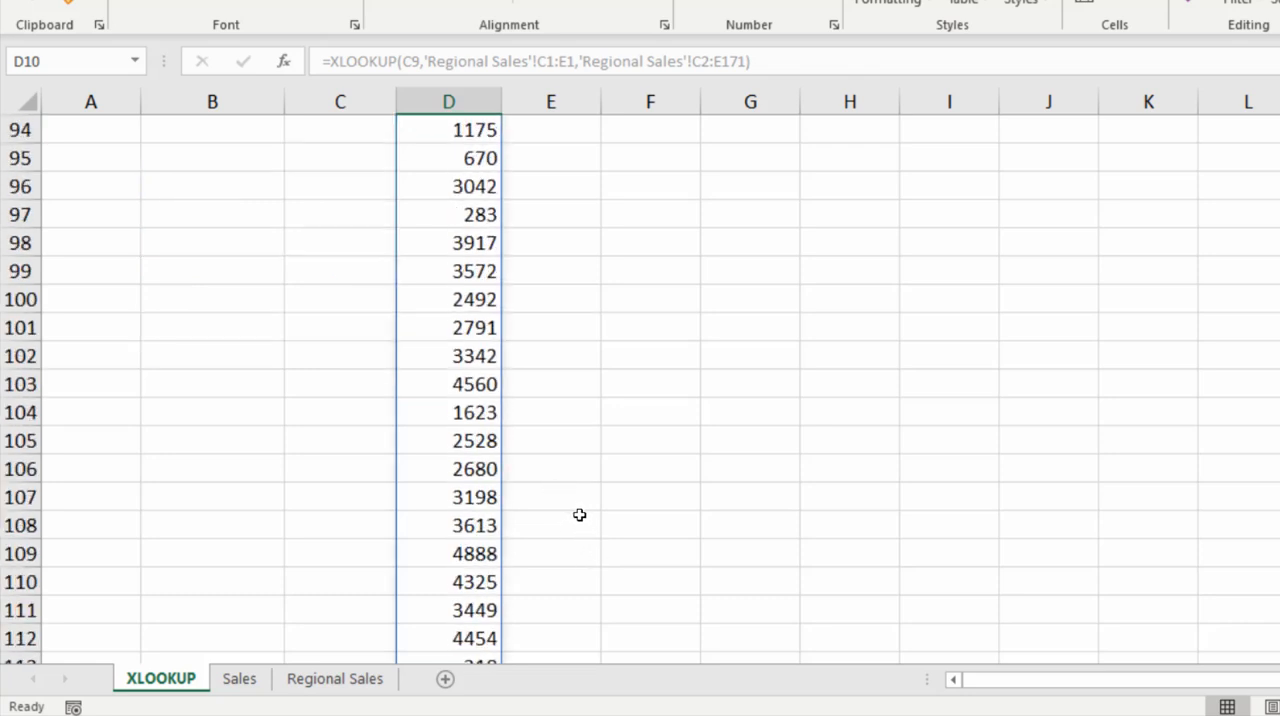
scroll(up, 3)
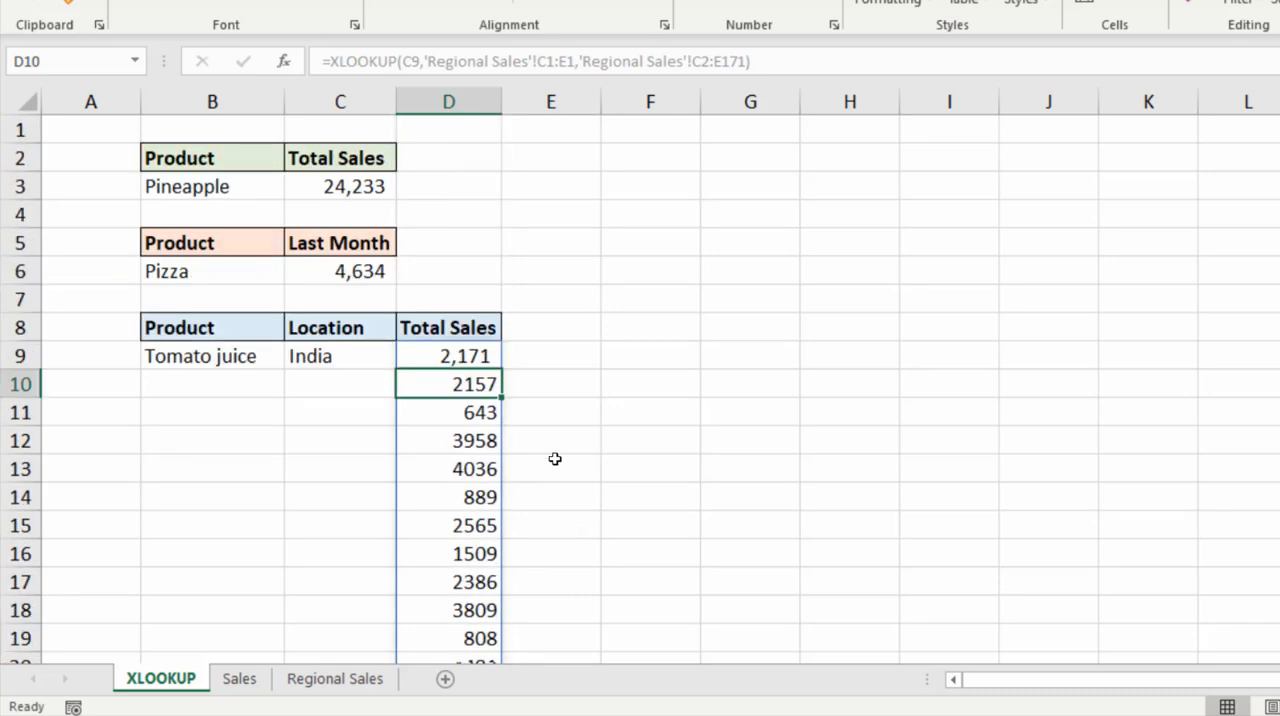
mouse_move(556, 450)
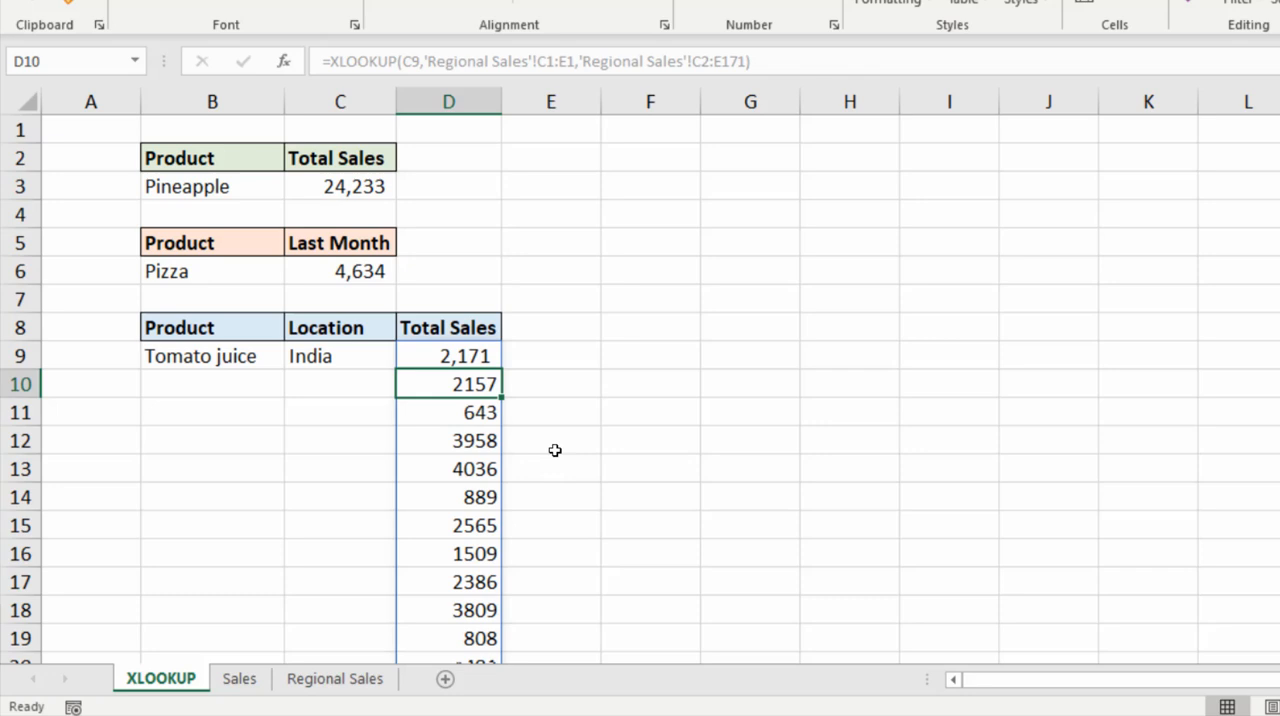
mouse_move(560, 448)
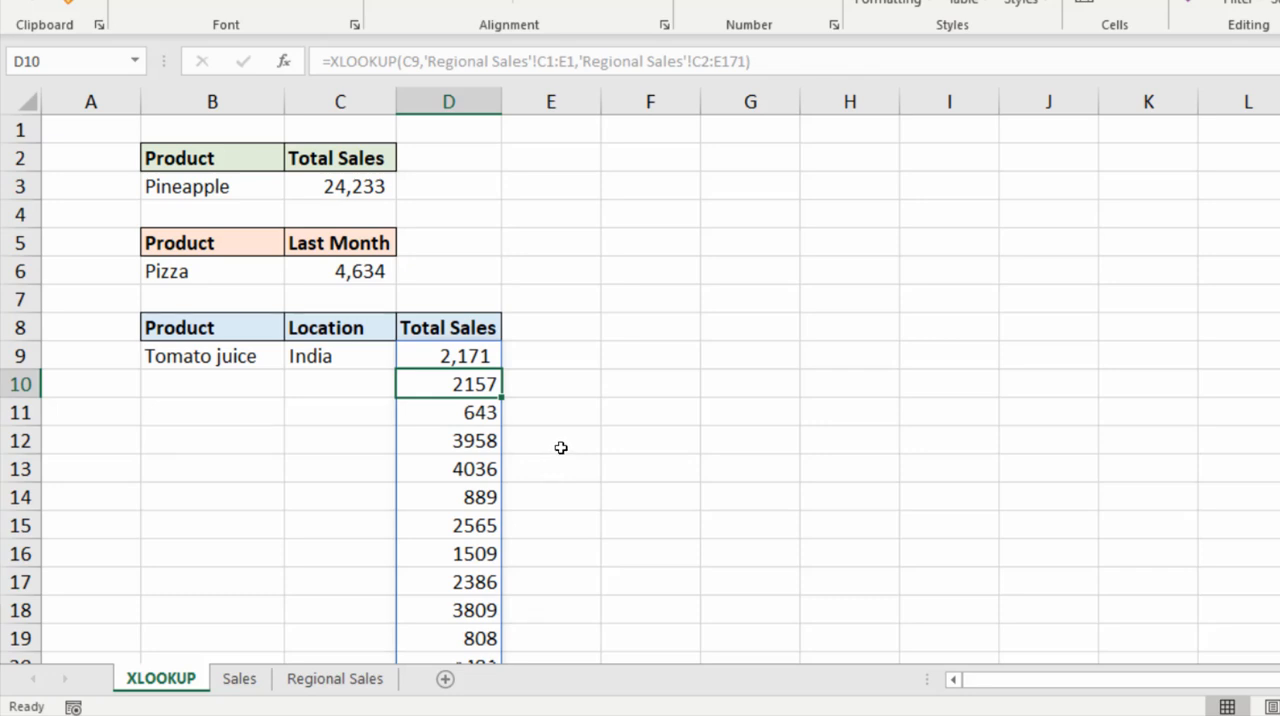
mouse_move(554, 444)
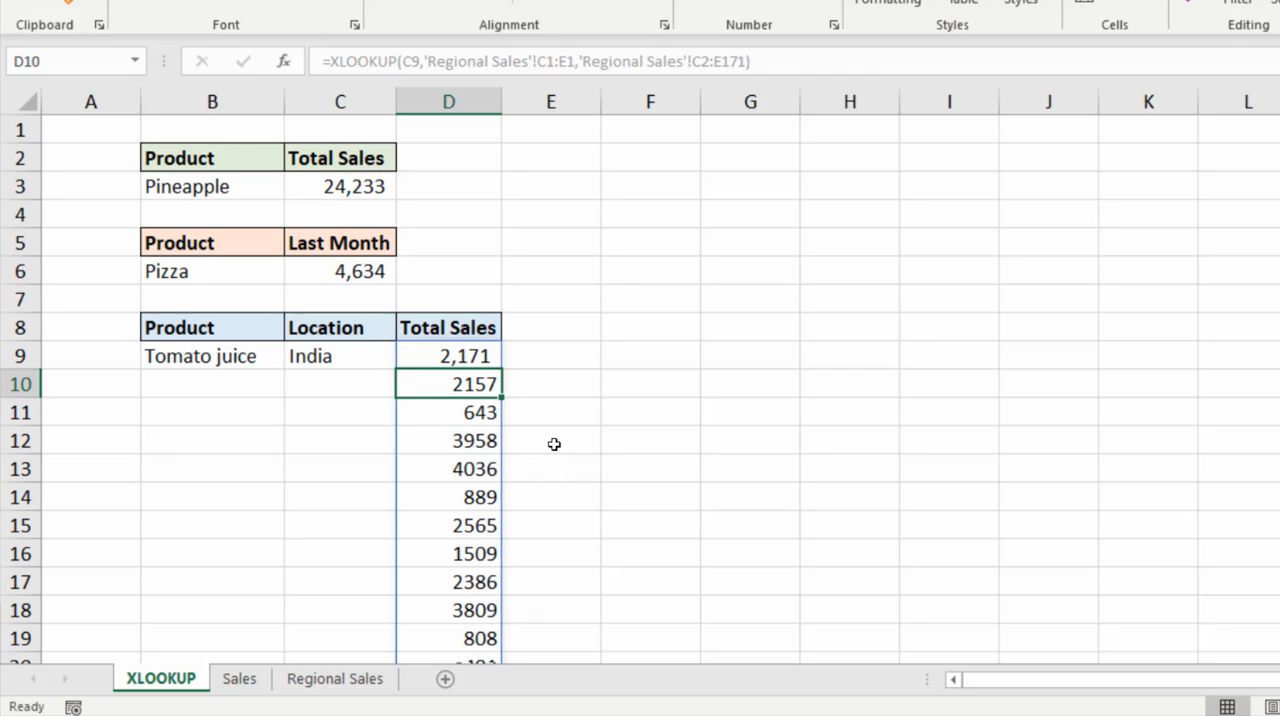
Switch the Location to China and back to India, watching the spill refresh
click(340, 356)
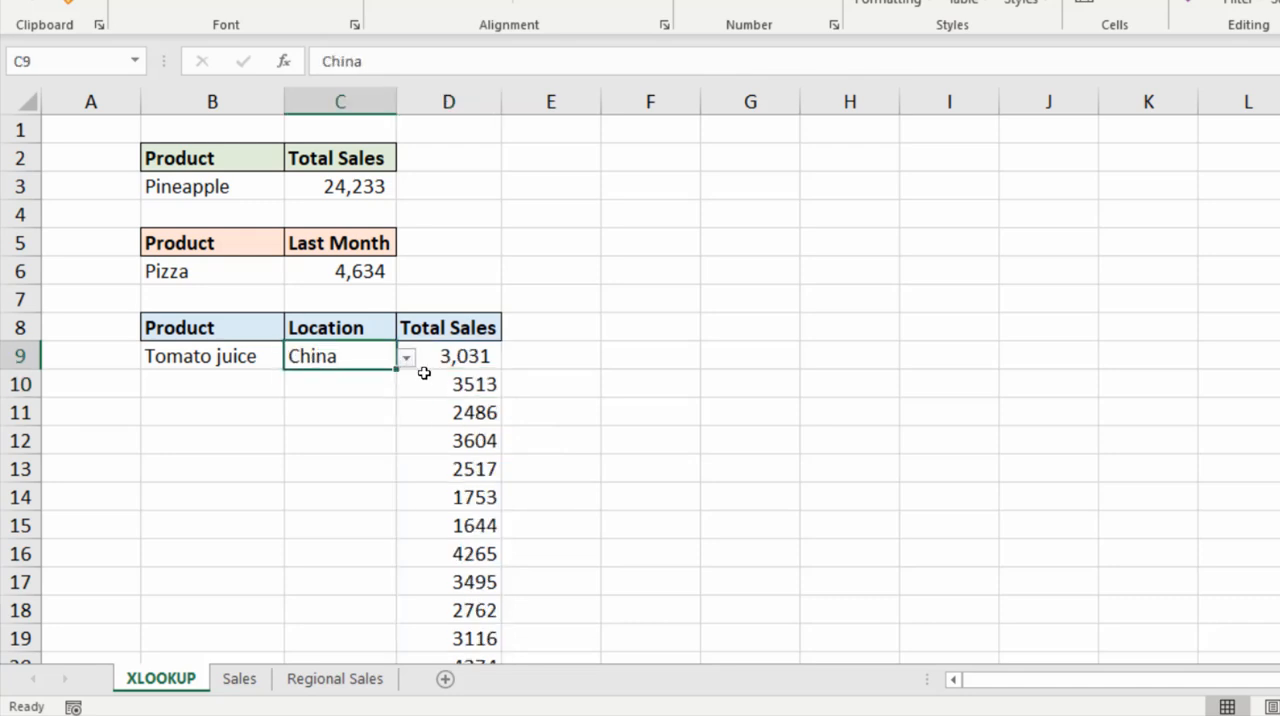
click(404, 356)
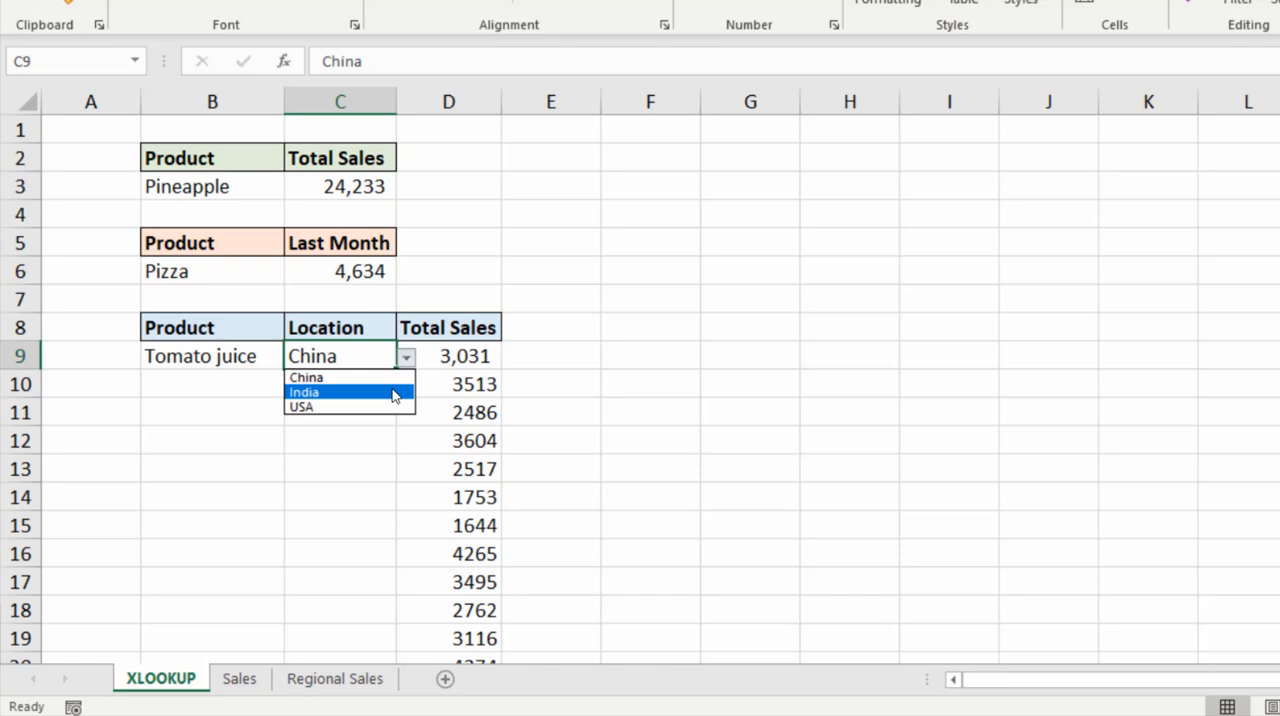
click(316, 392)
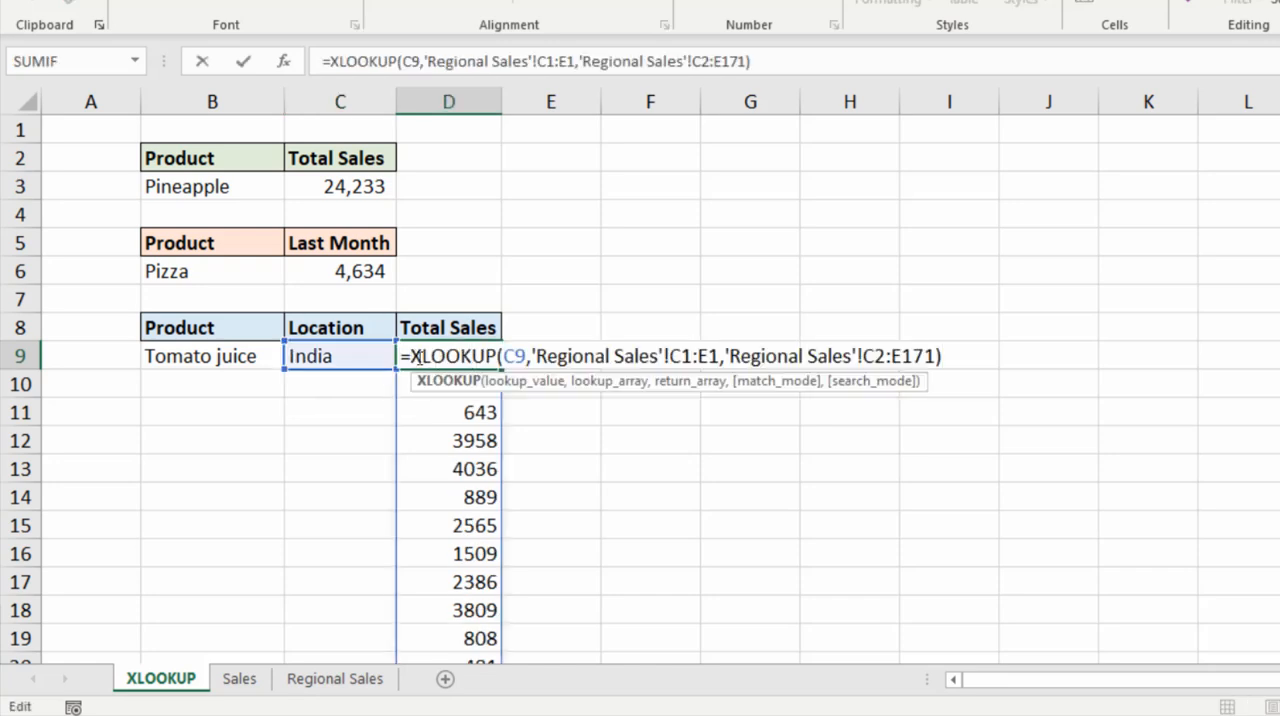
Nest D9's lookup in SUMIF('Regional Sales'!A2:A171,B9,…), removing the stray sheet prefix before B9
text(su)
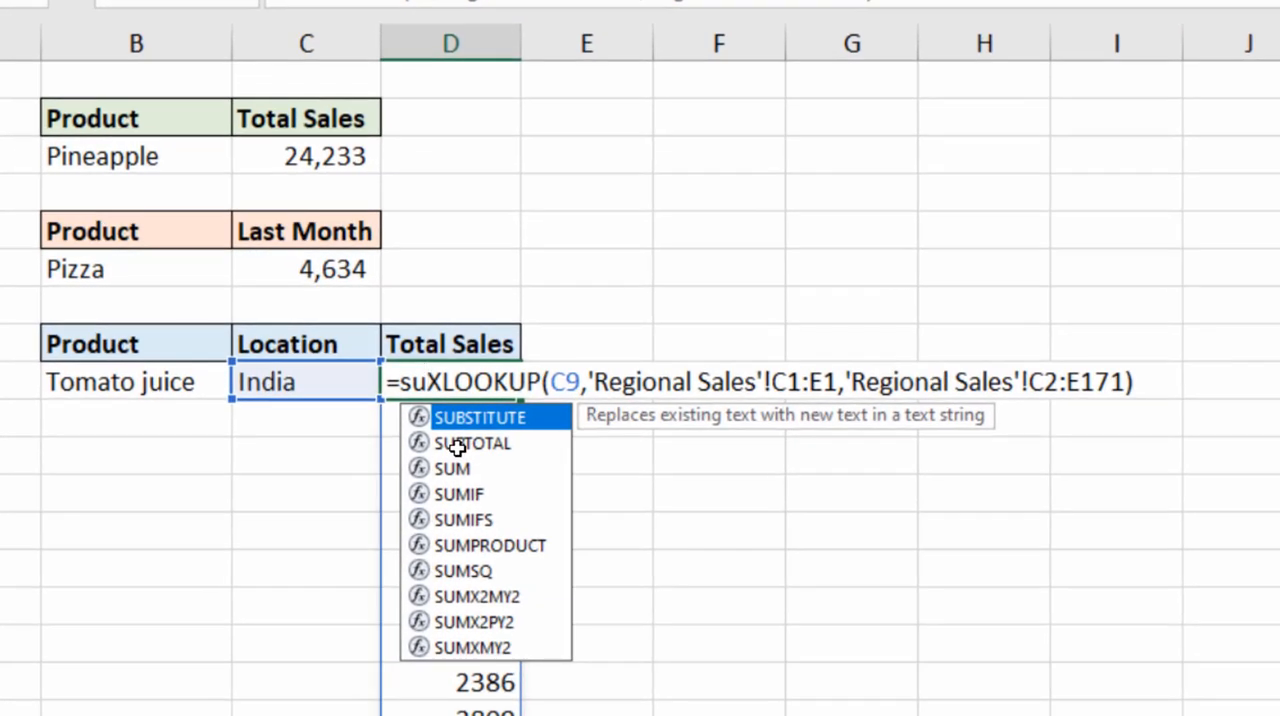
mouse_move(408, 478)
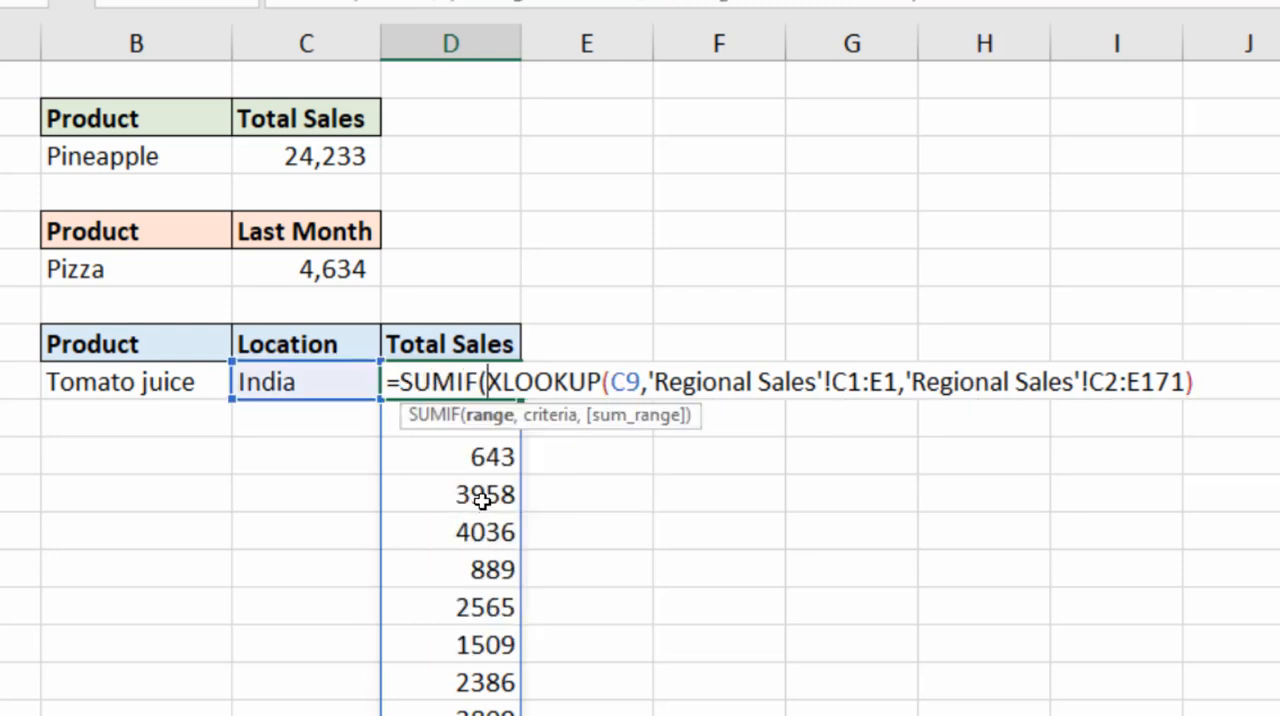
mouse_move(472, 440)
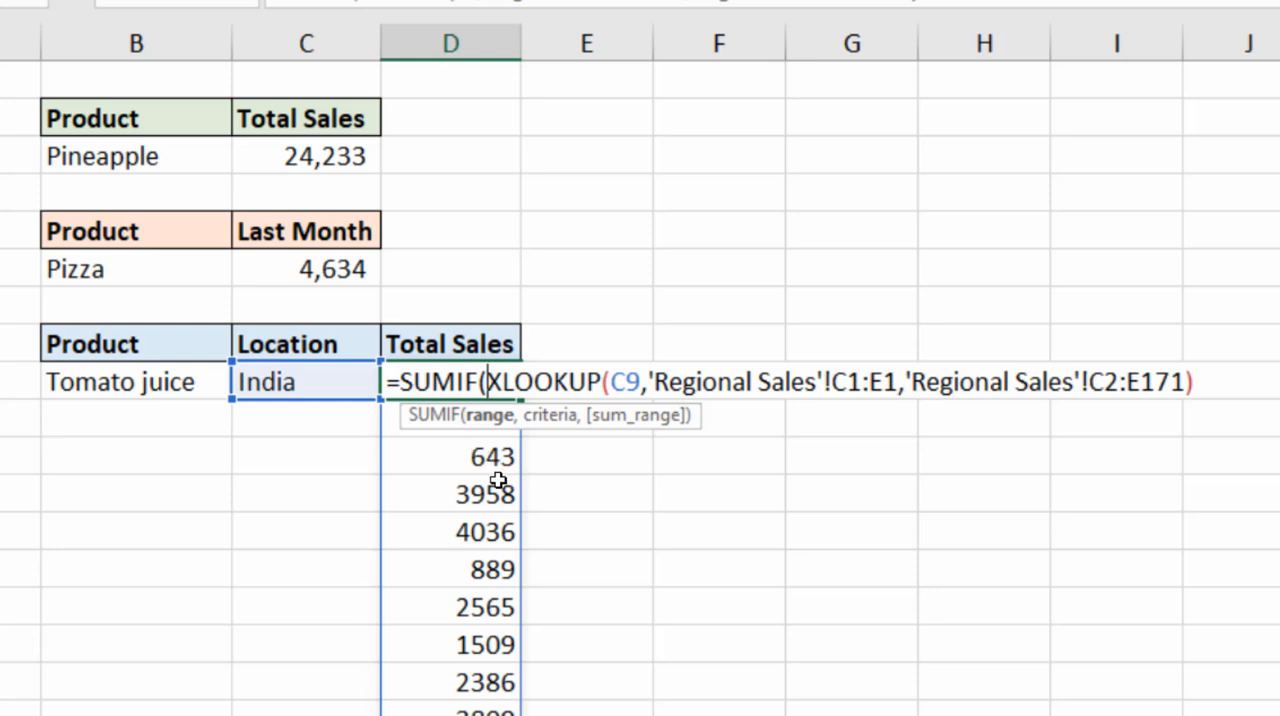
mouse_move(512, 438)
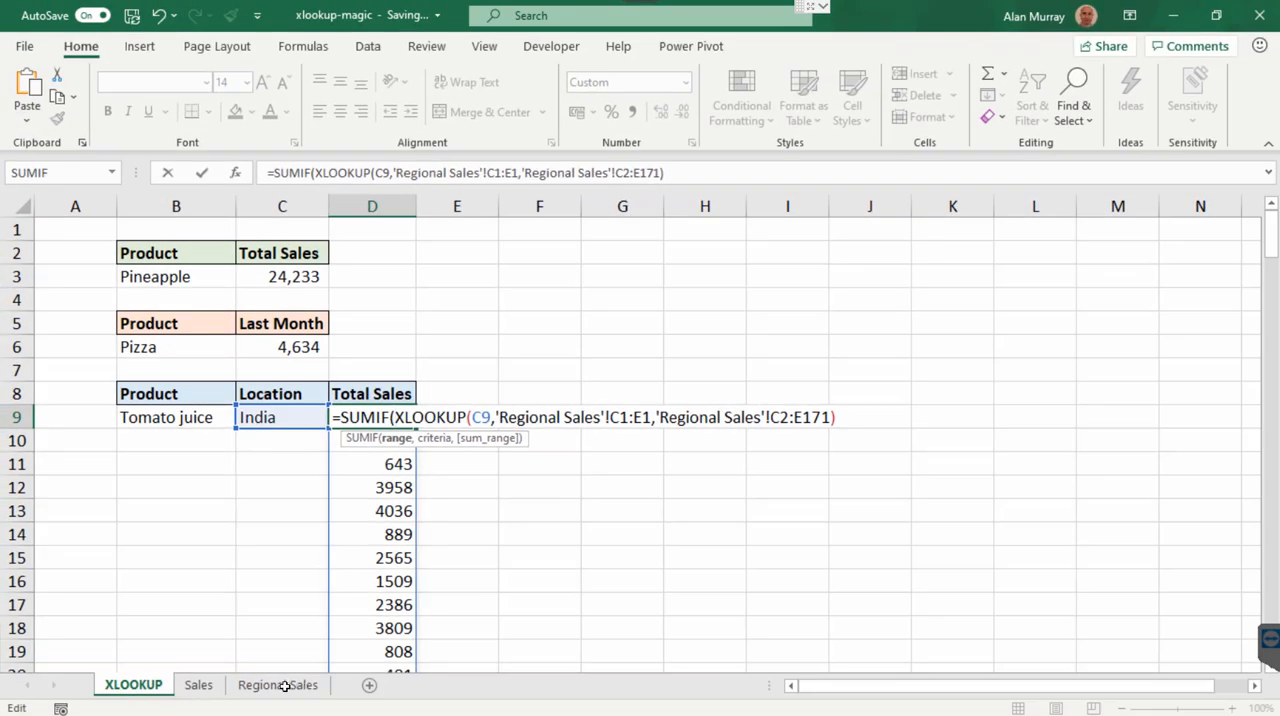
click(276, 684)
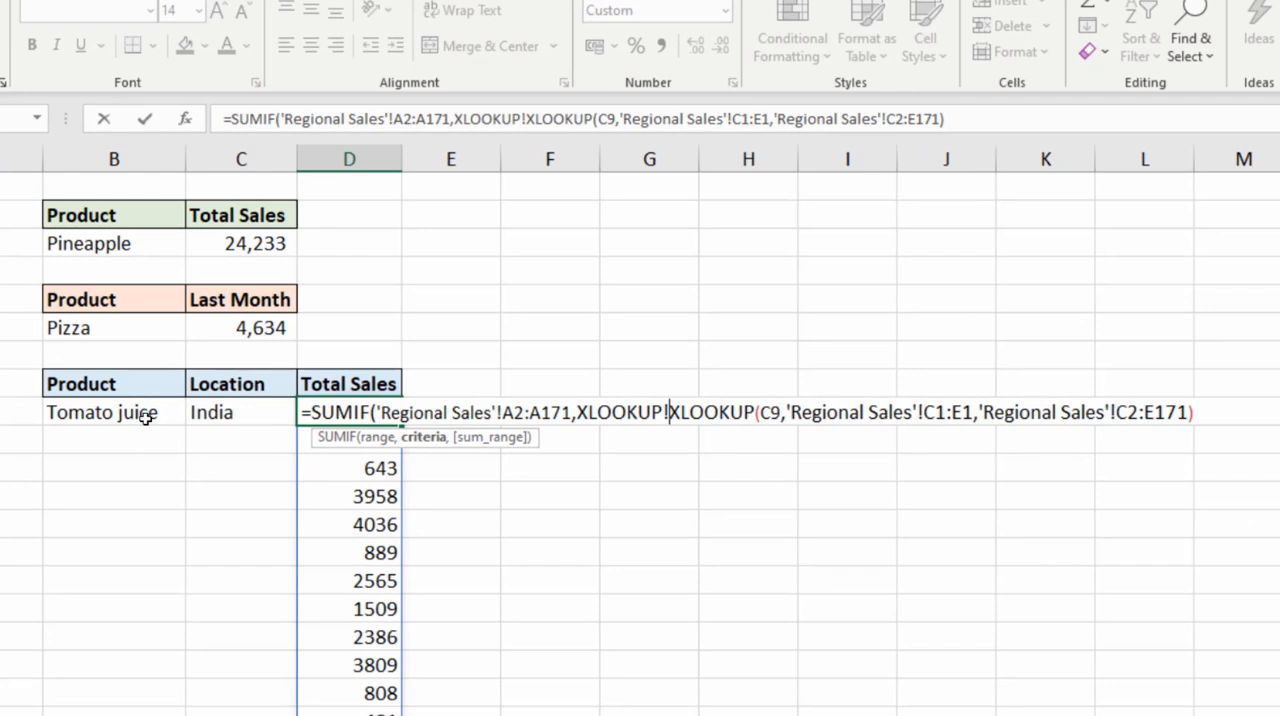
text(B9)
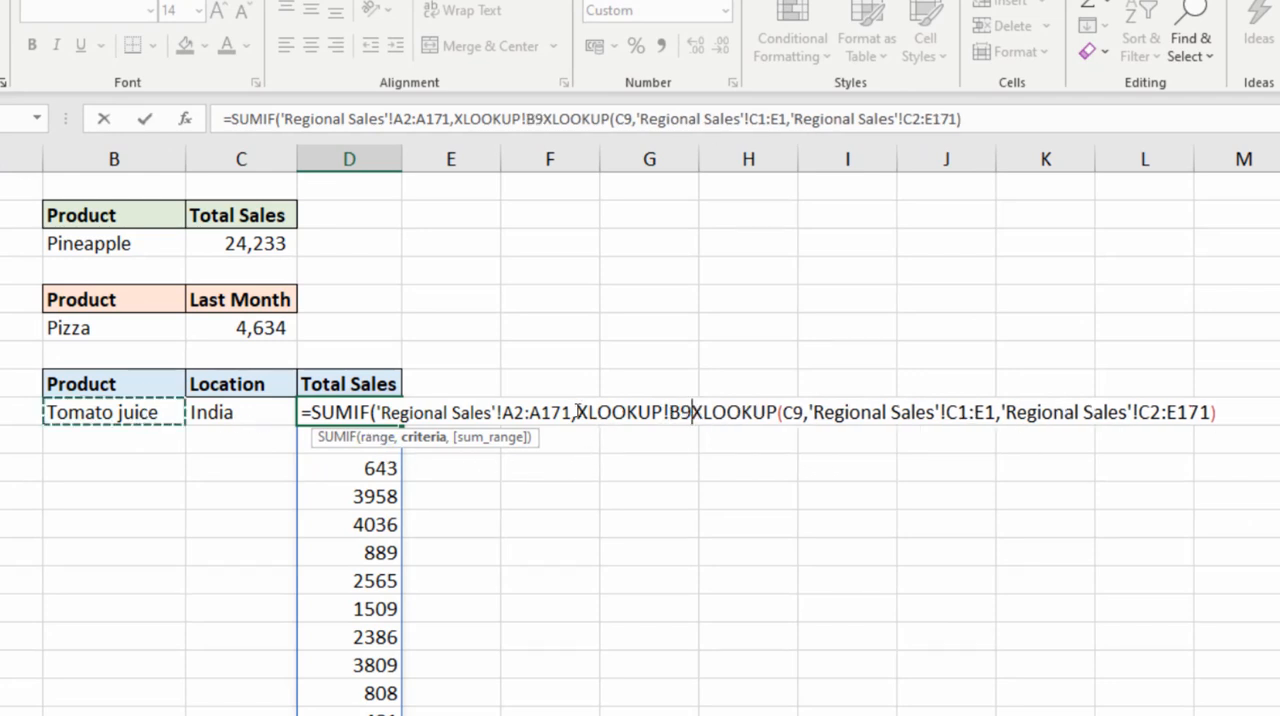
double_click(632, 410)
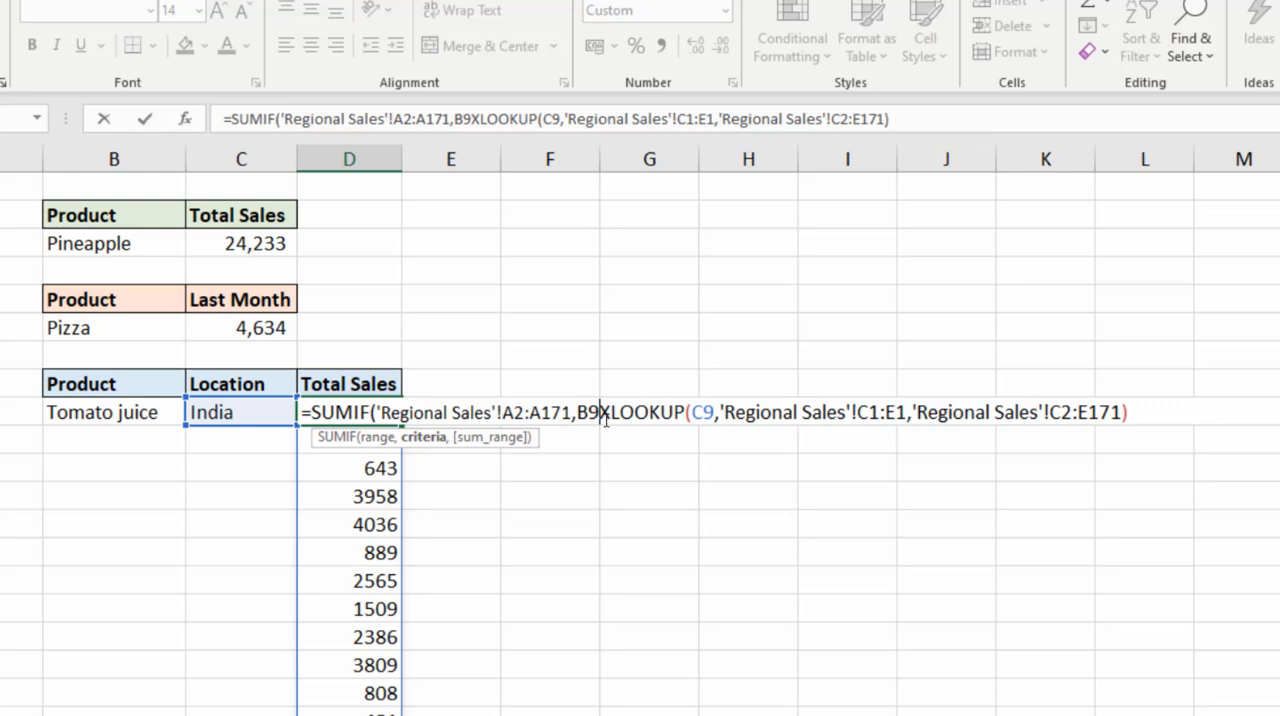
text(,)
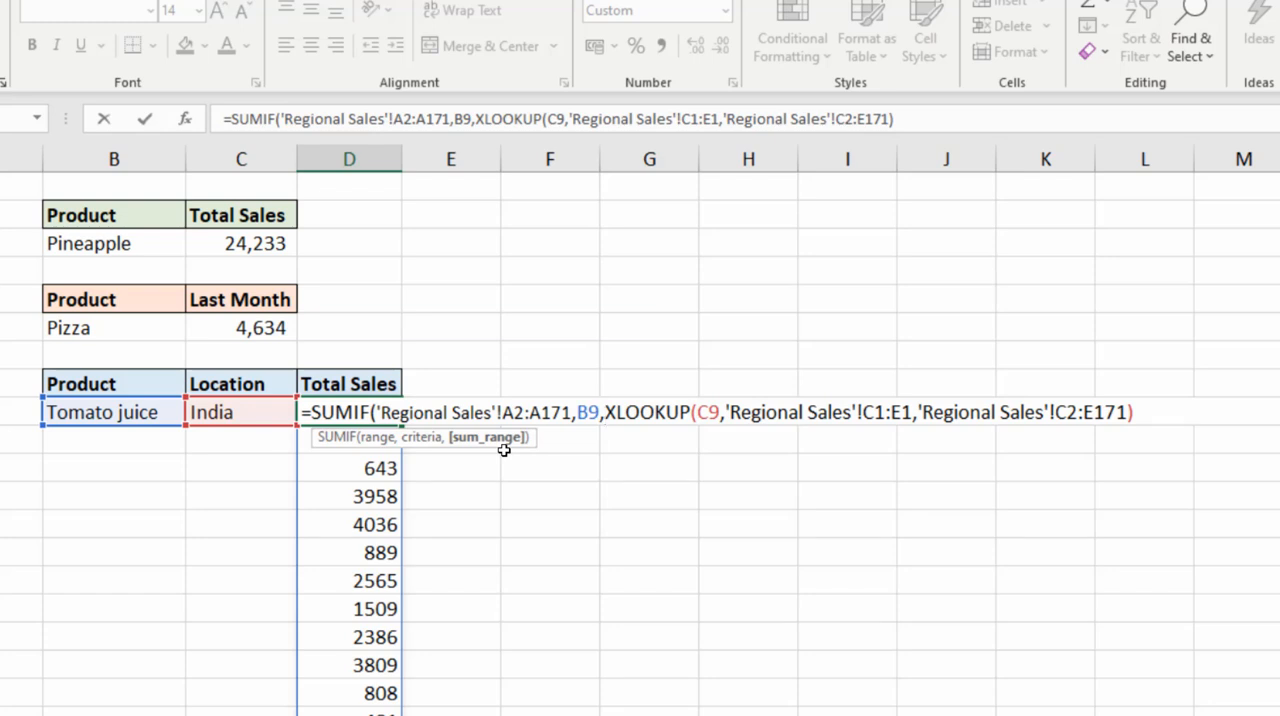
mouse_move(494, 456)
text())
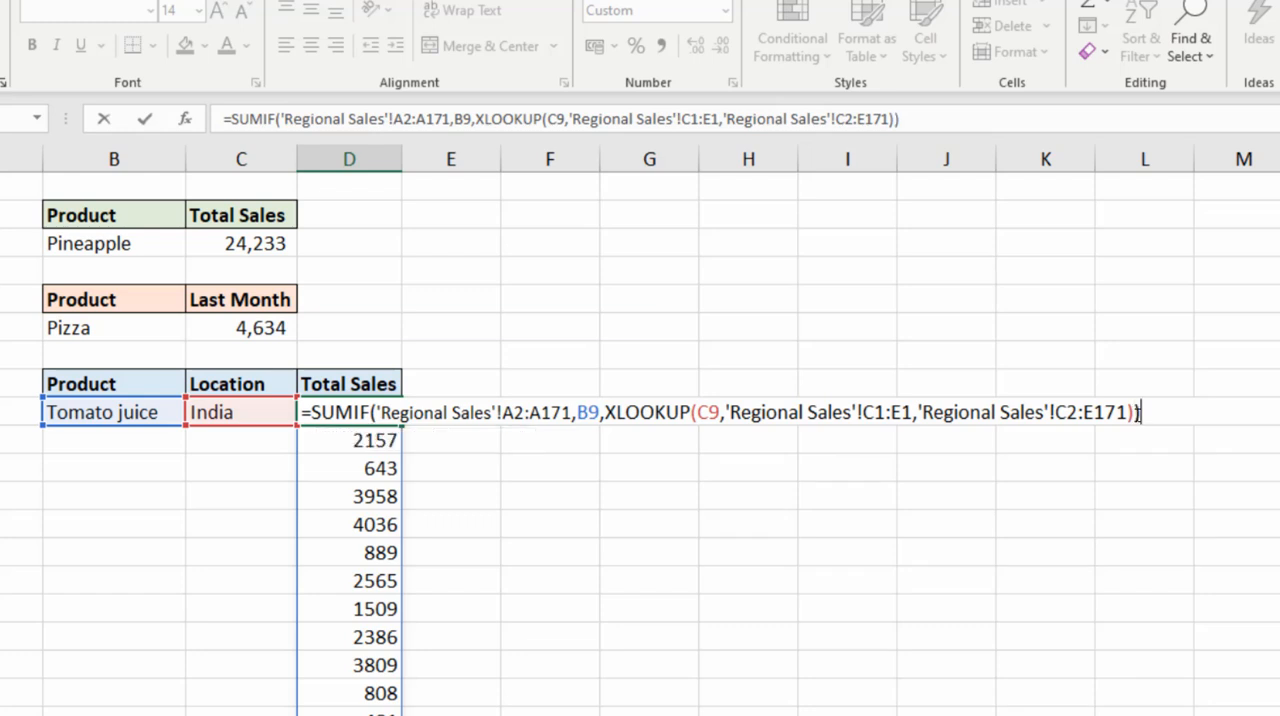
Confirm the SUMIF total 29,870 for Tomato juice in India, then pick Roast beef for 27,197
key(Enter)
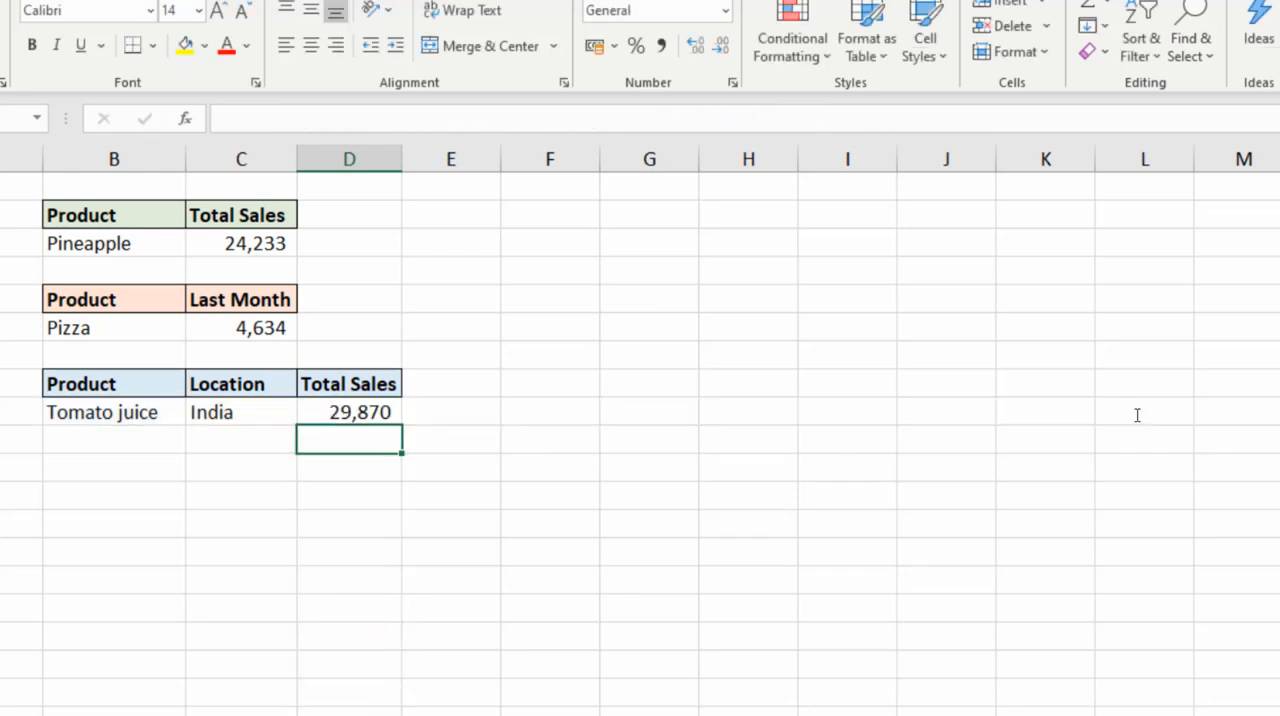
mouse_move(412, 444)
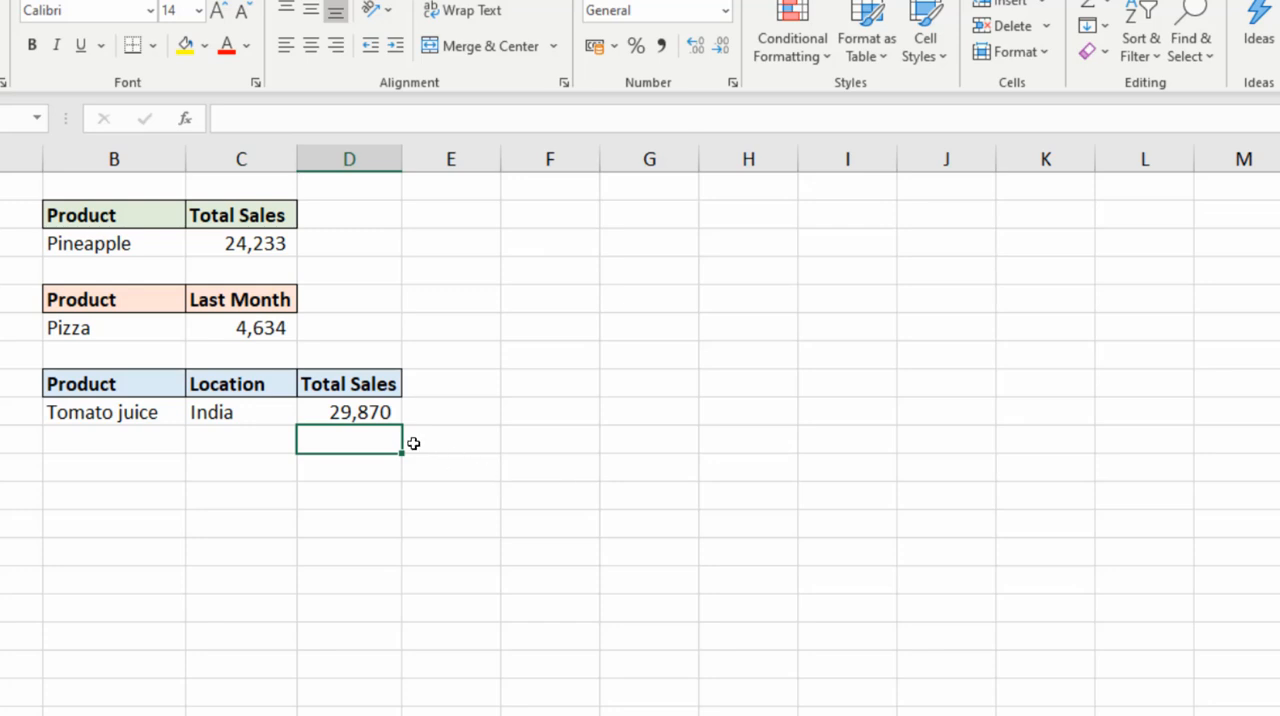
mouse_move(164, 436)
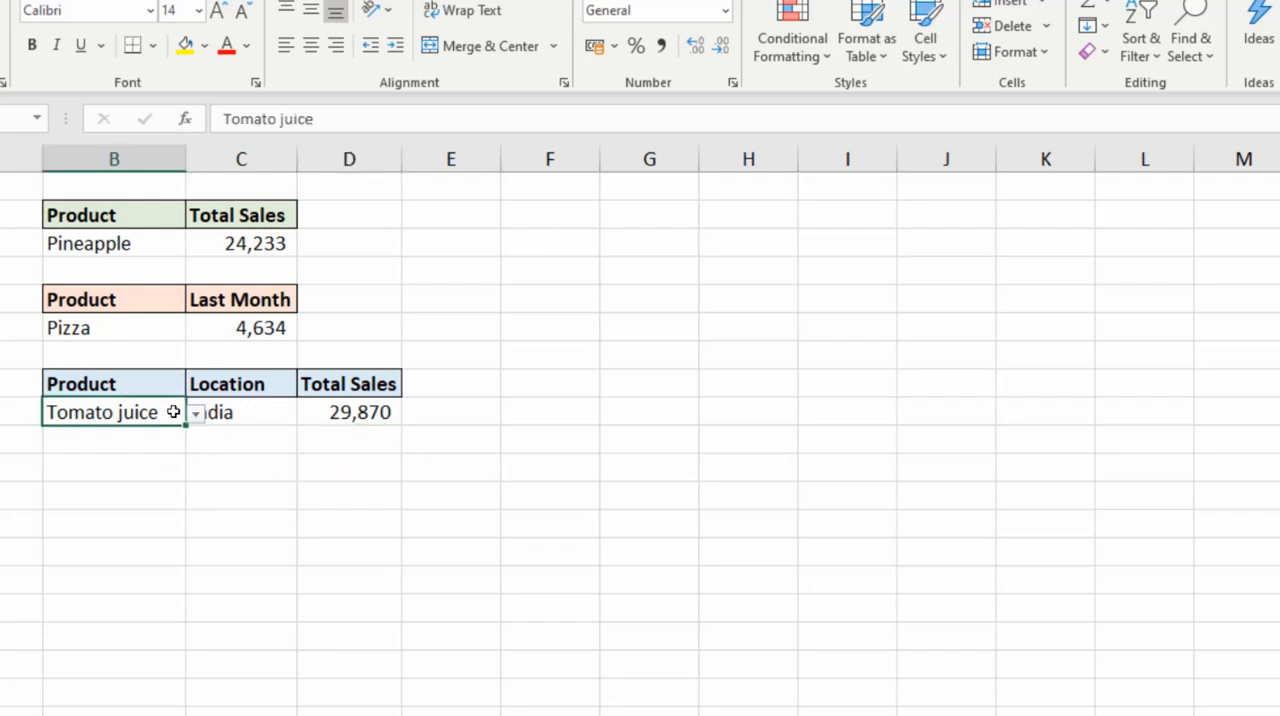
click(196, 412)
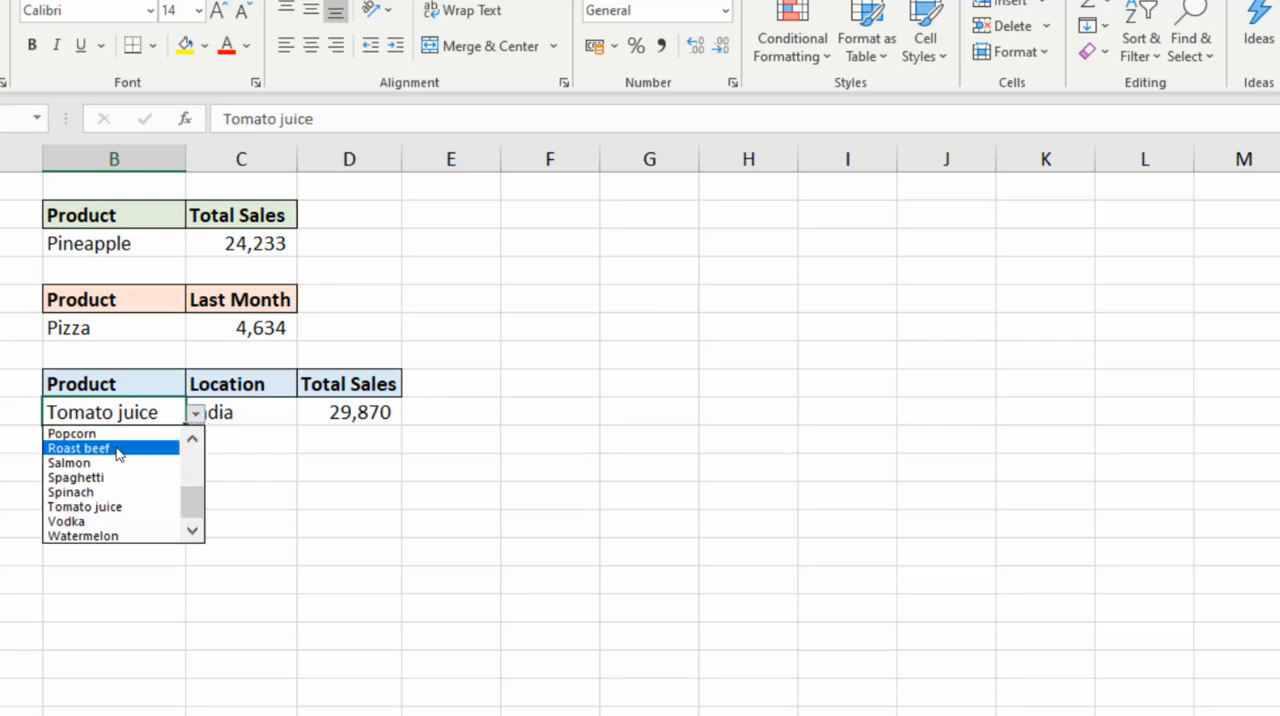
click(78, 448)
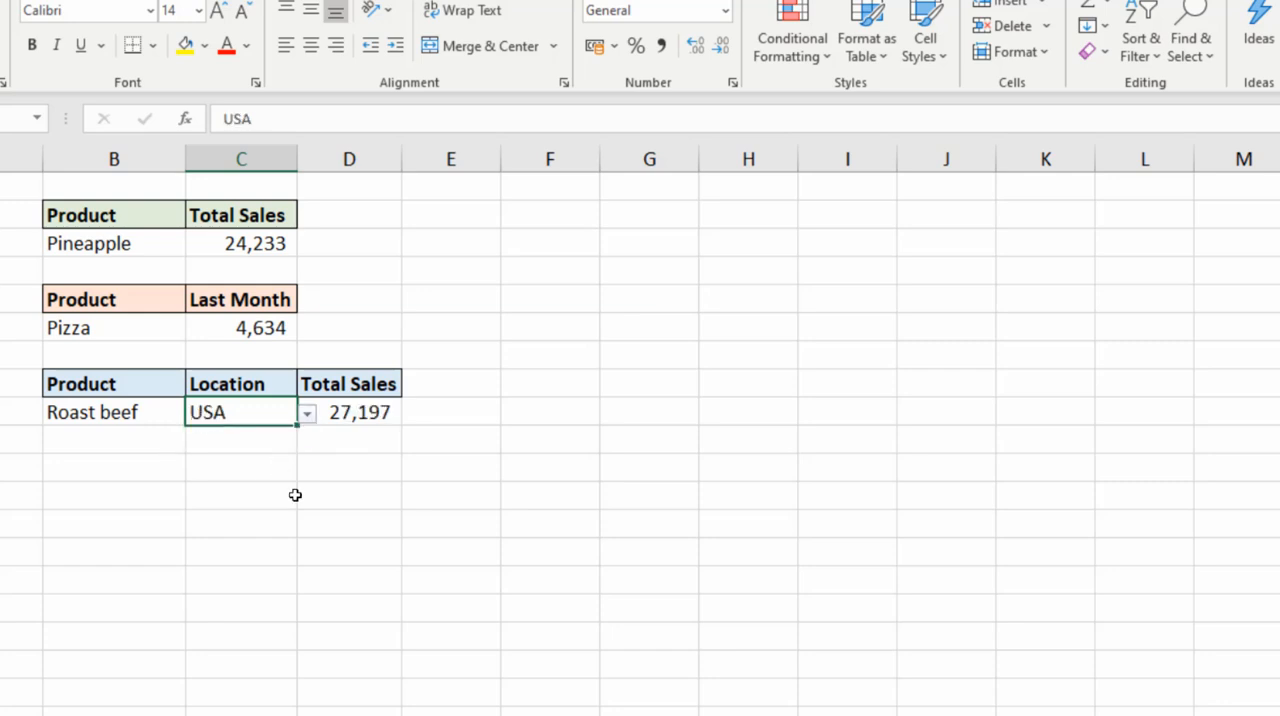
mouse_move(302, 520)
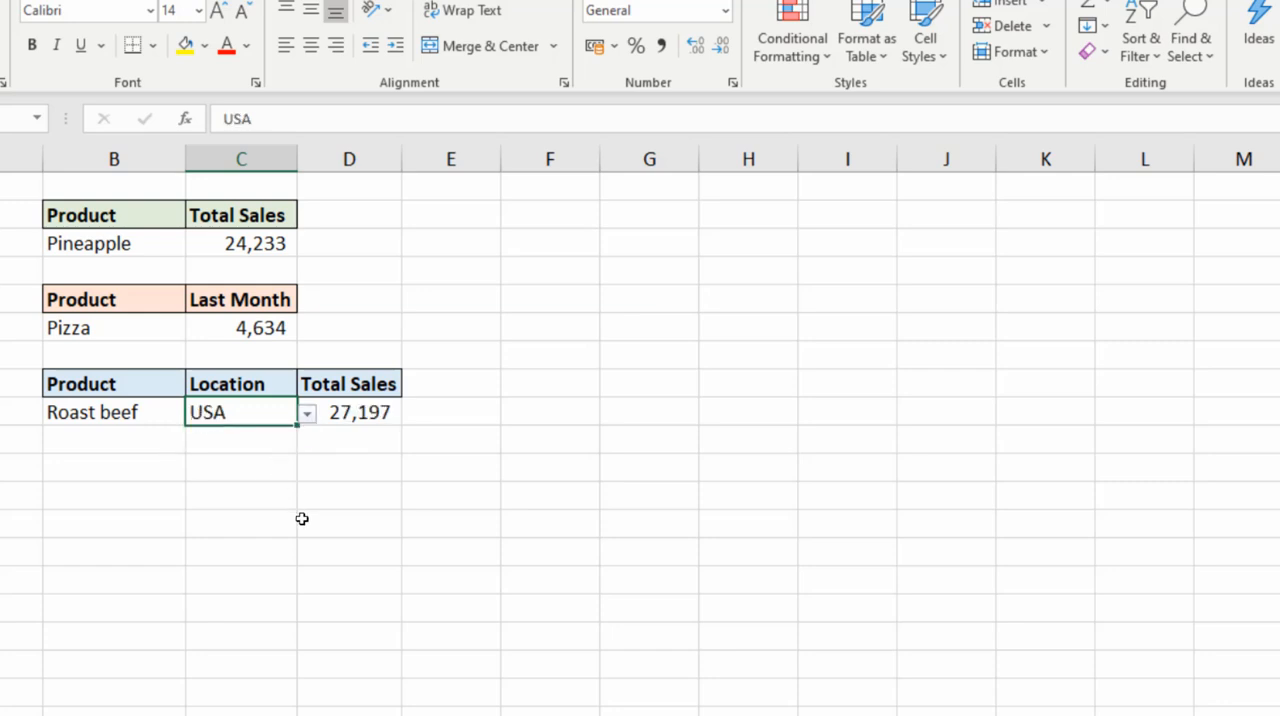